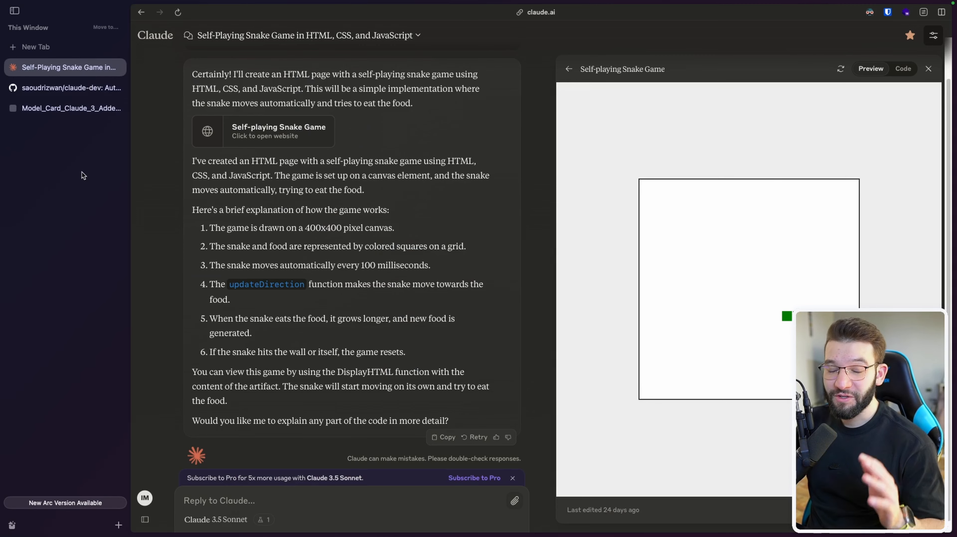
- Switch to the saoudrizwan/claude-dev repository and scroll down to its Claude Dev VSCode Extension README
left_click(66, 87)
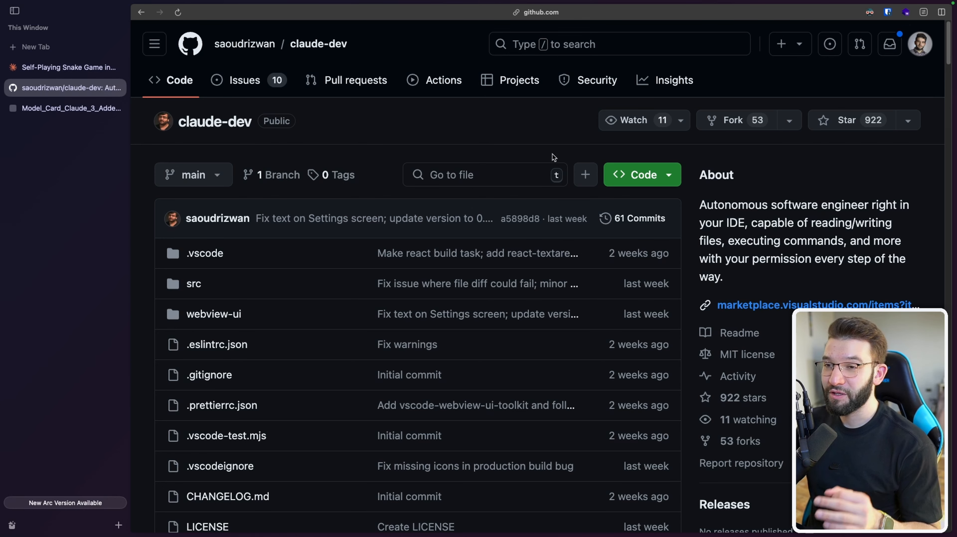
mouse_move(535, 146)
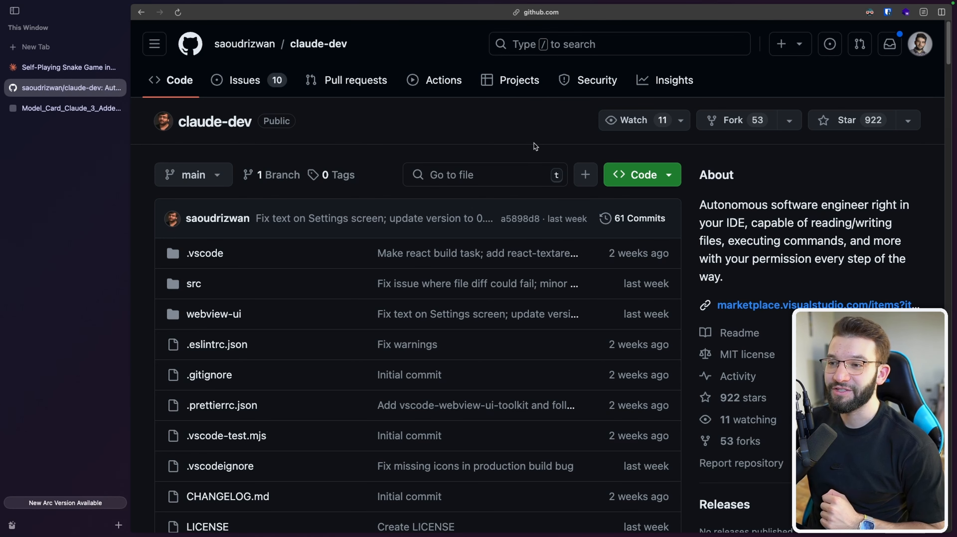
mouse_move(539, 151)
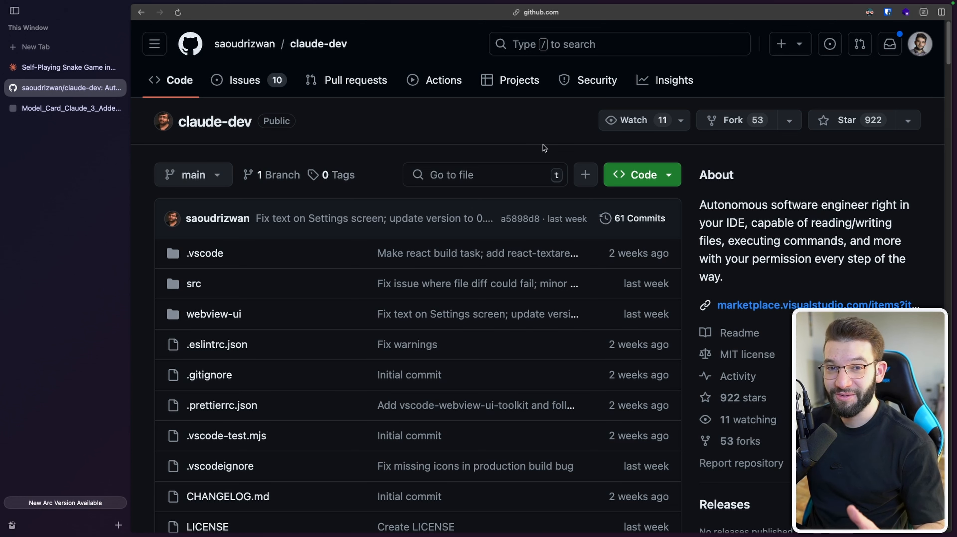
mouse_move(522, 133)
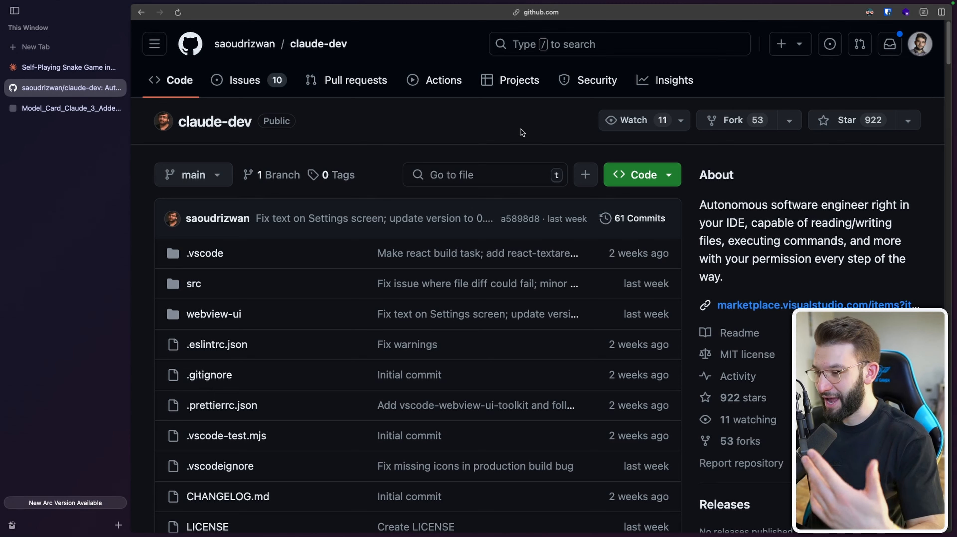
scroll("down", 3)
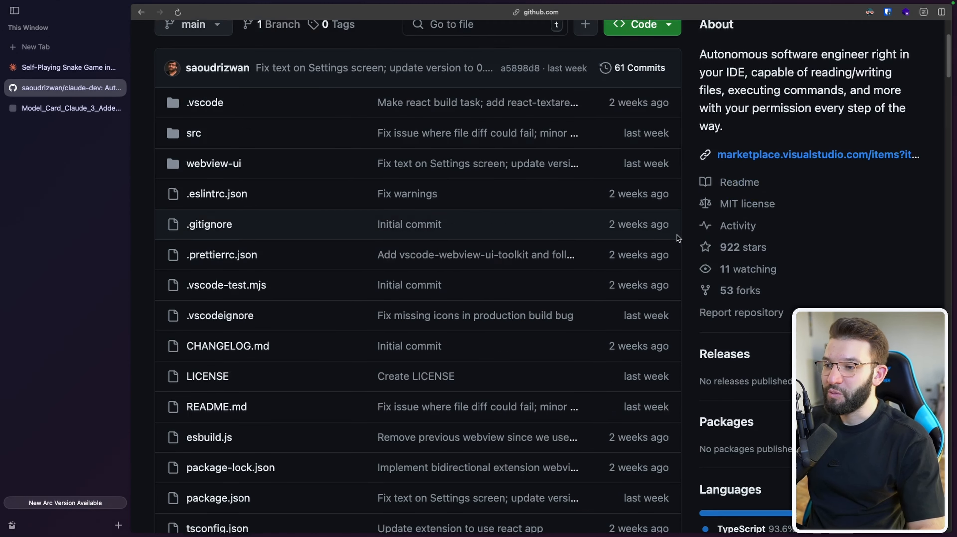
scroll("down", 3)
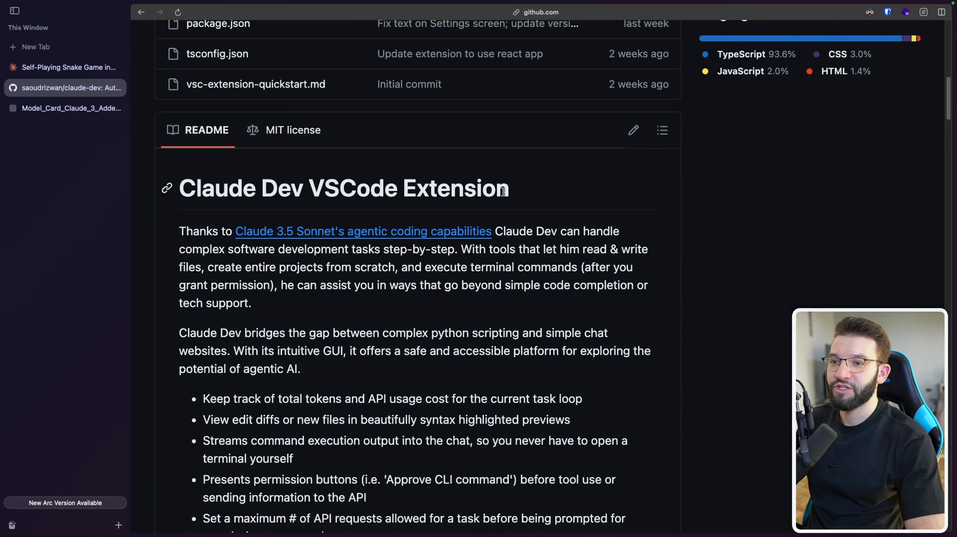
scroll("down", 3)
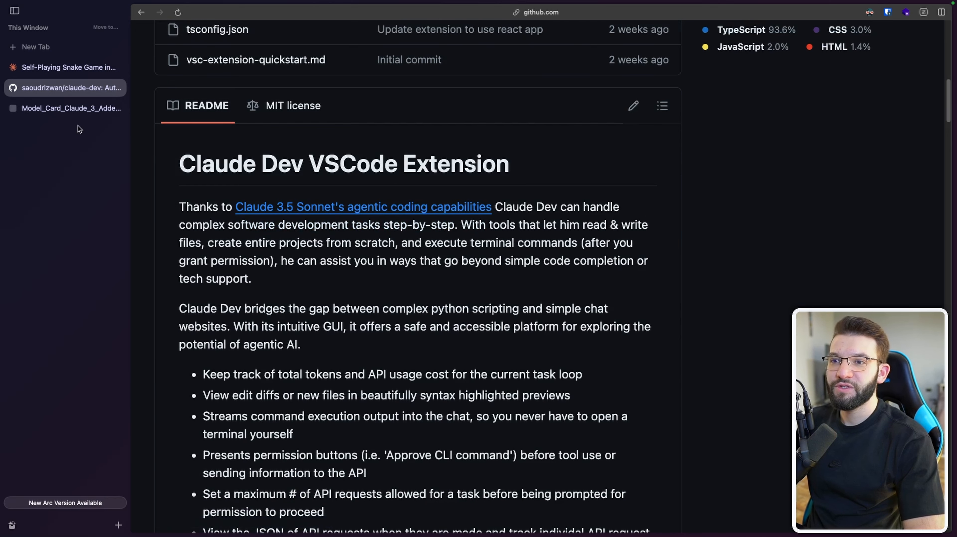
- Show the Model Card Addendum PDF's Agentic Coding section at 200% zoom, highlighting the 64% result
left_click(72, 108)
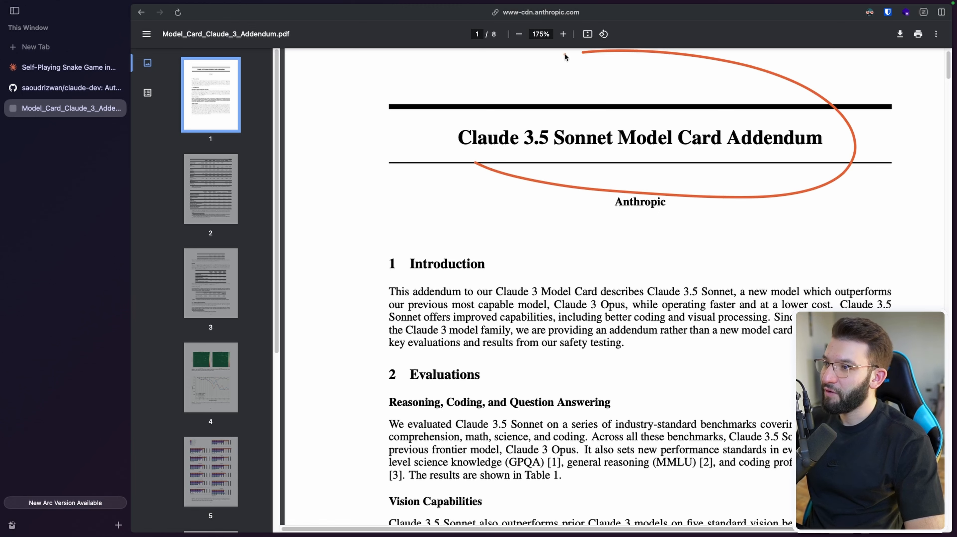
scroll("down", 3)
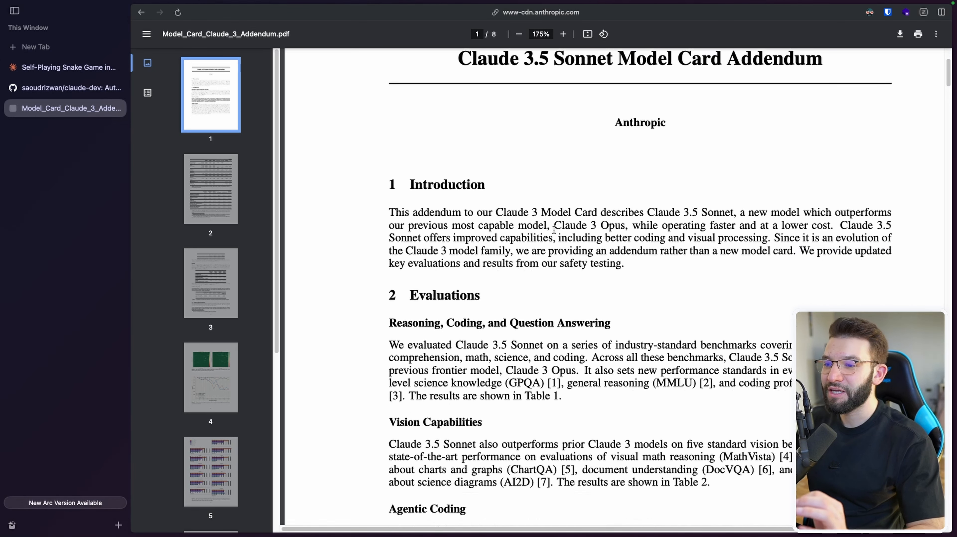
scroll("down", 3)
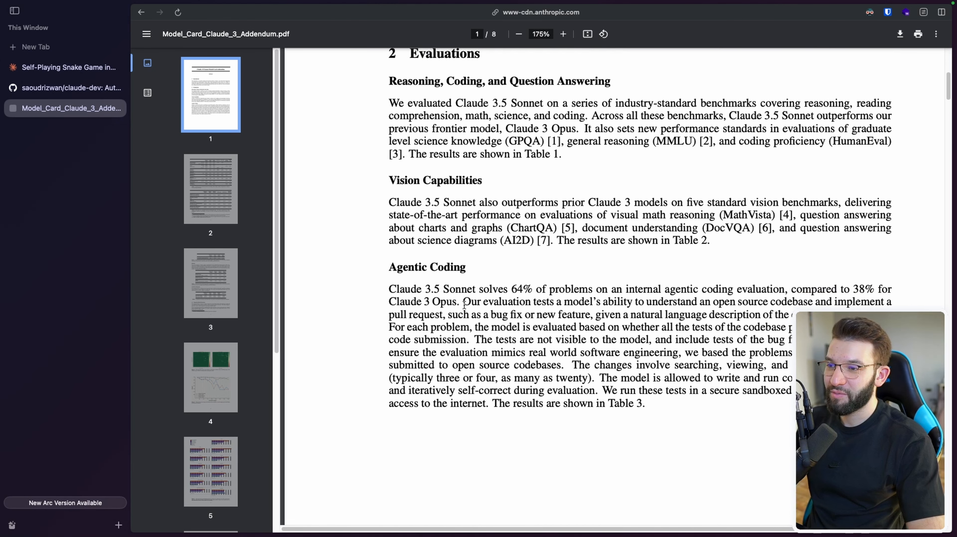
mouse_move(473, 301)
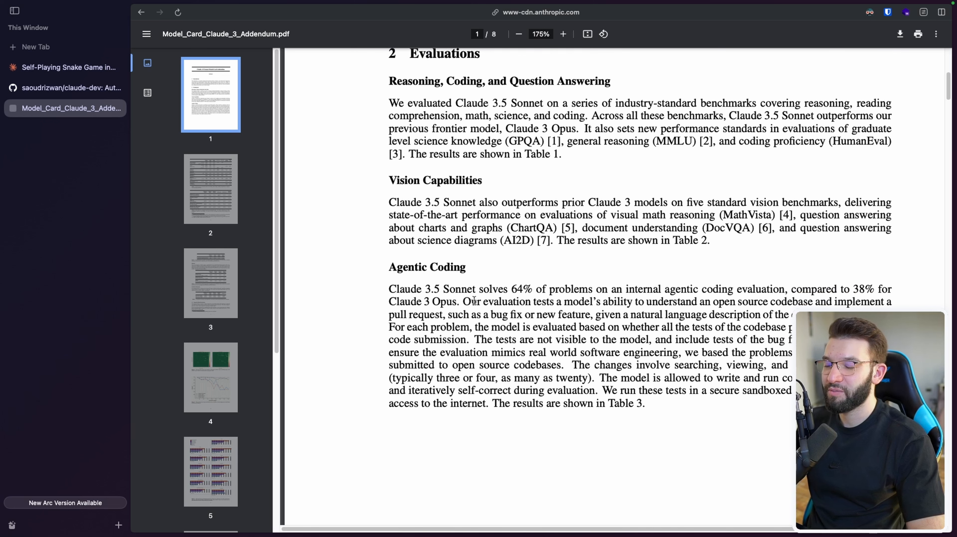
left_click(563, 33)
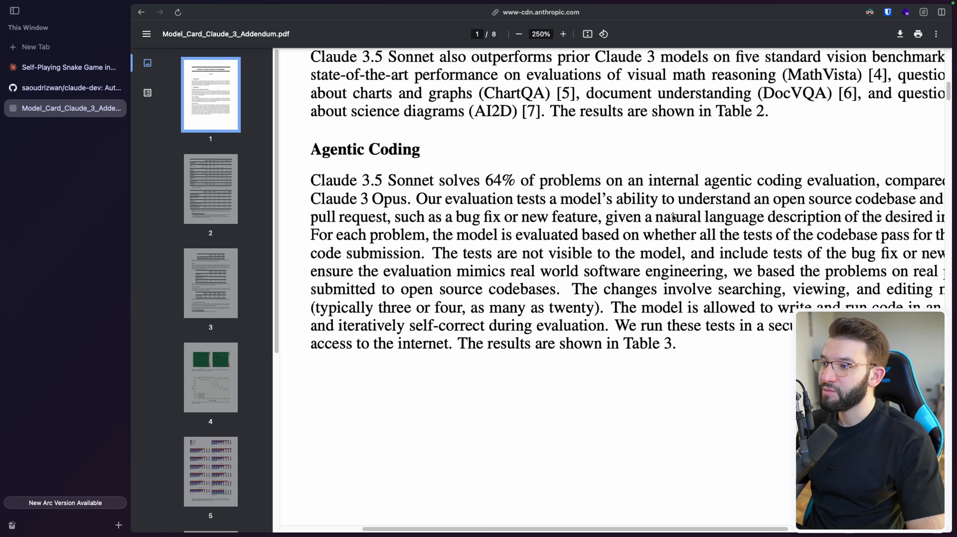
left_click_drag(690, 193, 854, 210)
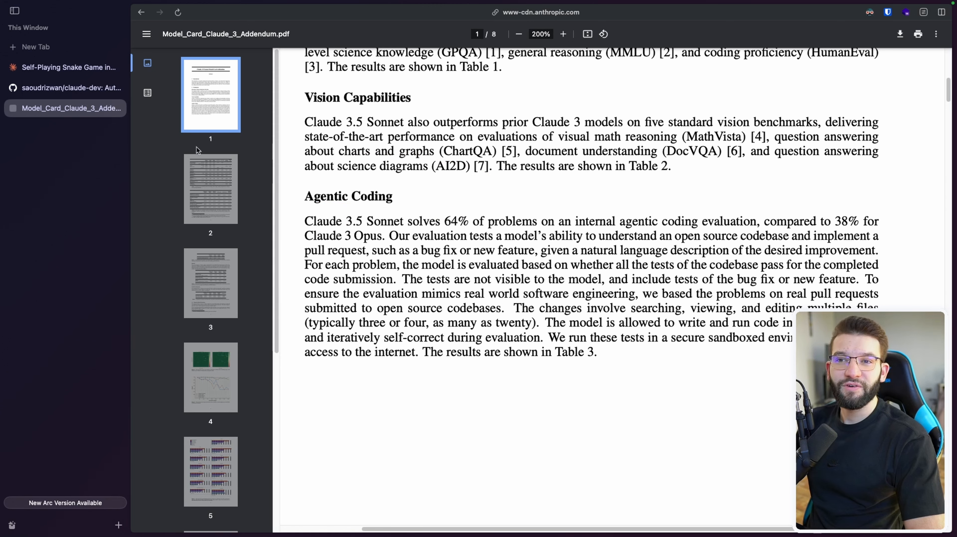
- Return to the claude-dev README, highlight its heading and read down past the feature list
left_click(71, 87)
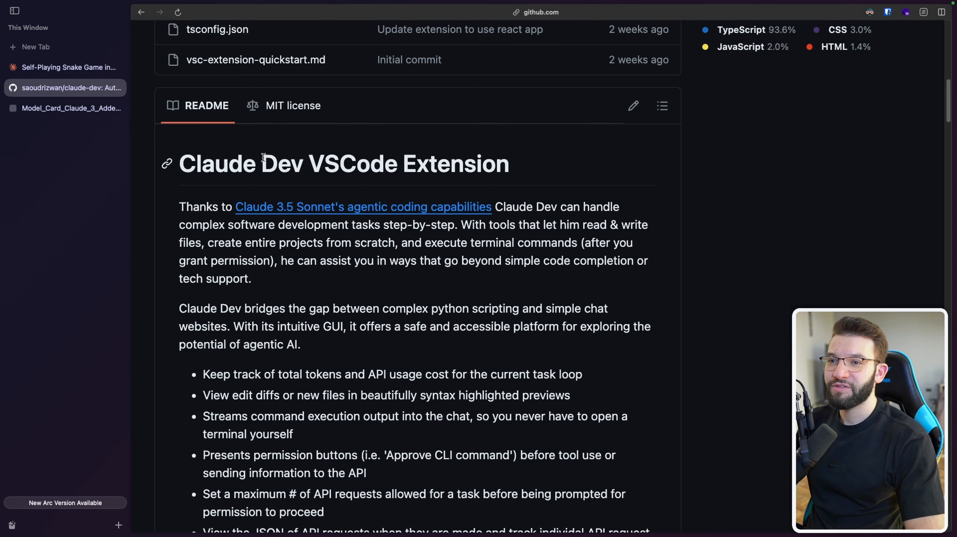
double_click(244, 163)
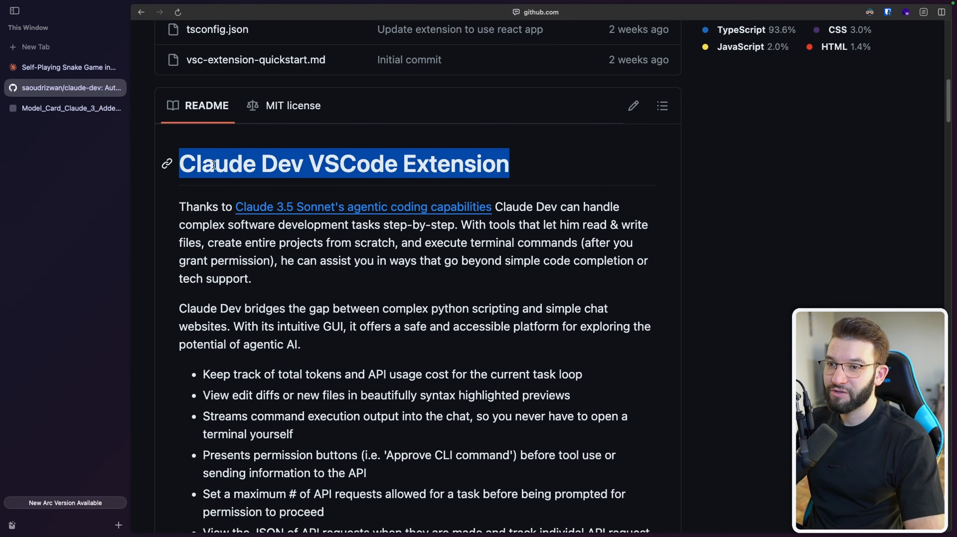
scroll("down", 3)
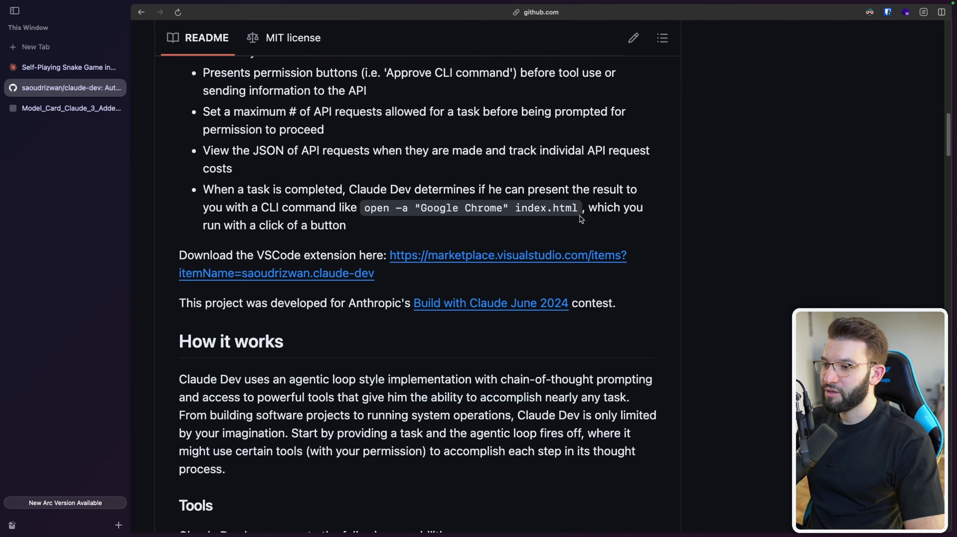
mouse_move(468, 256)
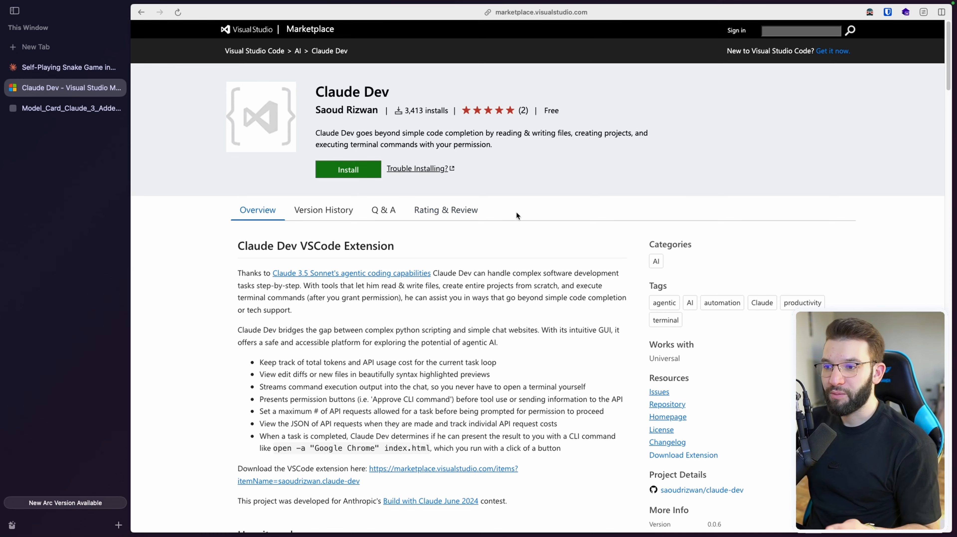
scroll("down", 3)
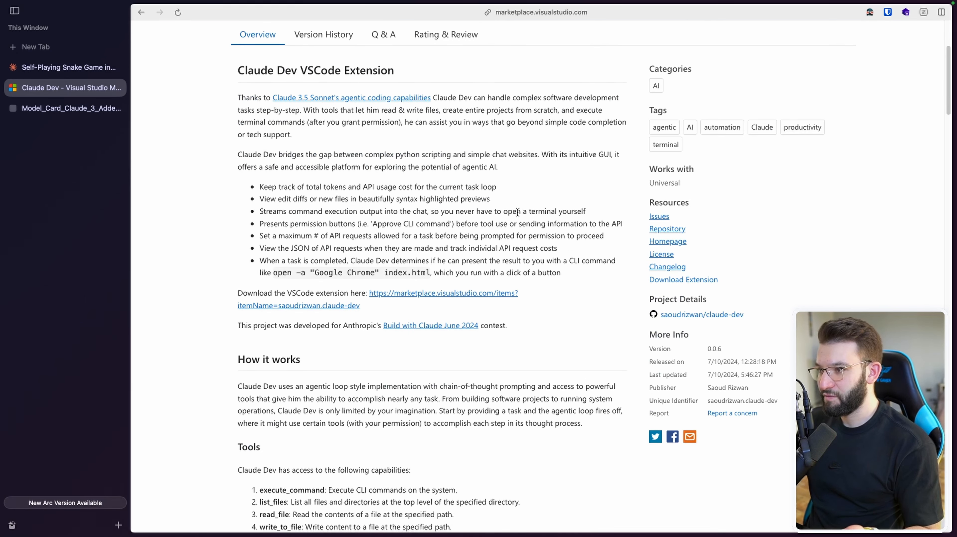
scroll("down", 3)
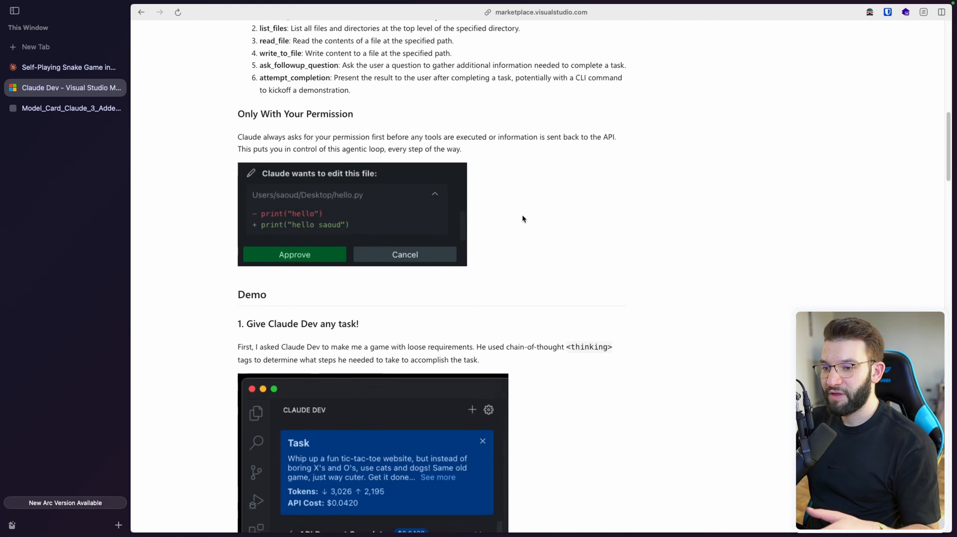
scroll("down", 3)
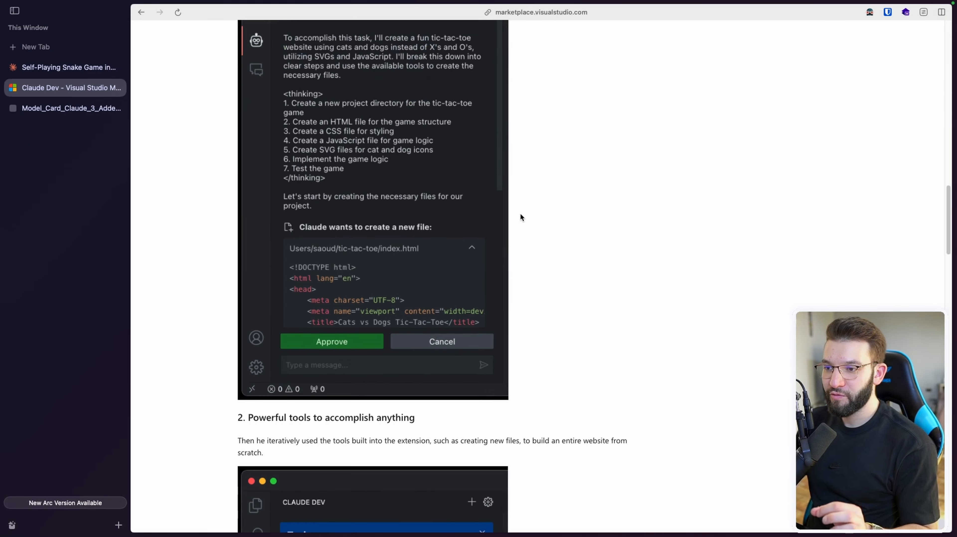
scroll("down", 3)
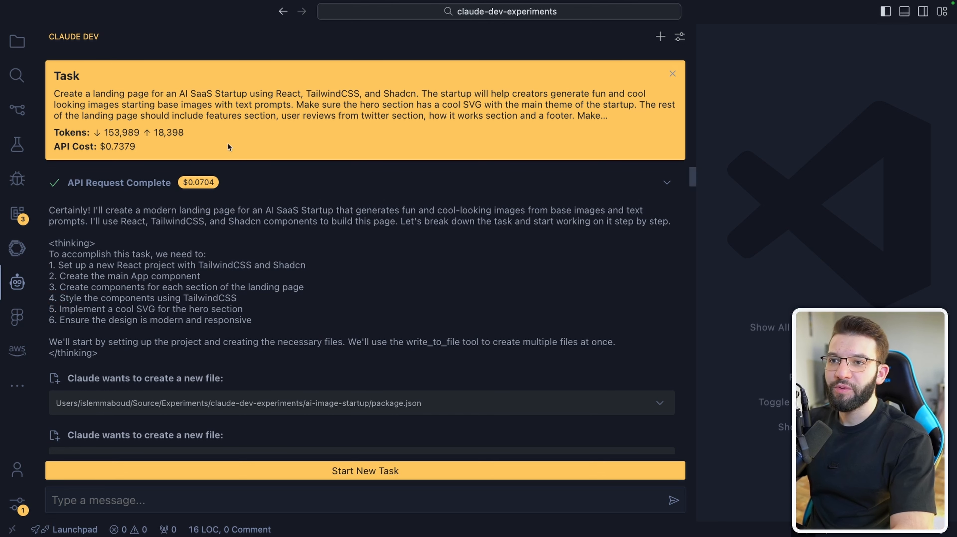
mouse_move(311, 278)
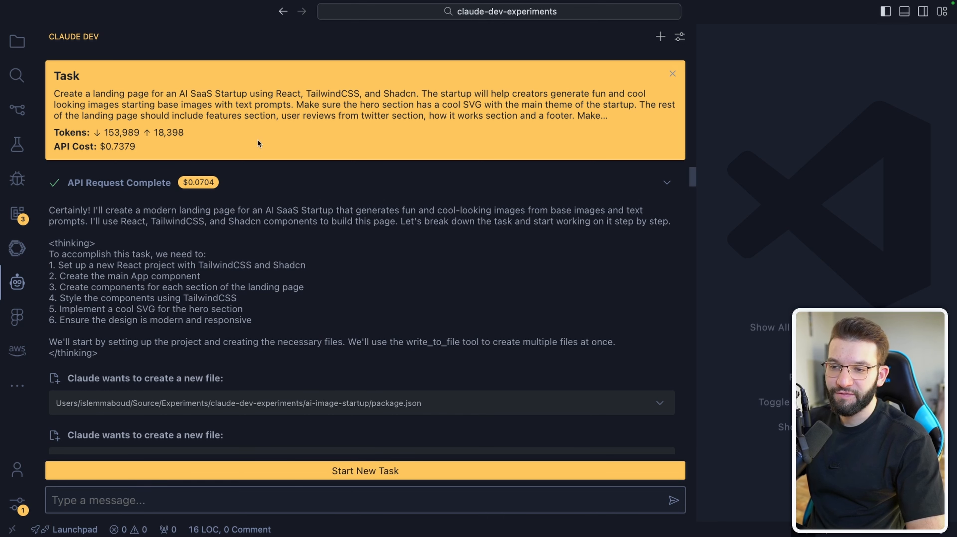
mouse_move(342, 322)
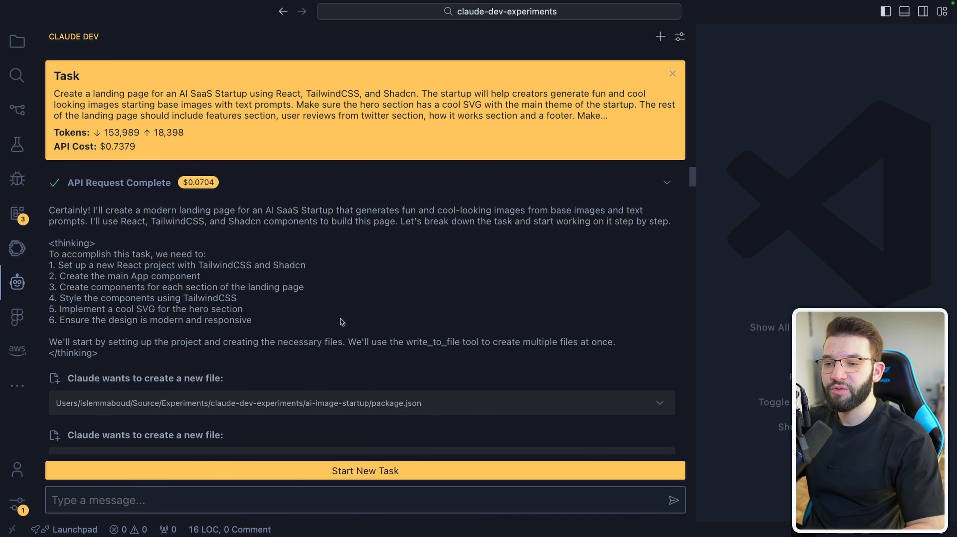
mouse_move(340, 321)
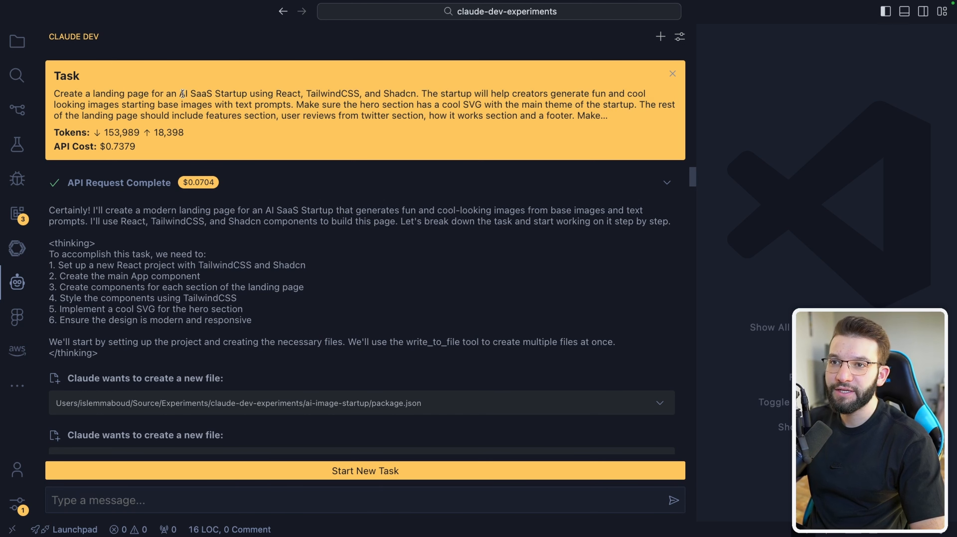
left_click_drag(180, 93, 303, 93)
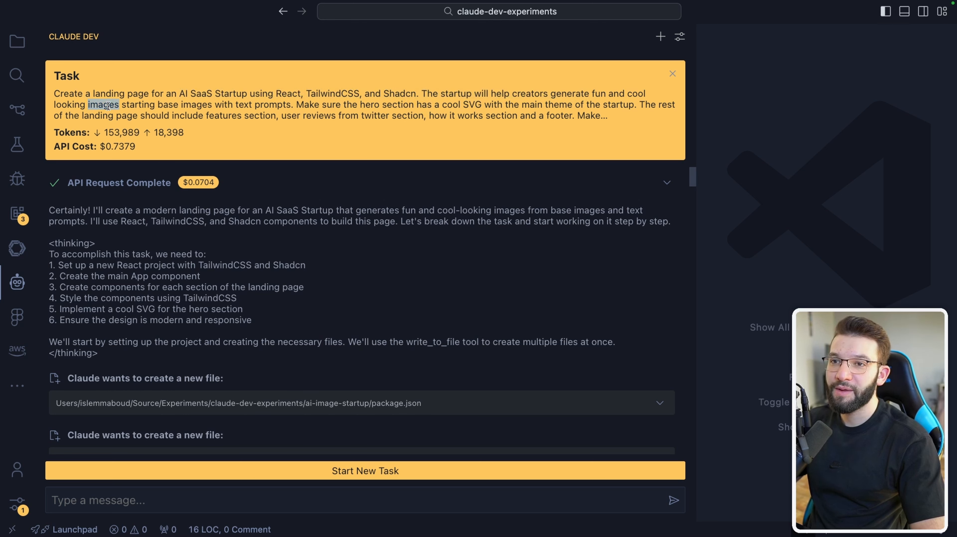
double_click(272, 104)
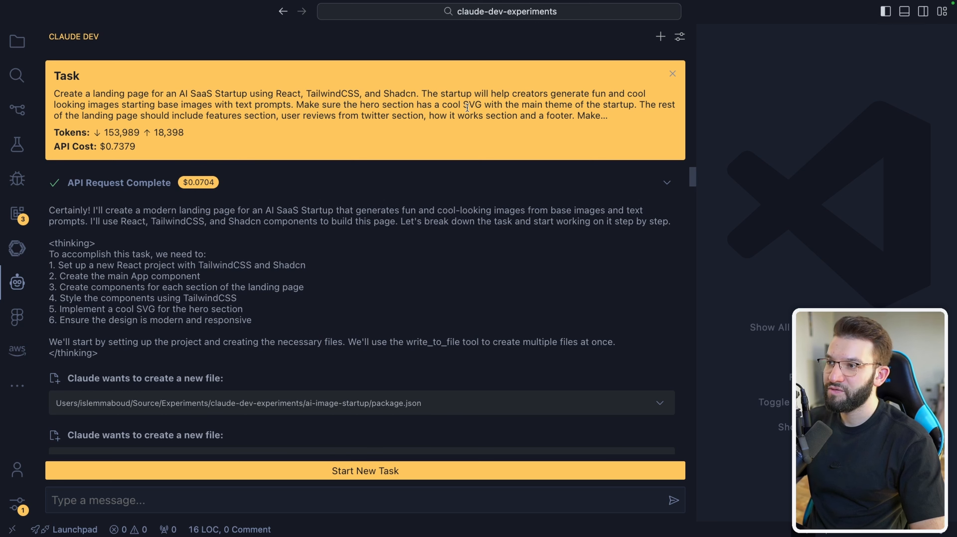
double_click(471, 104)
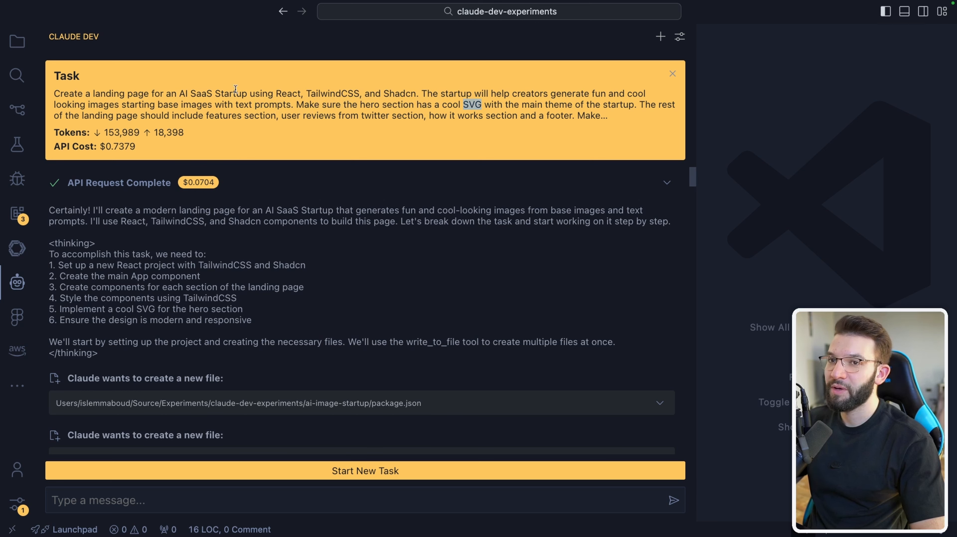
double_click(188, 116)
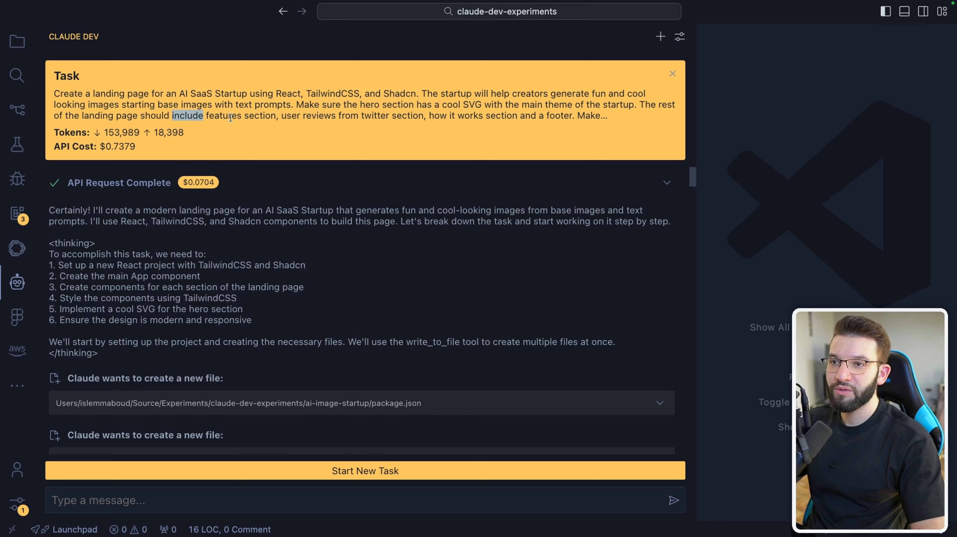
double_click(318, 115)
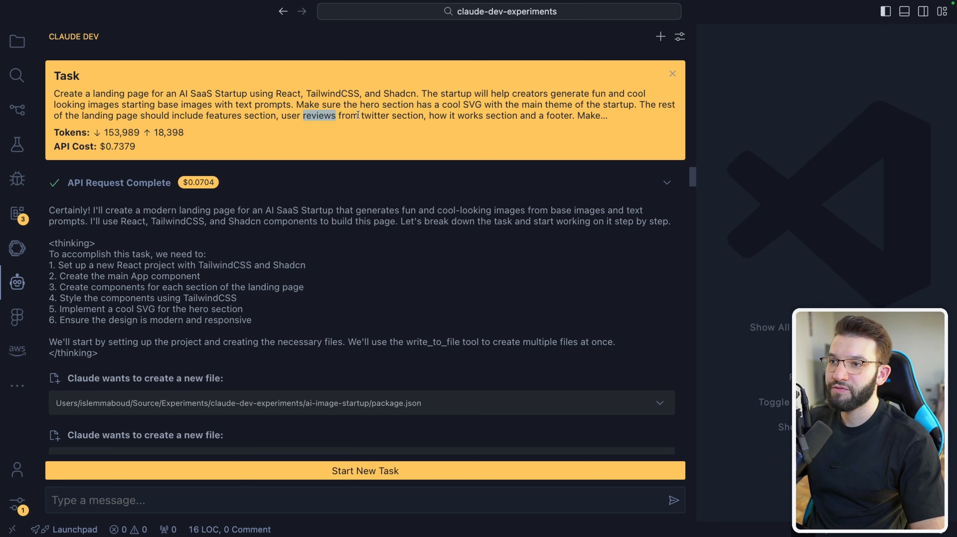
double_click(408, 115)
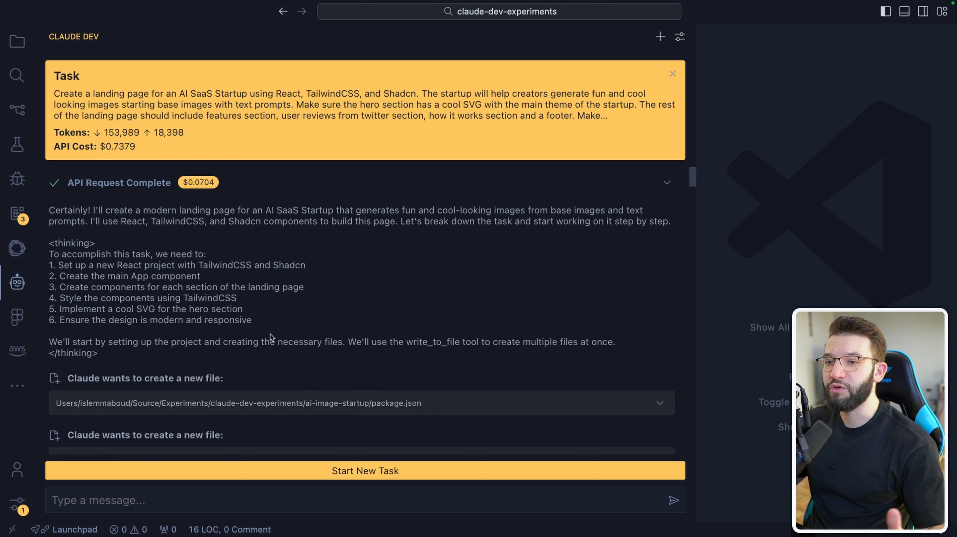
scroll("down", 3)
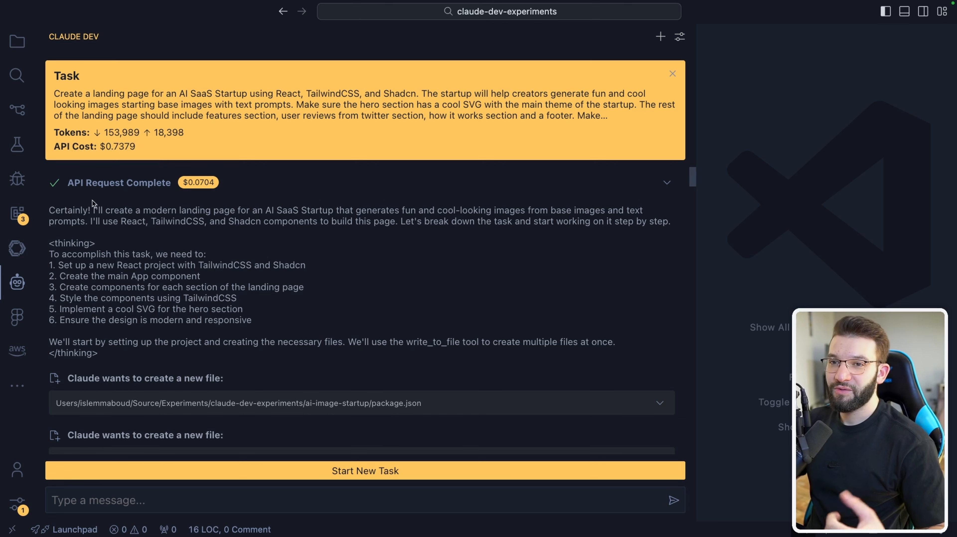
mouse_move(264, 223)
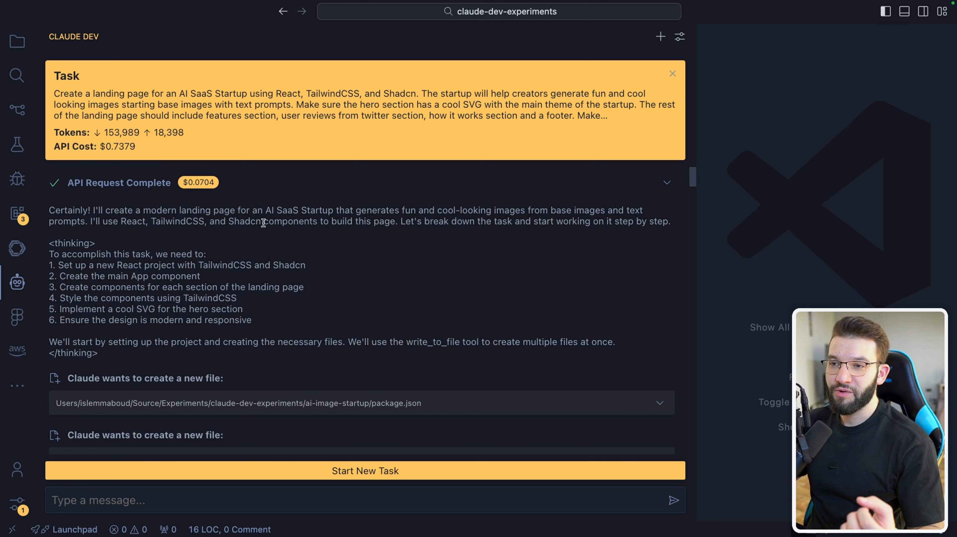
left_click_drag(49, 210, 672, 221)
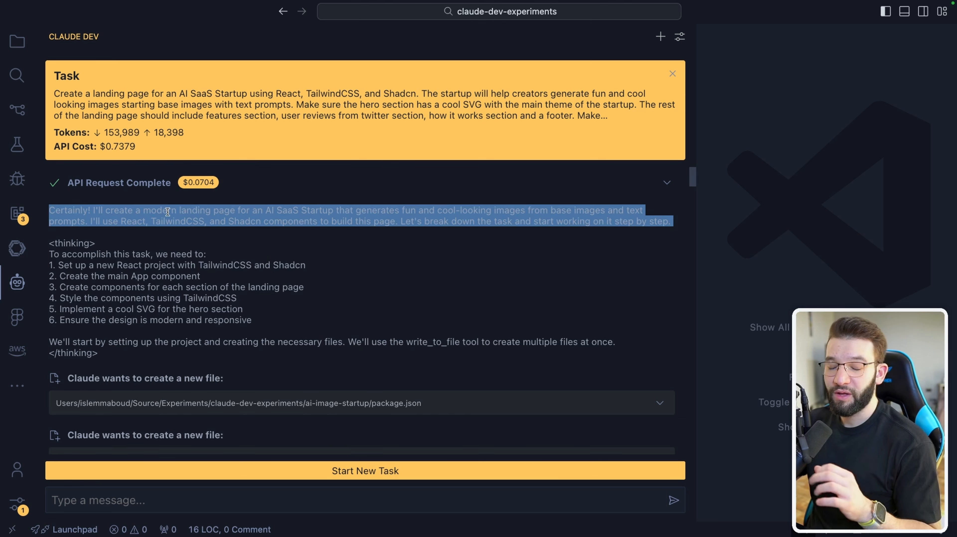
left_click(183, 215)
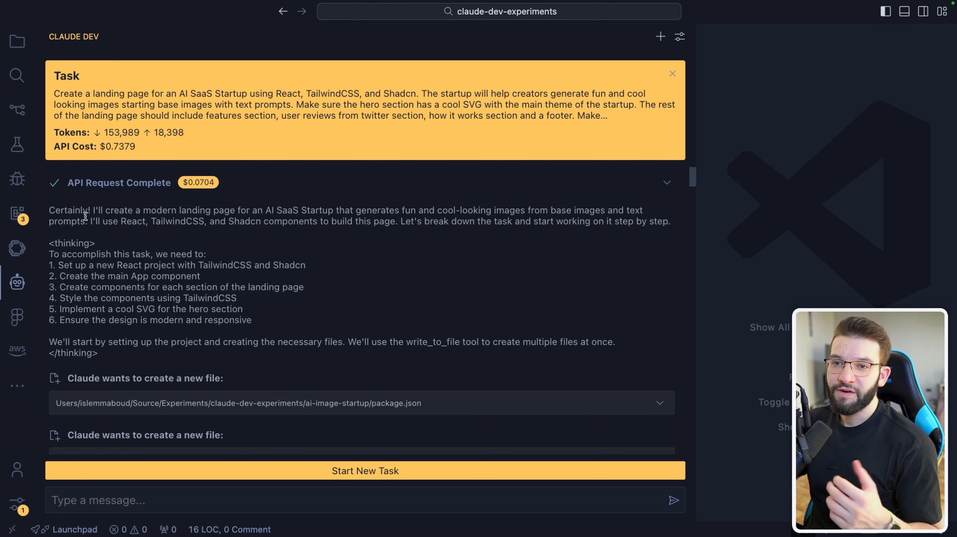
double_click(68, 210)
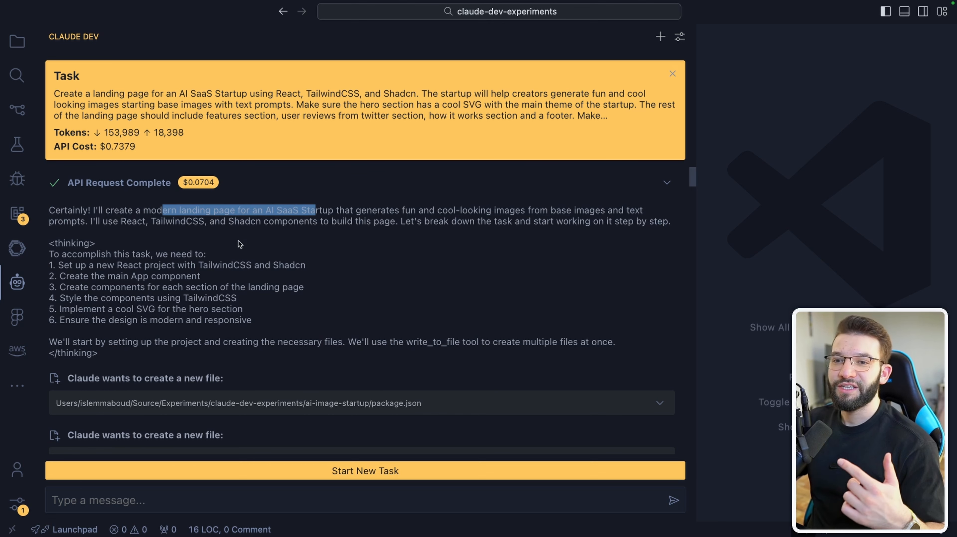
mouse_move(142, 255)
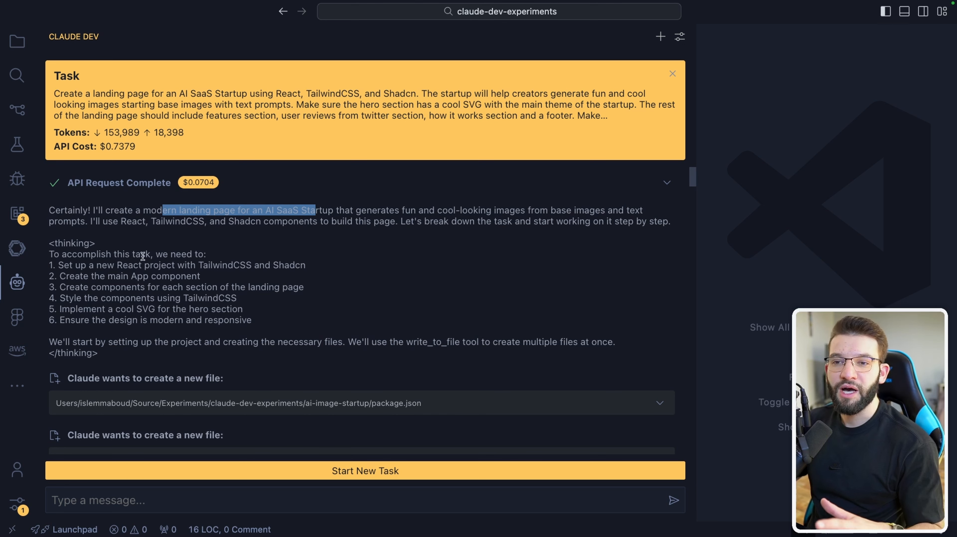
mouse_move(211, 281)
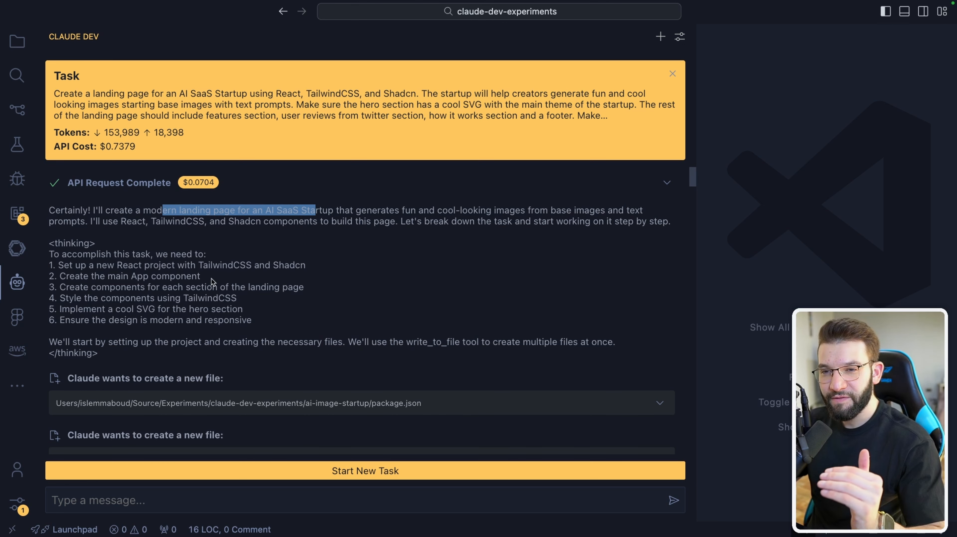
mouse_move(287, 317)
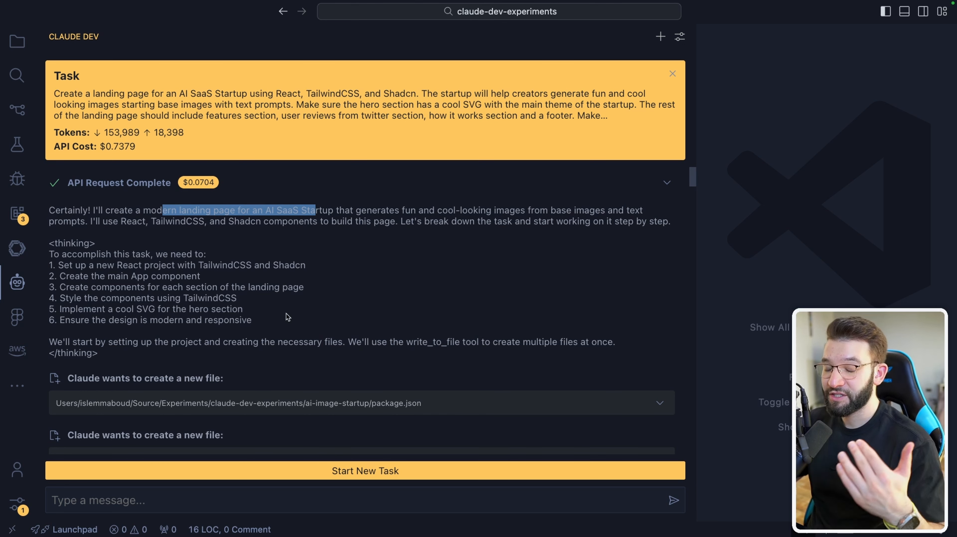
mouse_move(360, 139)
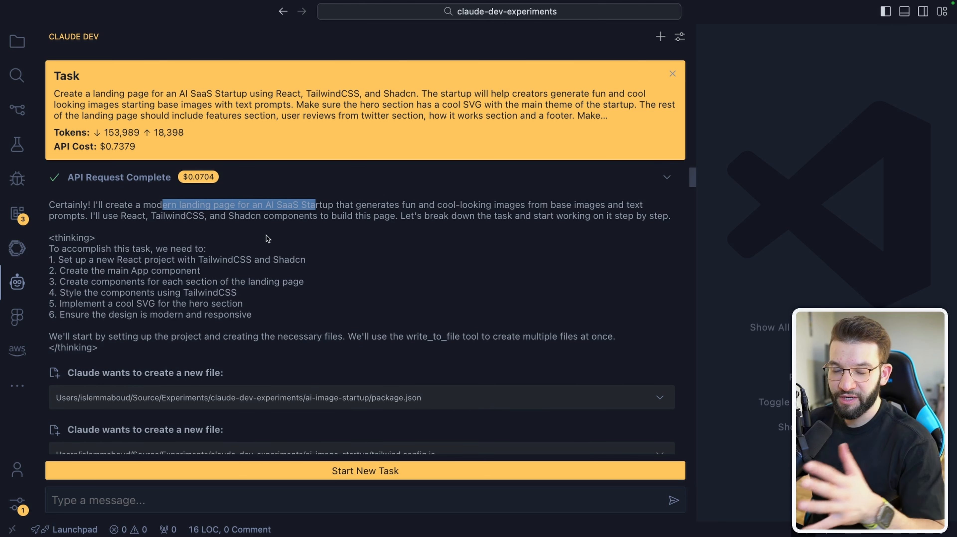
mouse_move(310, 257)
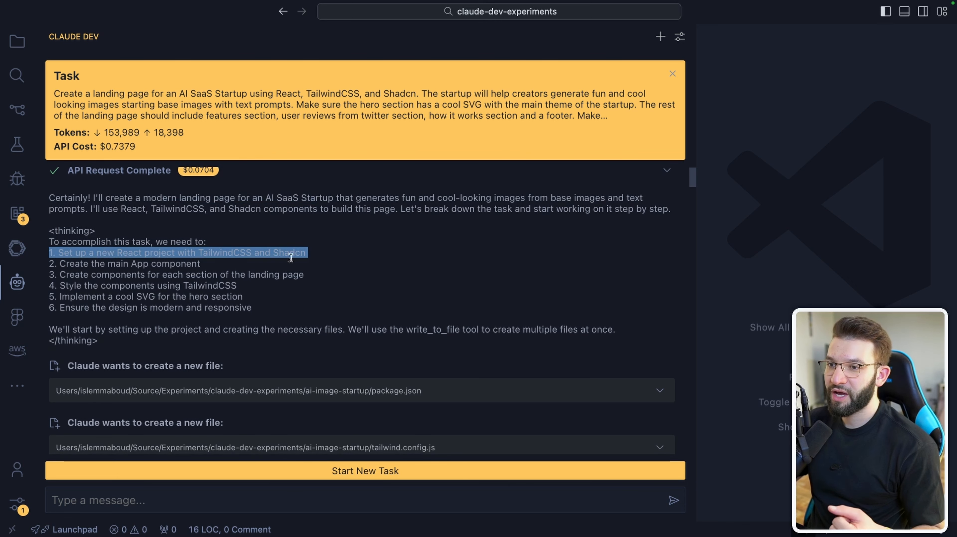
double_click(117, 262)
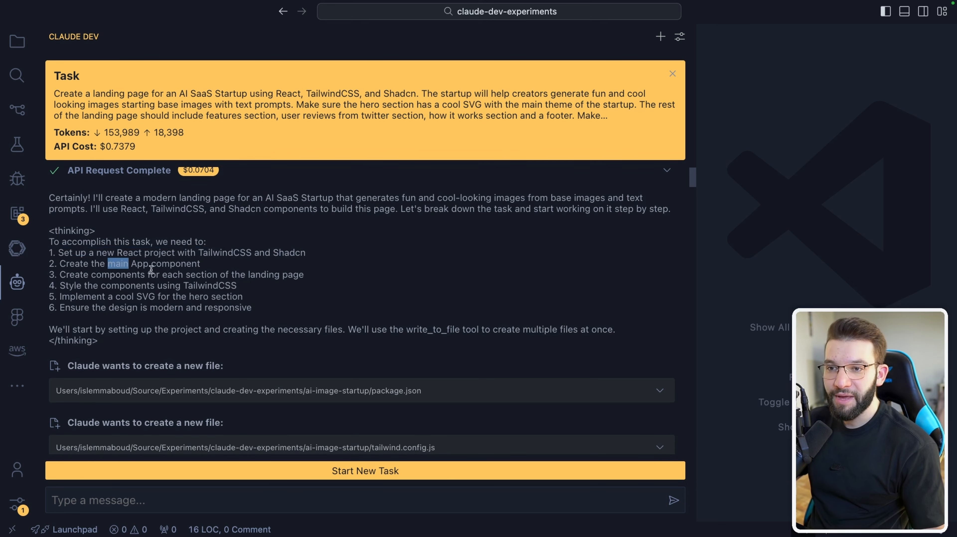
triple_click(177, 274)
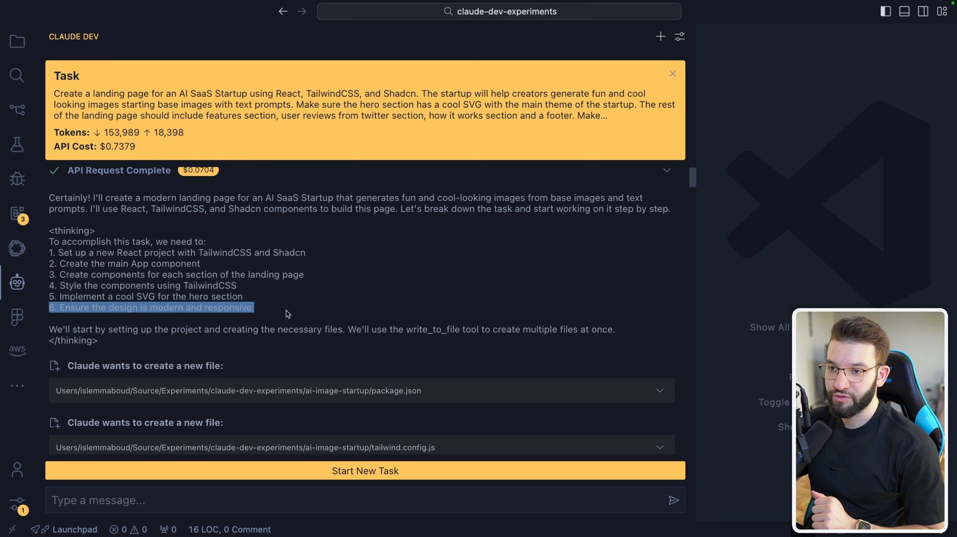
mouse_move(273, 314)
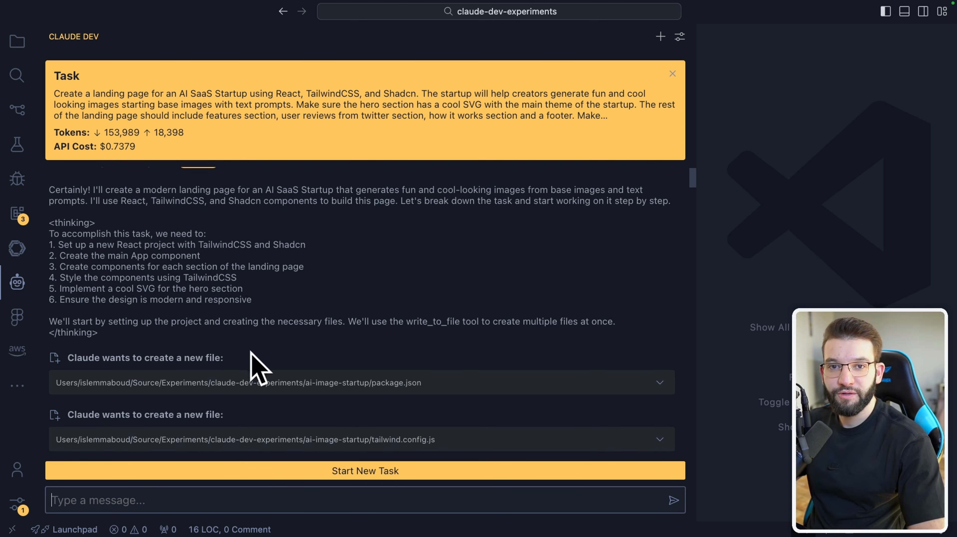
scroll("down", 3)
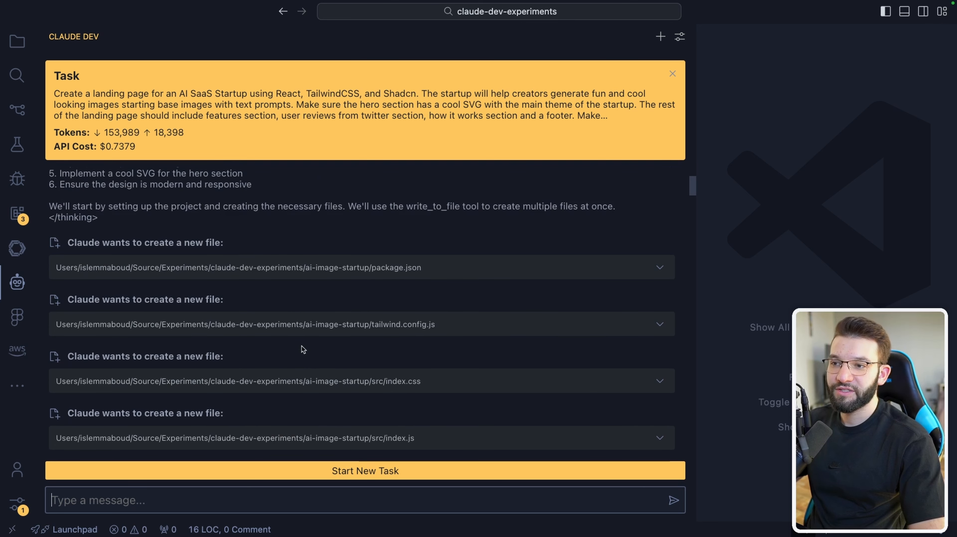
mouse_move(400, 270)
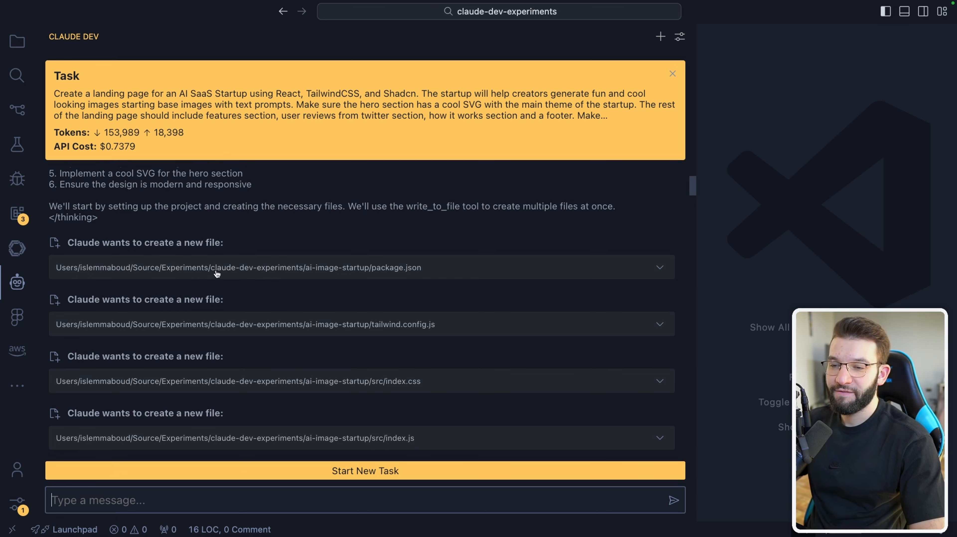
mouse_move(310, 272)
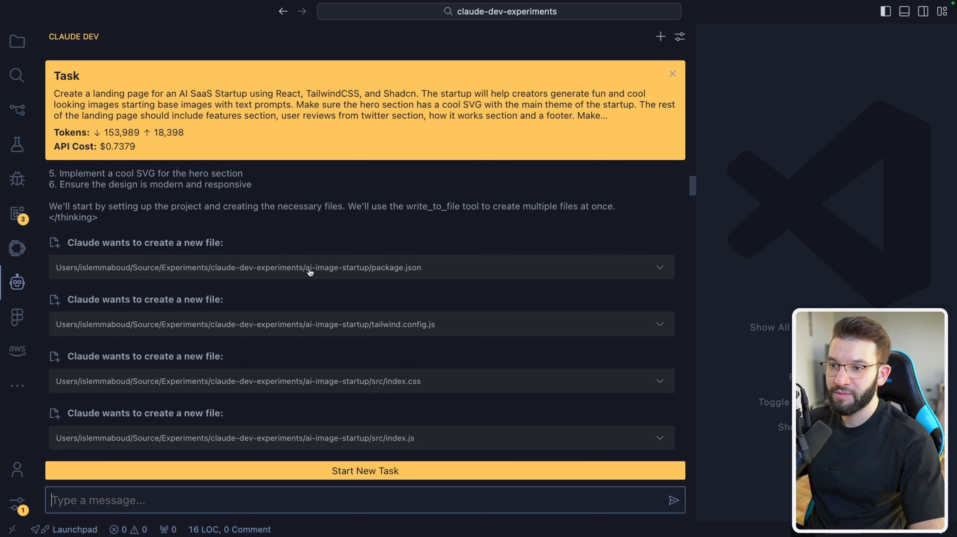
mouse_move(345, 273)
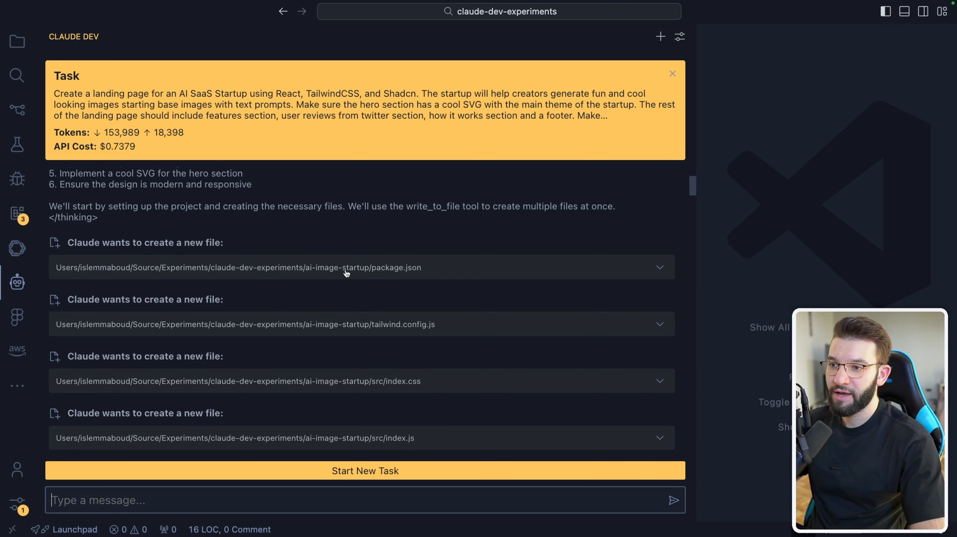
mouse_move(431, 271)
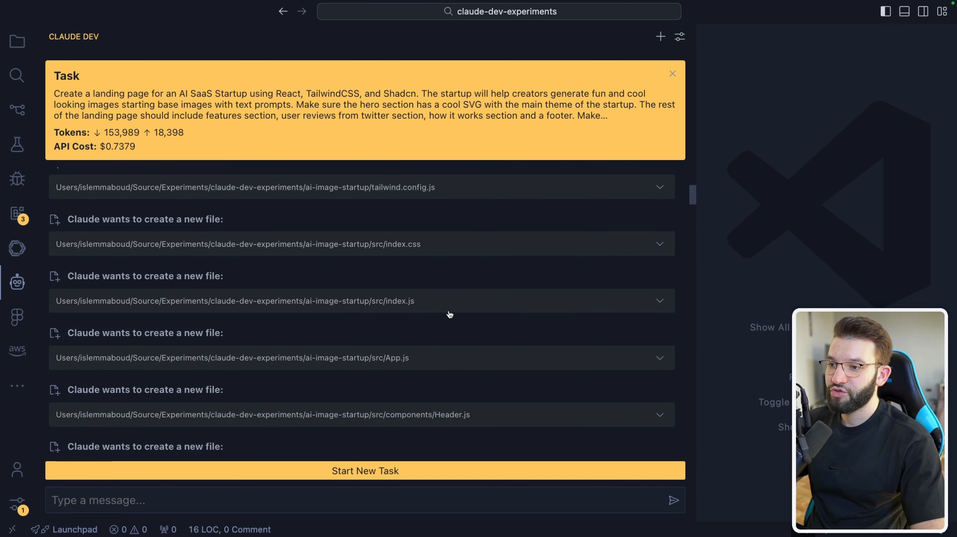
left_click(359, 357)
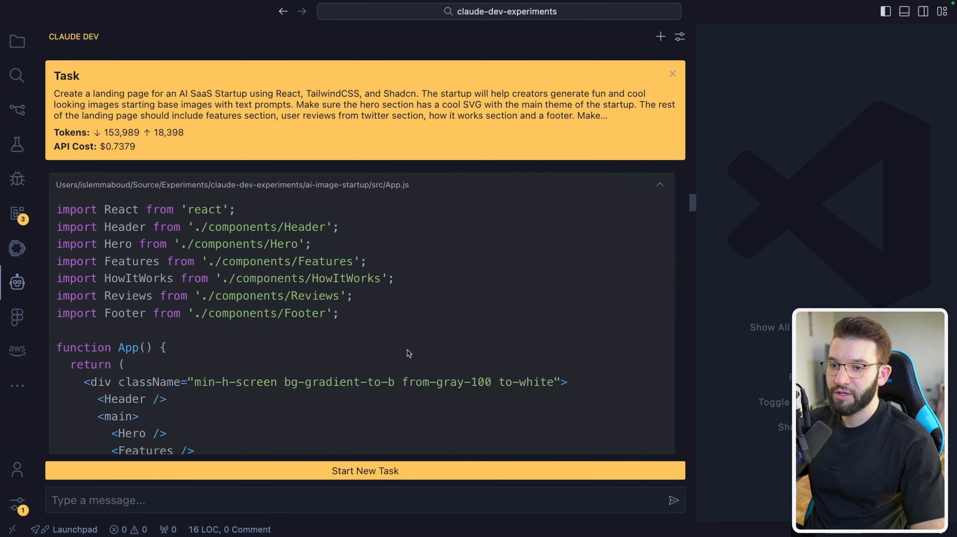
scroll("down", 3)
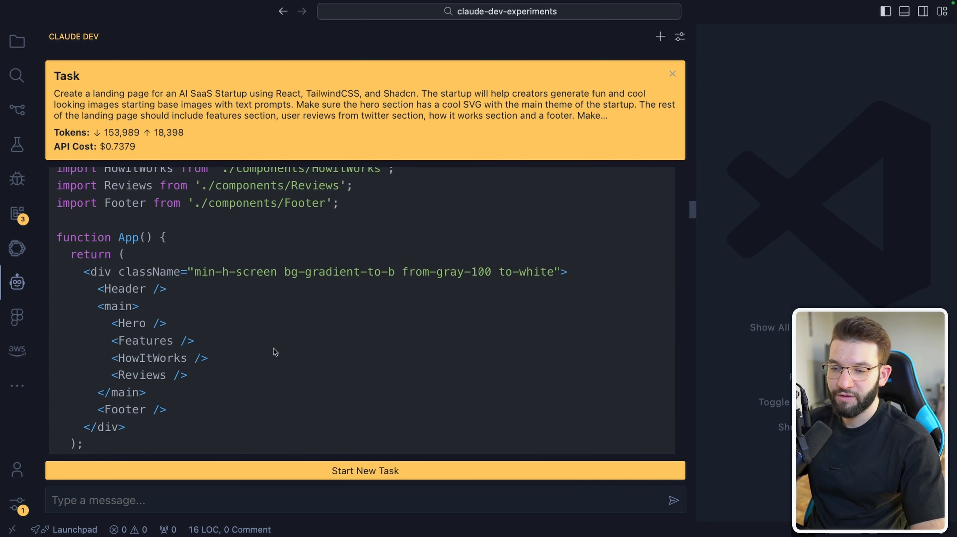
mouse_move(209, 313)
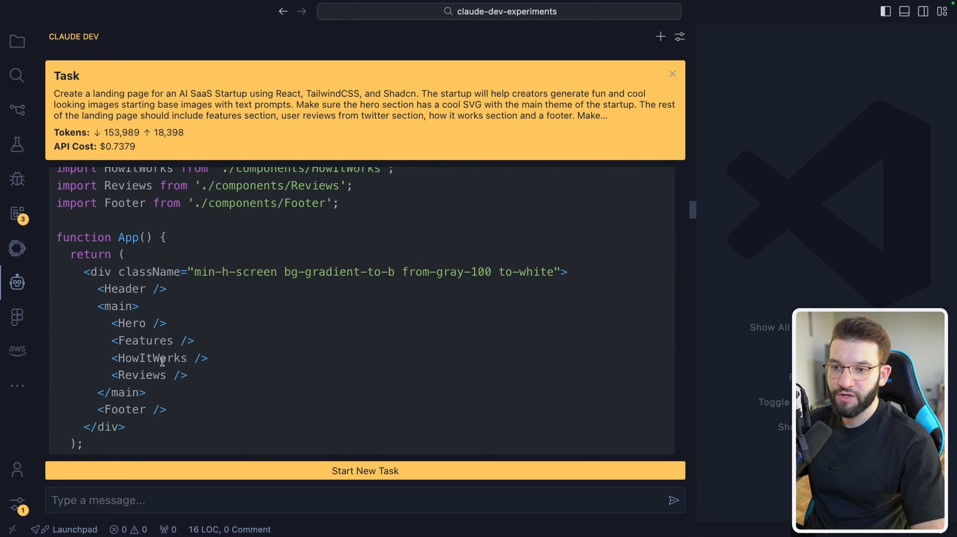
double_click(124, 409)
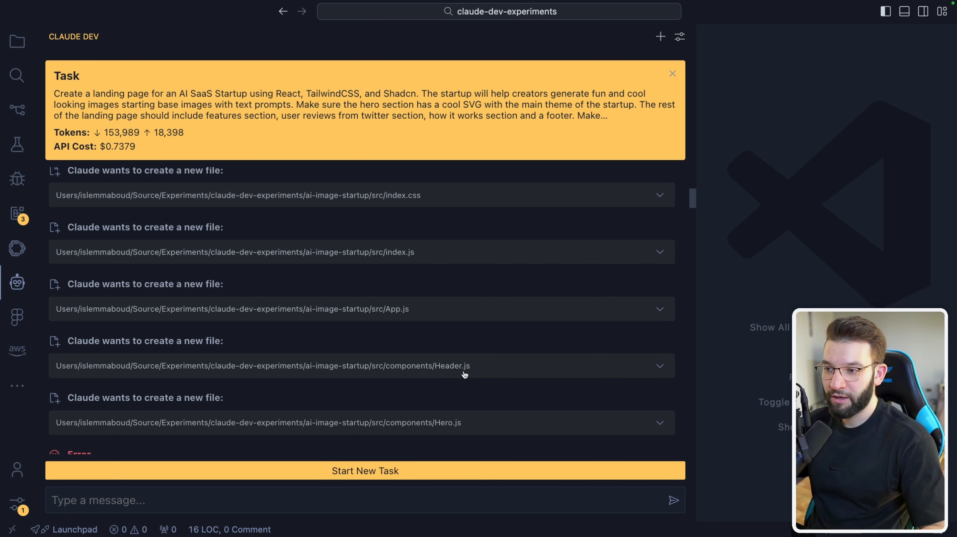
mouse_move(499, 366)
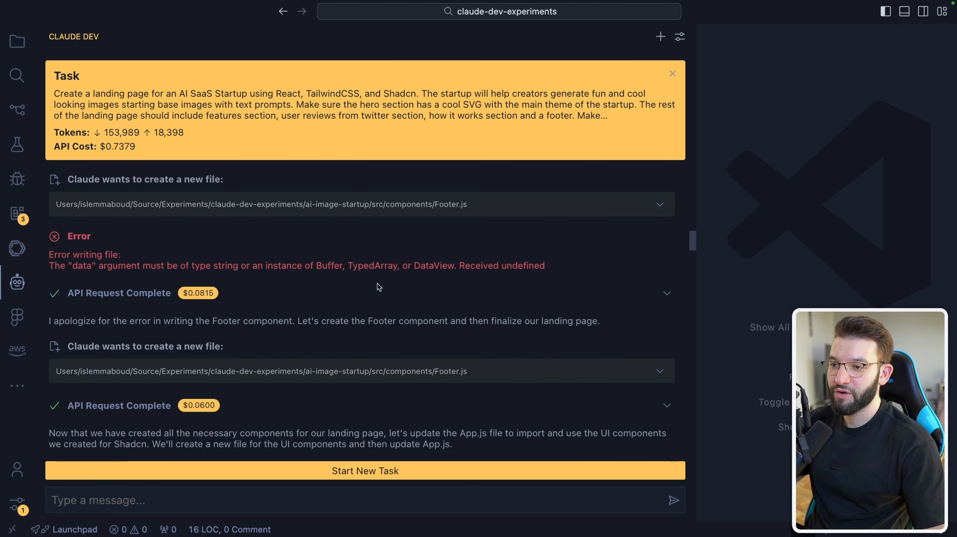
- Read through Claude's Vite switch and Tailwindcss fix reply, then show the project folders in Explorer
scroll("down", 3)
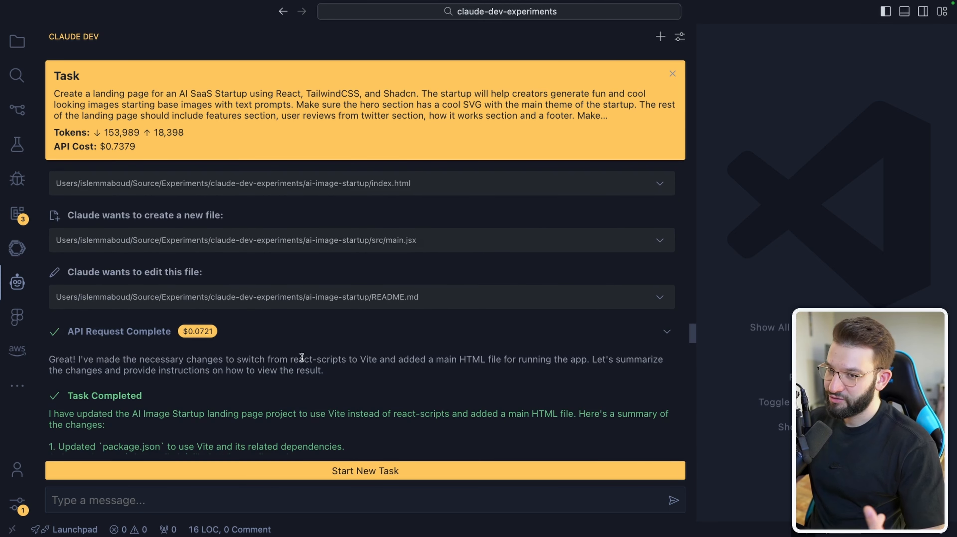
scroll("down", 3)
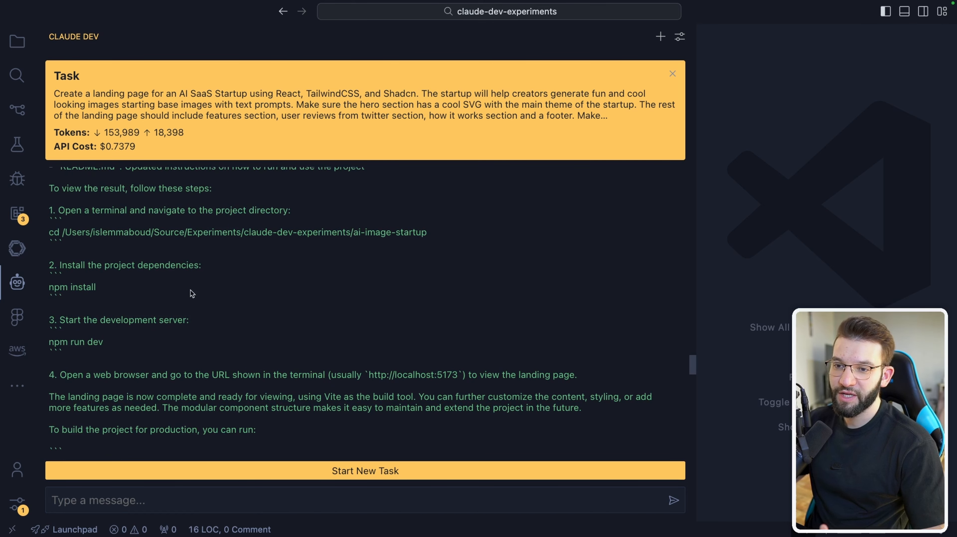
scroll("down", 3)
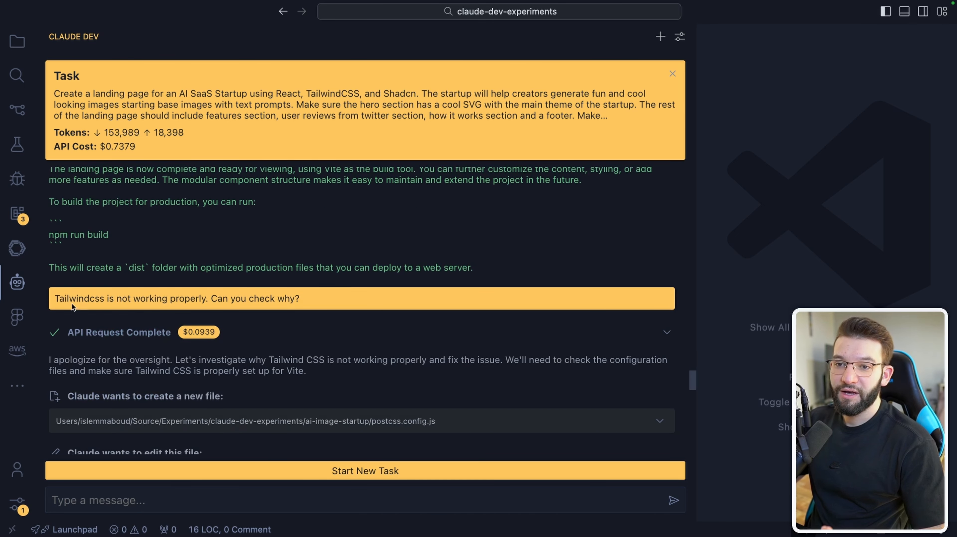
double_click(78, 299)
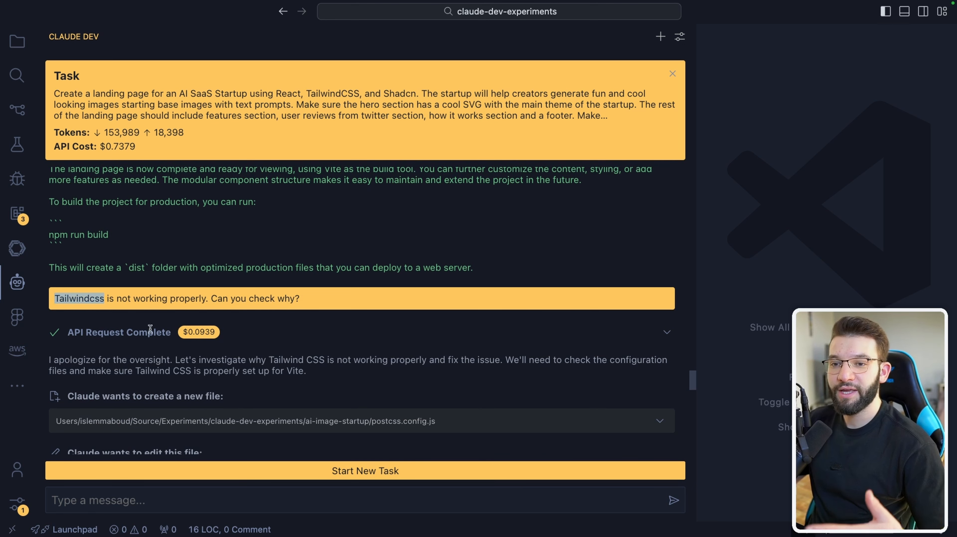
scroll("down", 3)
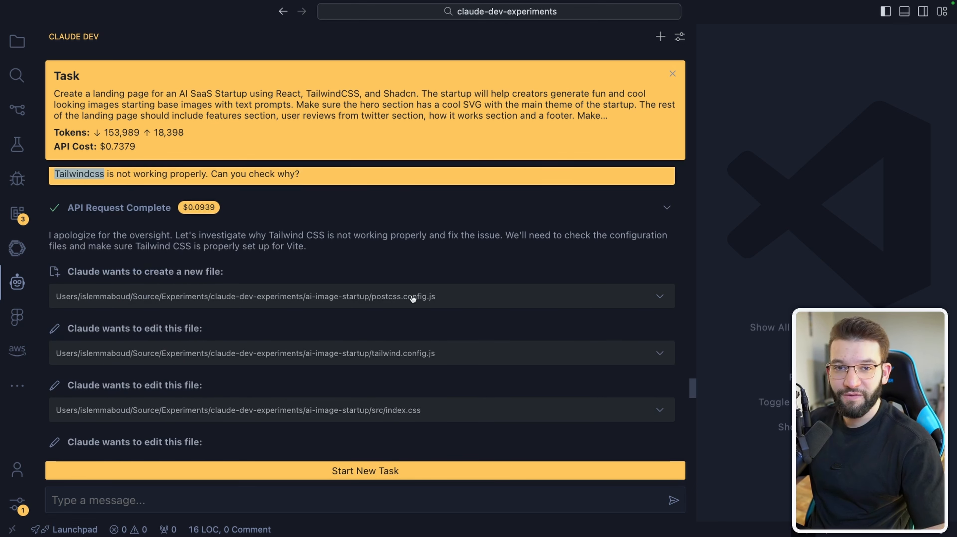
scroll("down", 3)
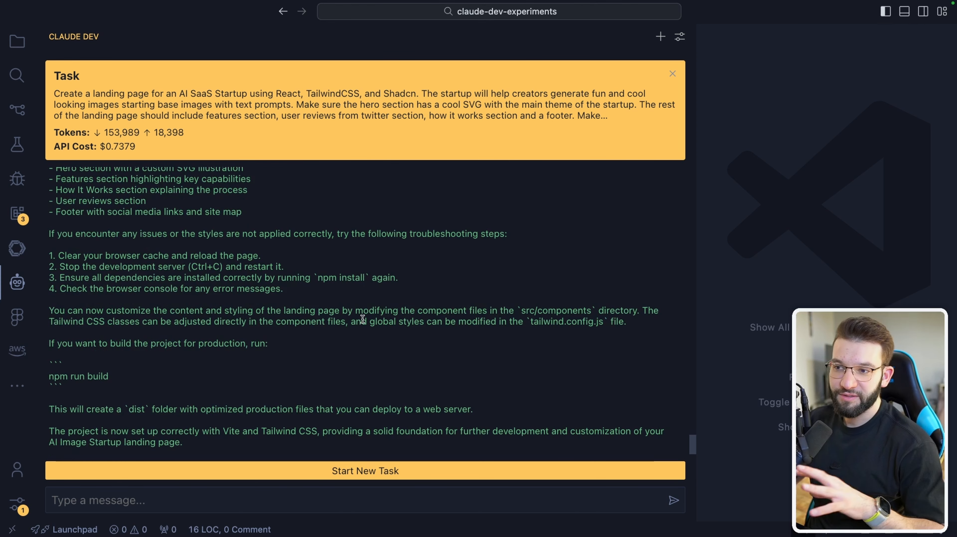
mouse_move(524, 382)
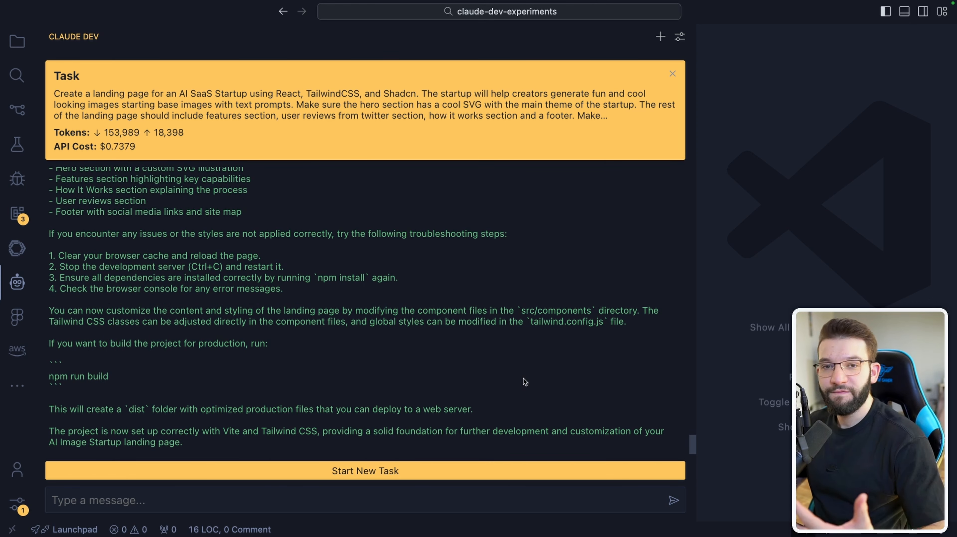
left_click(17, 40)
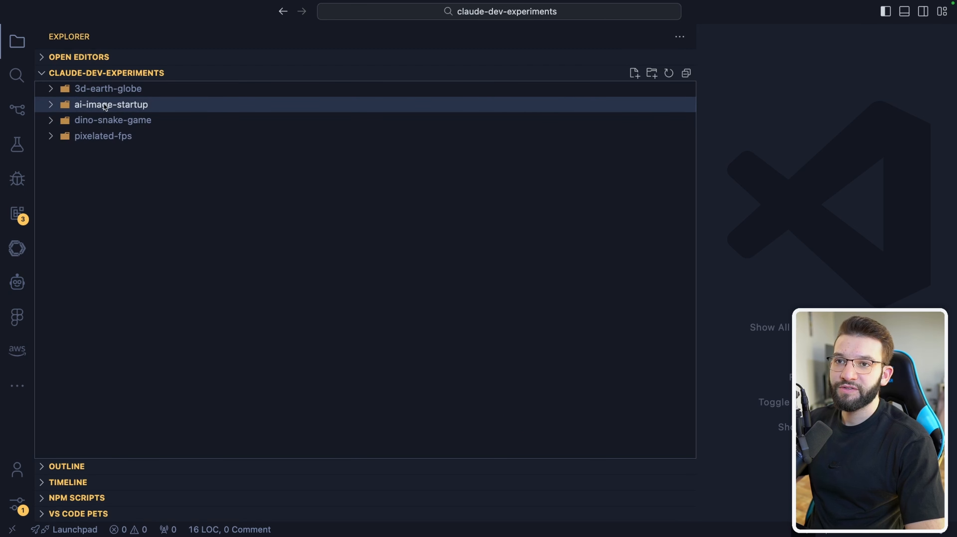
- Expand ai-image-startup's src, lib and components folders and view utils.js
left_click(111, 103)
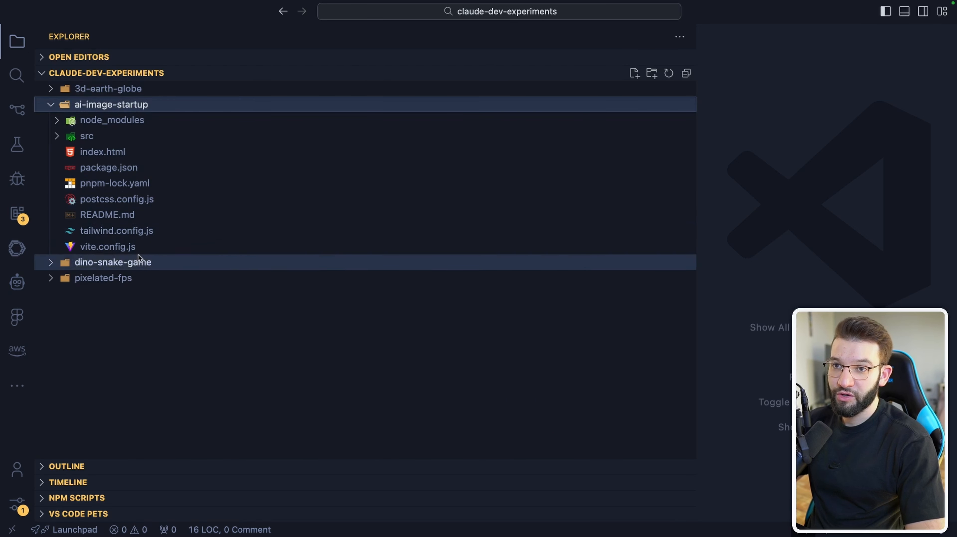
left_click(114, 183)
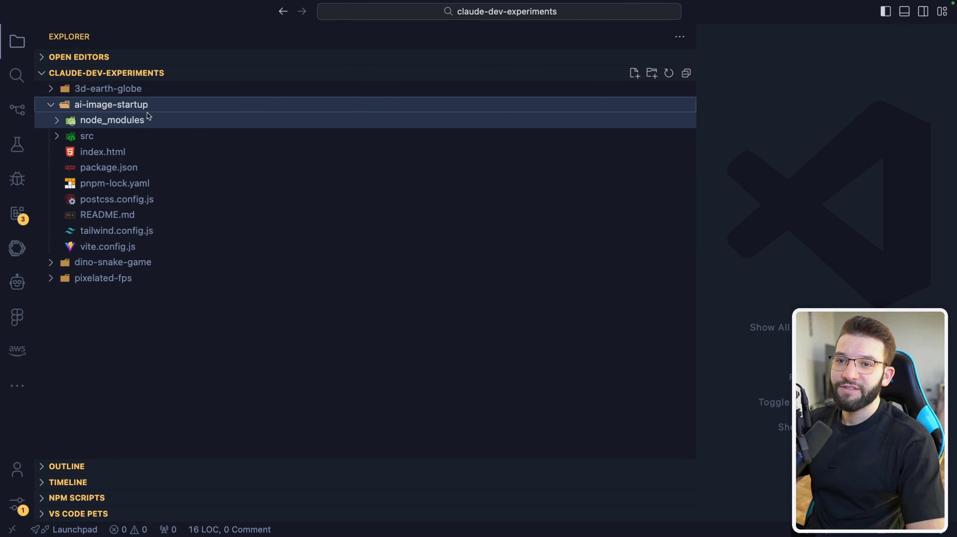
left_click(108, 246)
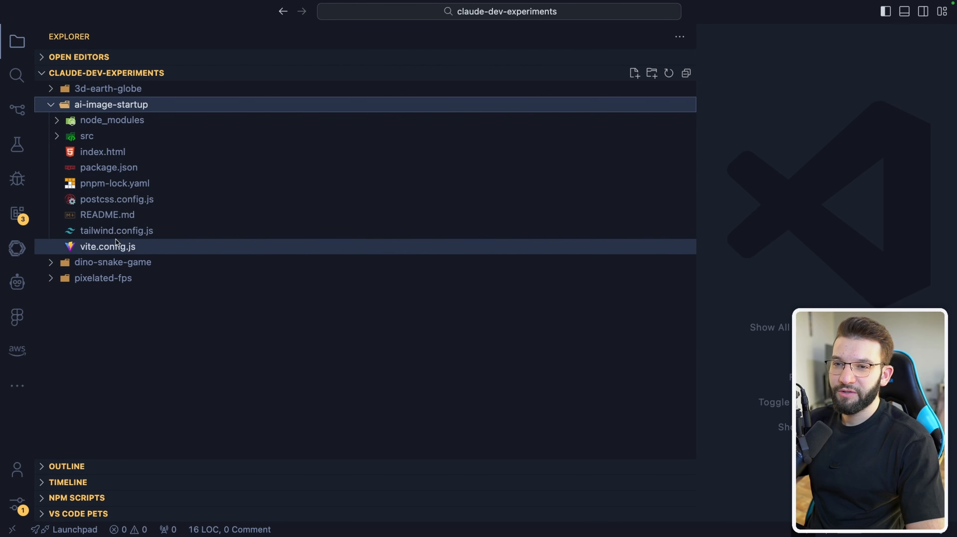
left_click(87, 136)
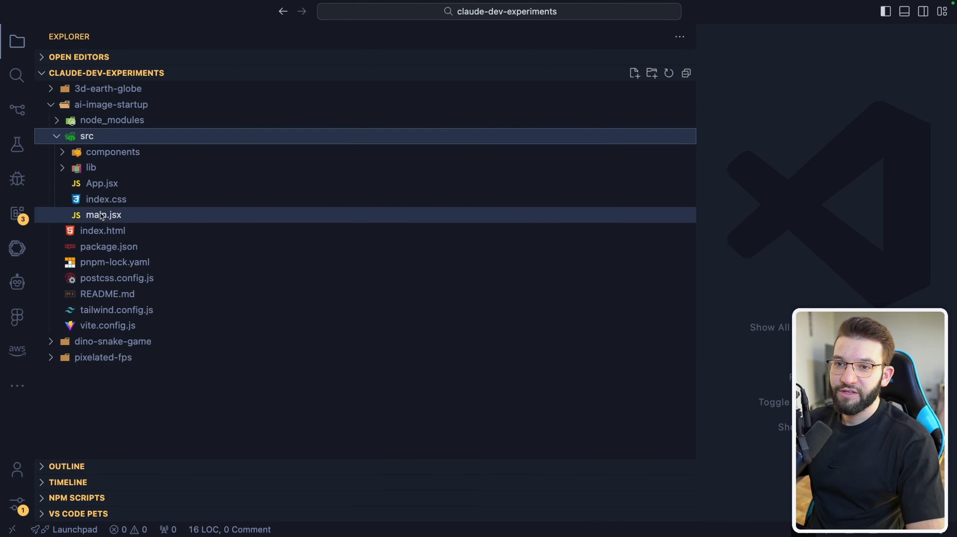
left_click(91, 167)
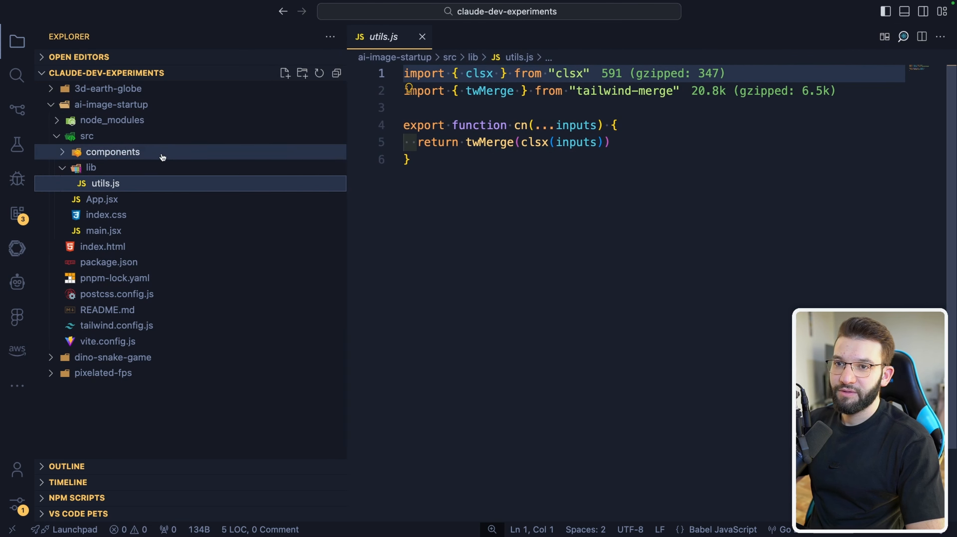
left_click(113, 152)
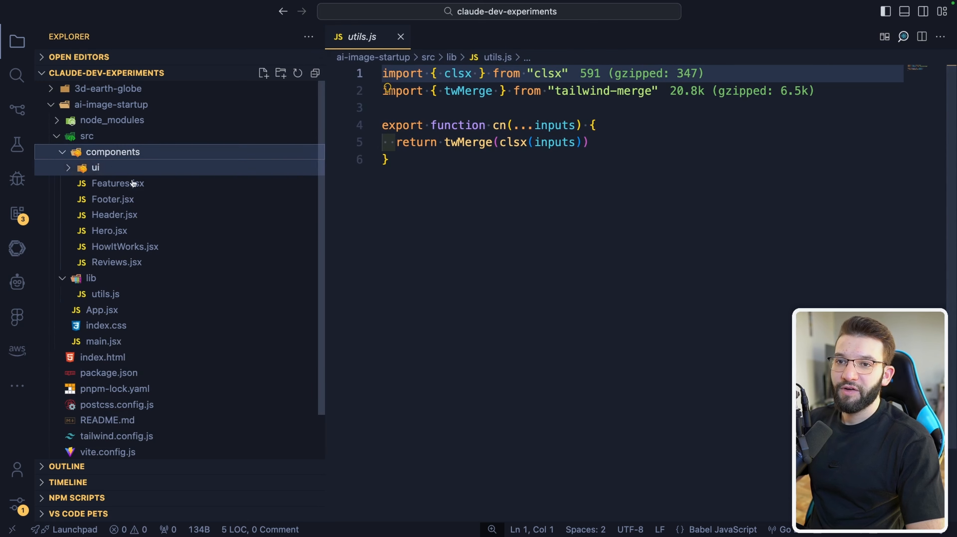
- Open the Header.jsx, Hero.jsx and Reviews.jsx components for review
left_click(114, 215)
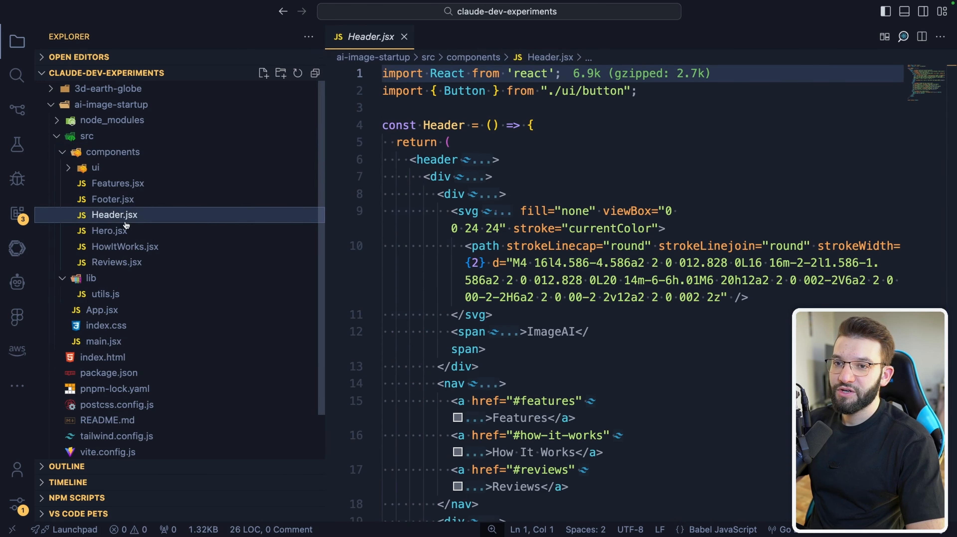
left_click(109, 230)
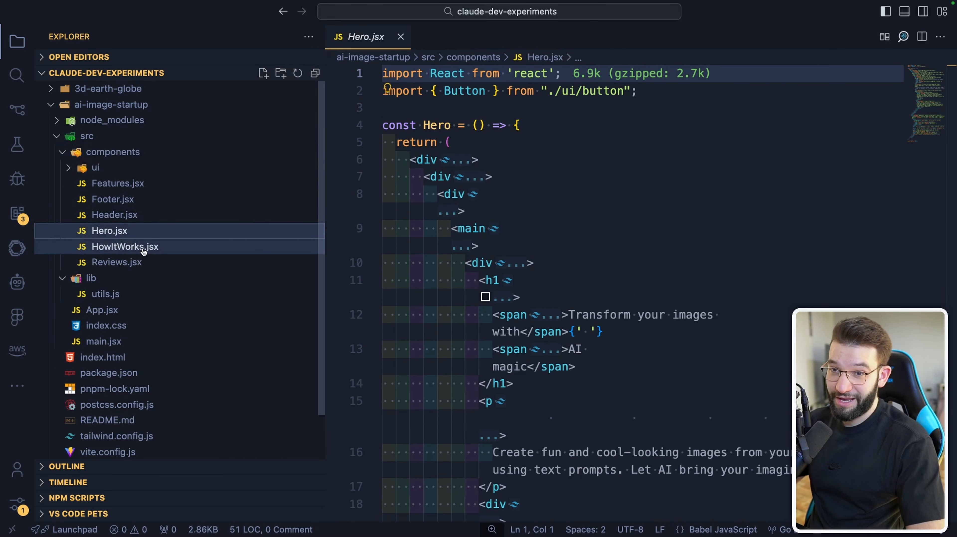
left_click(117, 262)
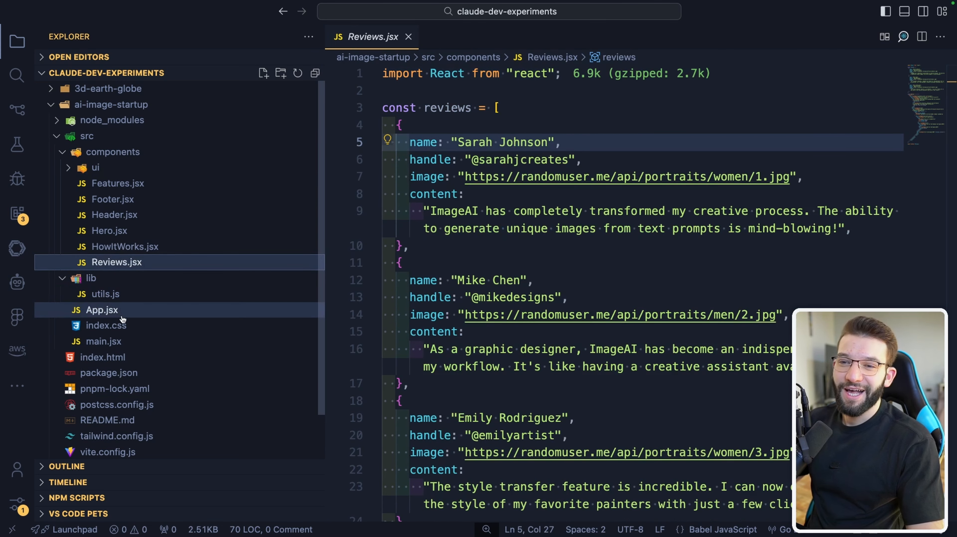
left_click(102, 310)
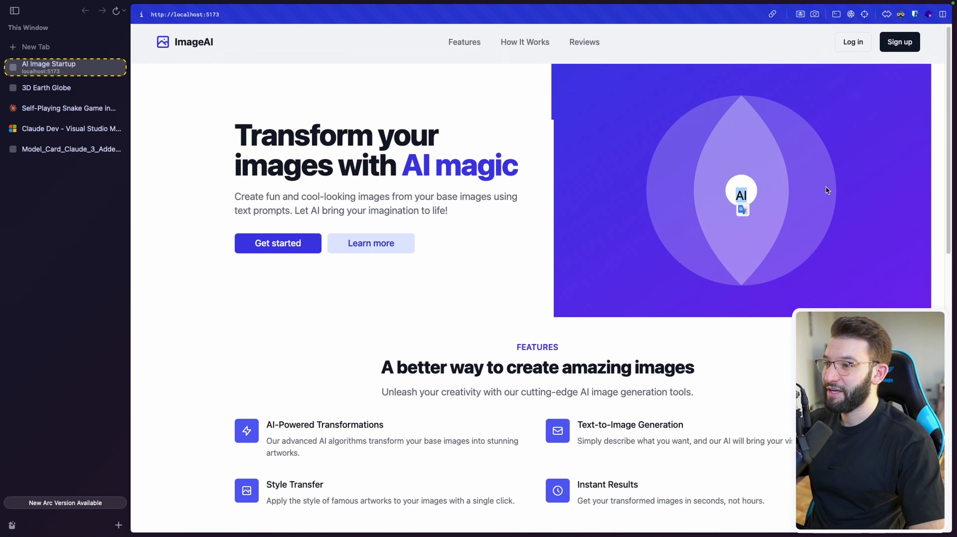
mouse_move(757, 196)
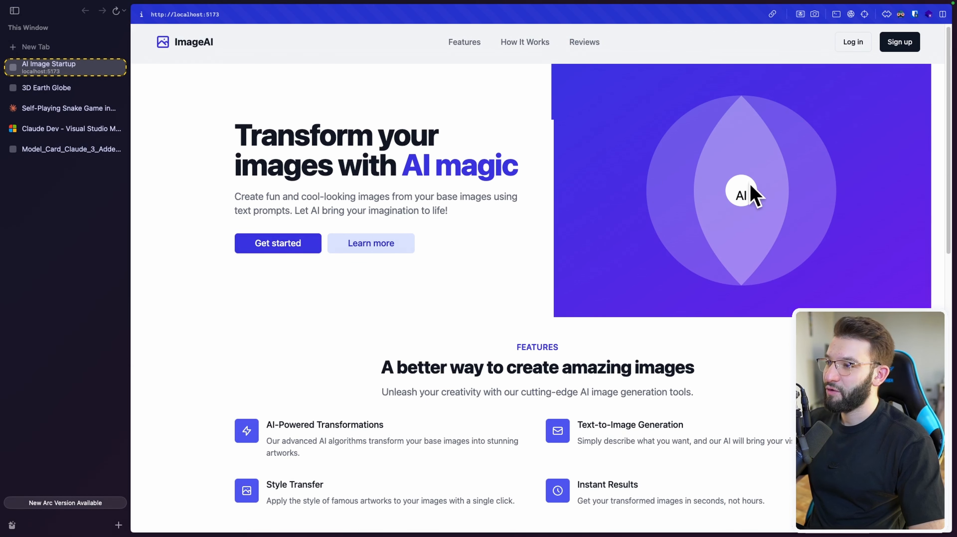
mouse_move(819, 229)
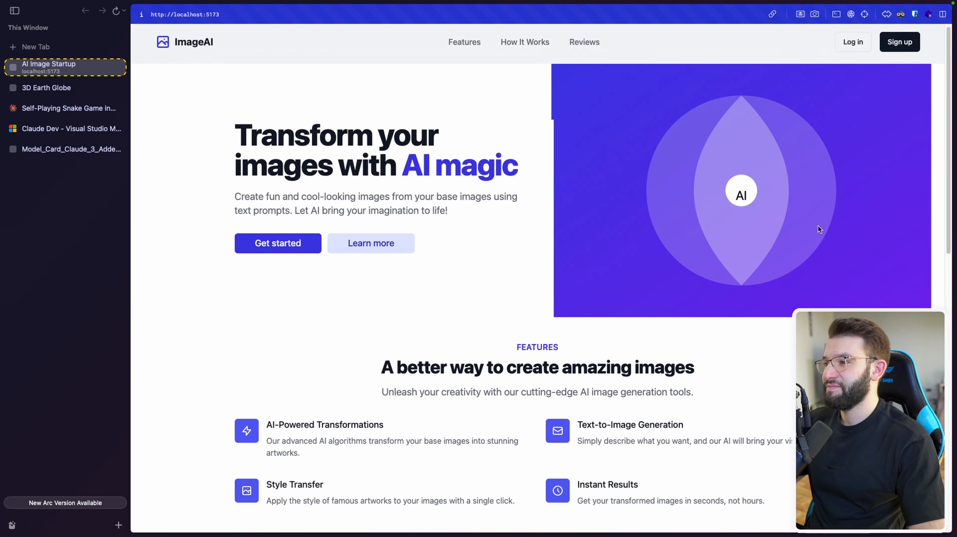
mouse_move(752, 193)
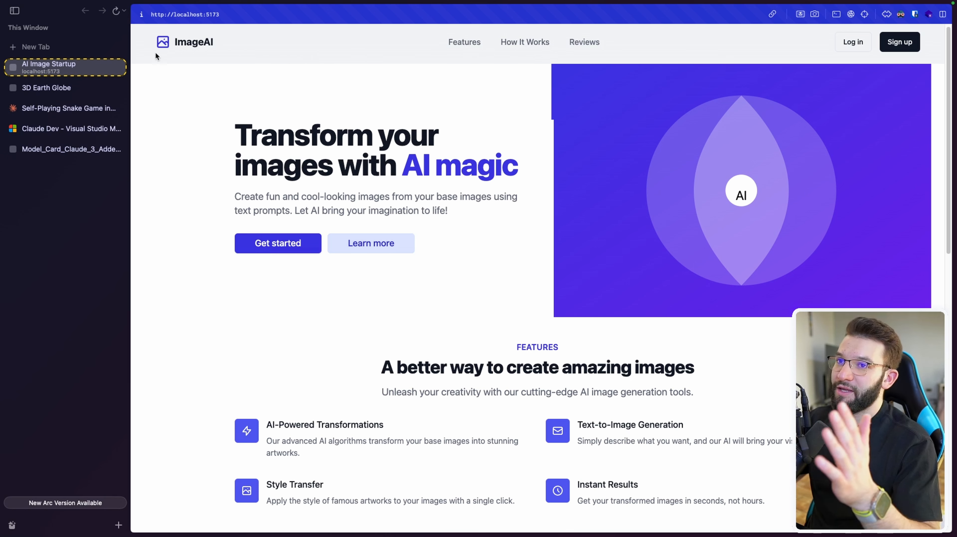
mouse_move(900, 42)
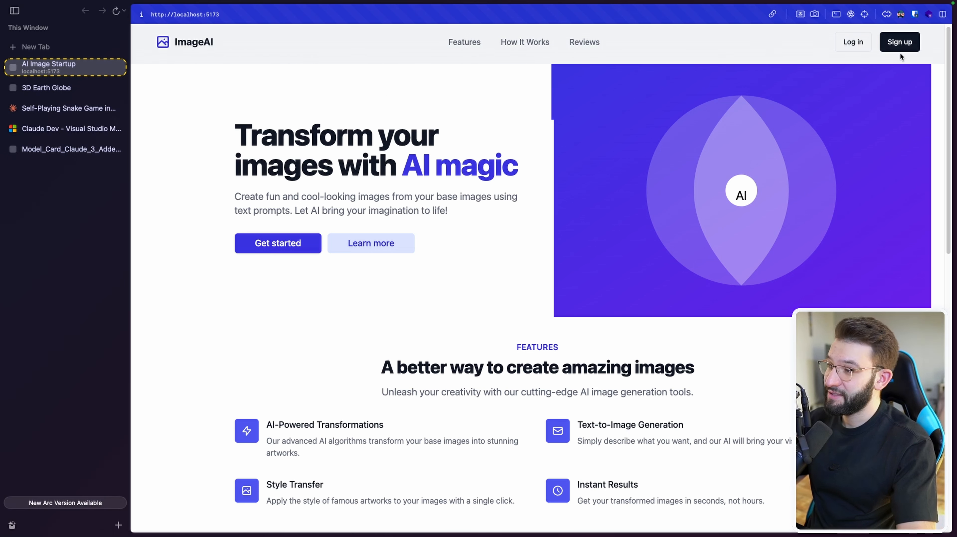
- Scroll the ImageAI landing page through features, how it works, testimonials and footer
scroll("down", 3)
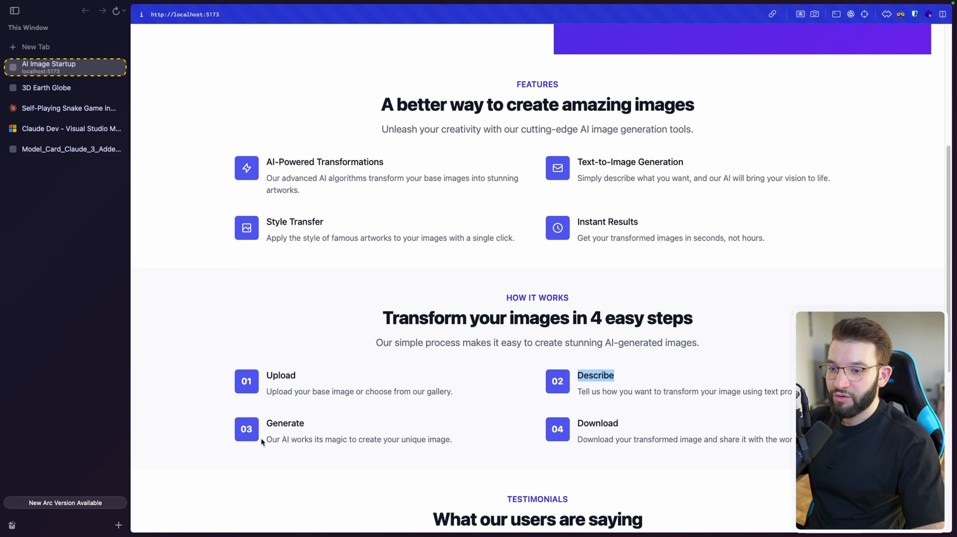
scroll("down", 3)
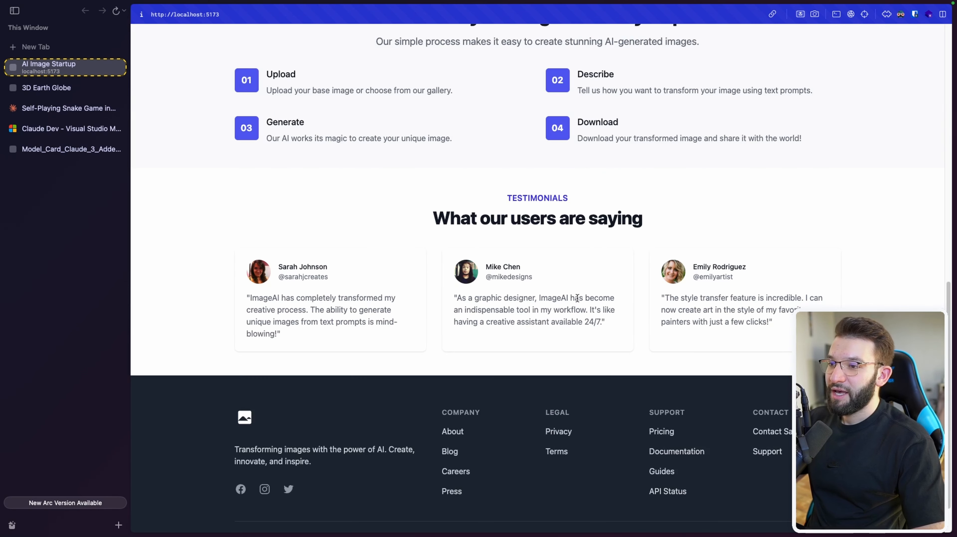
mouse_move(673, 351)
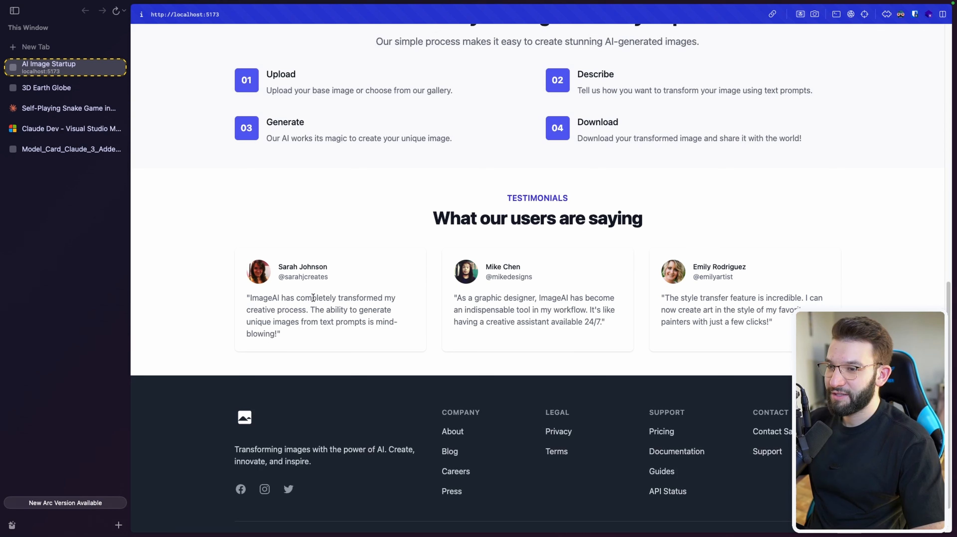
mouse_move(621, 322)
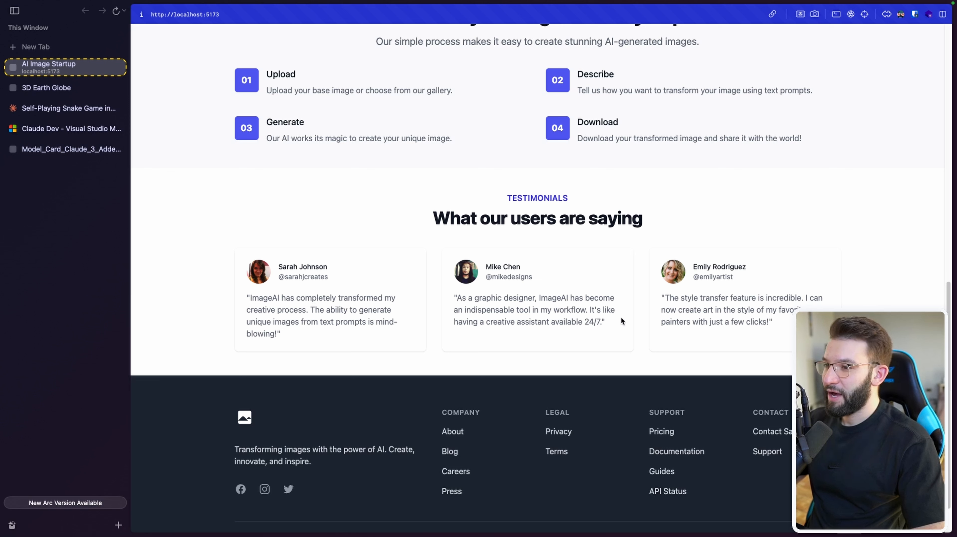
double_click(552, 298)
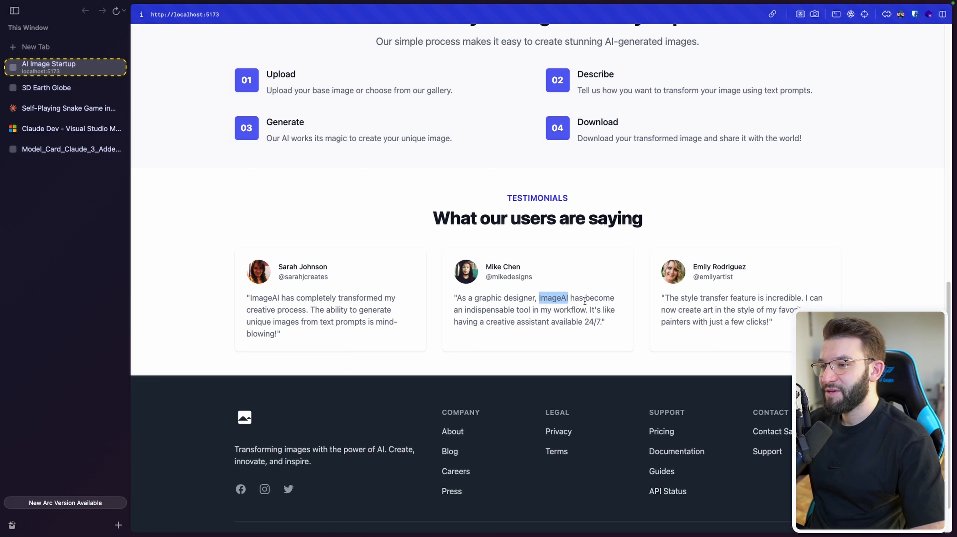
mouse_move(559, 316)
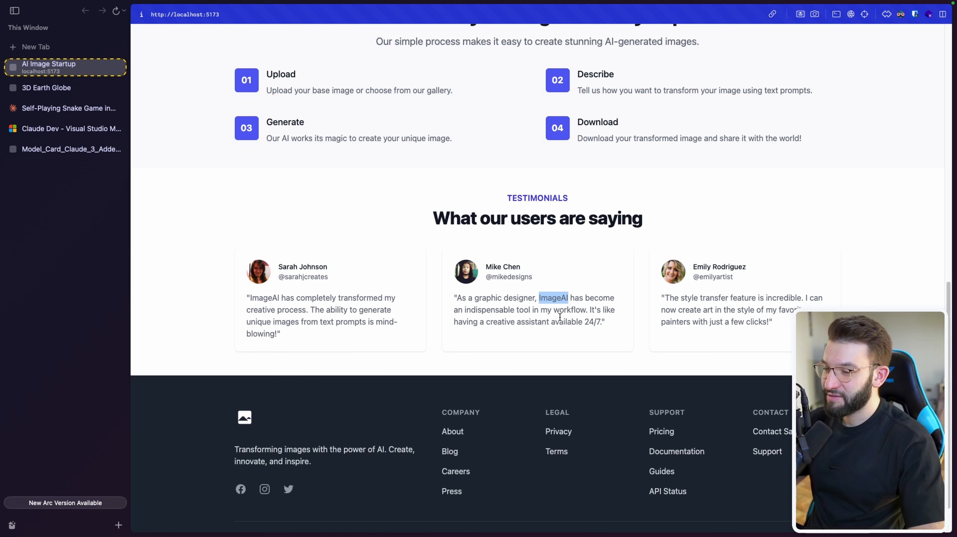
mouse_move(341, 368)
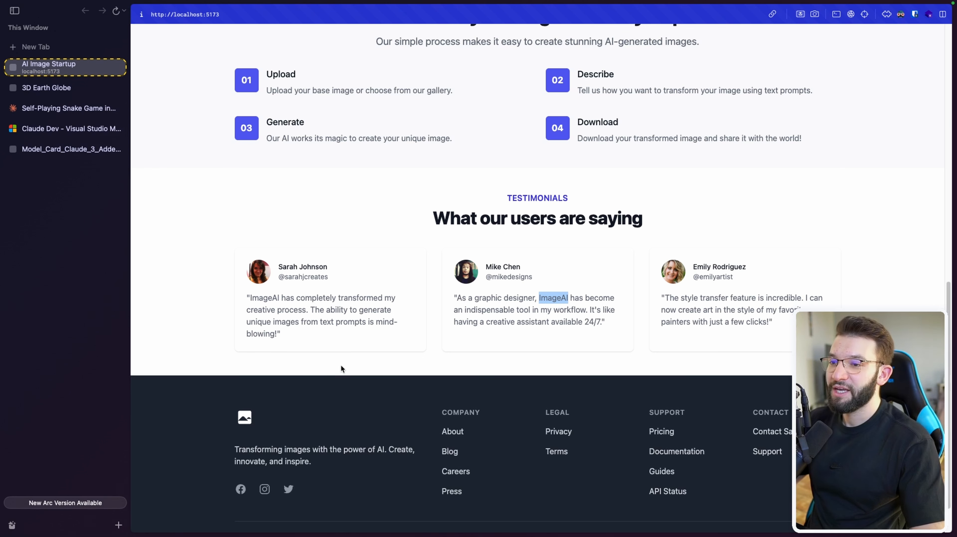
scroll("down", 3)
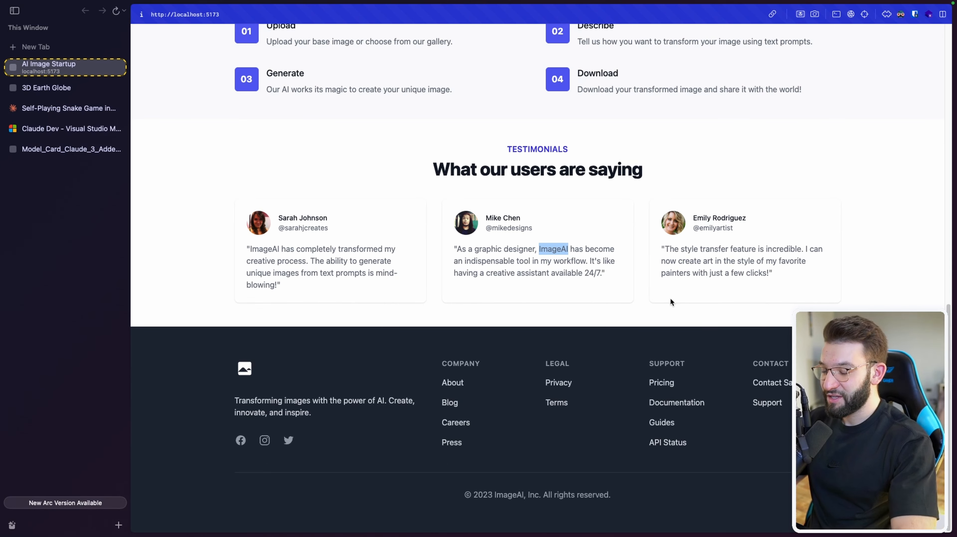
mouse_move(710, 296)
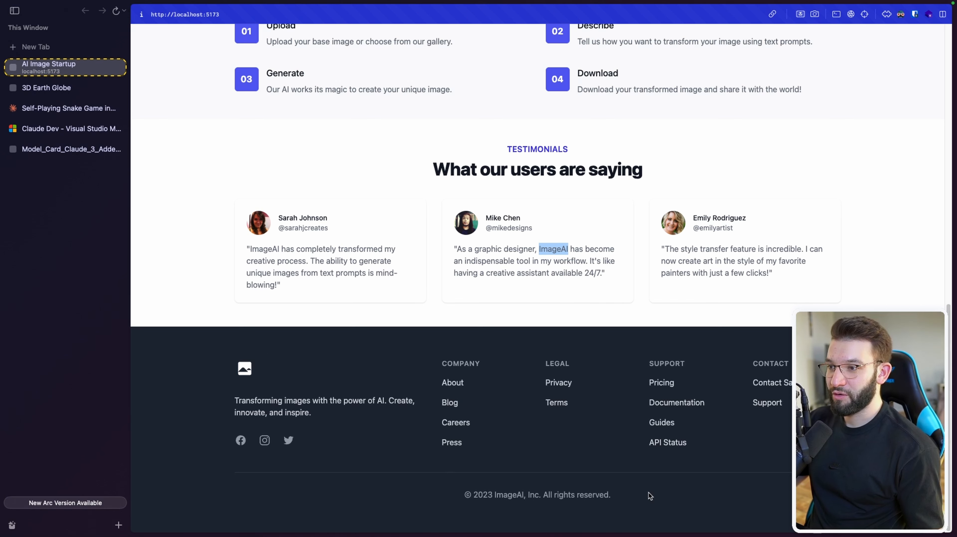
scroll("up", 3)
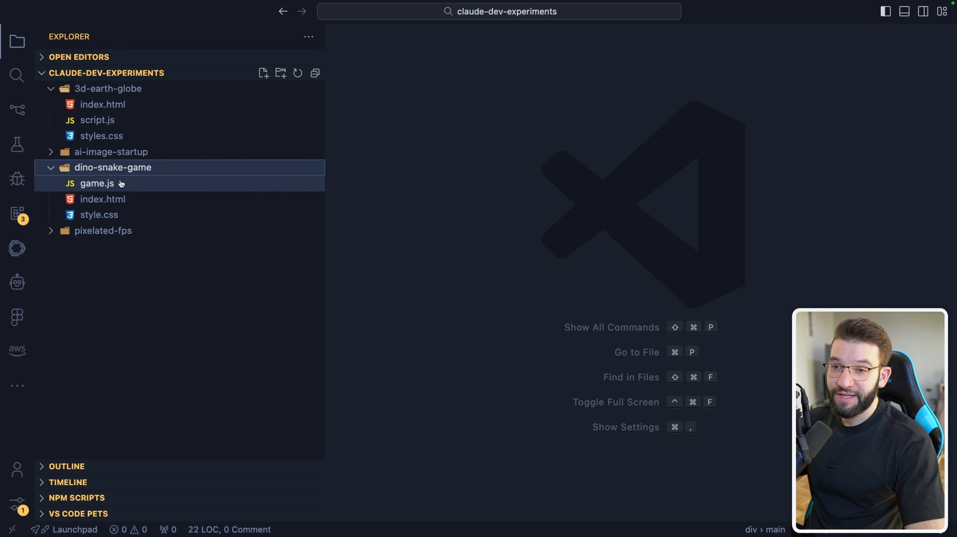
- Review dino-snake-game's game.js code in the editor
left_click(97, 183)
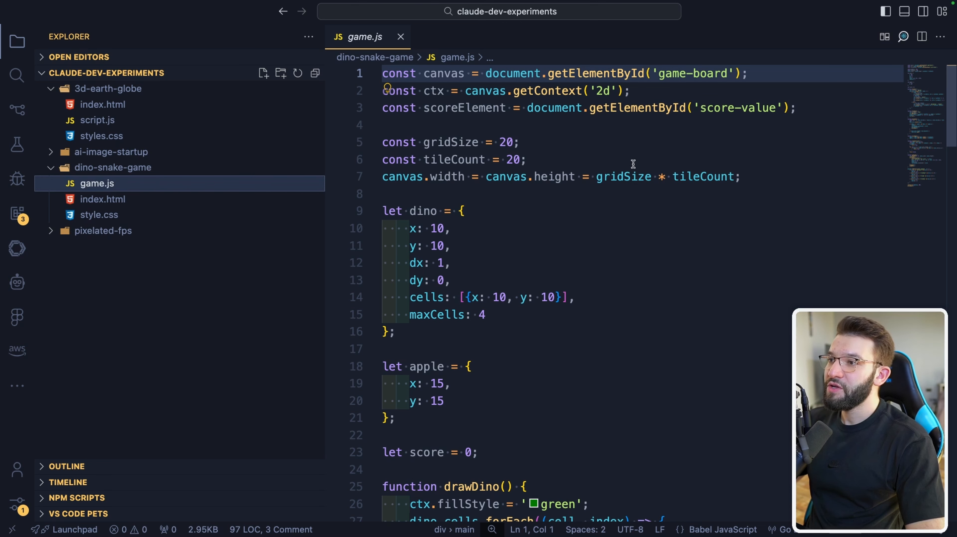
double_click(547, 91)
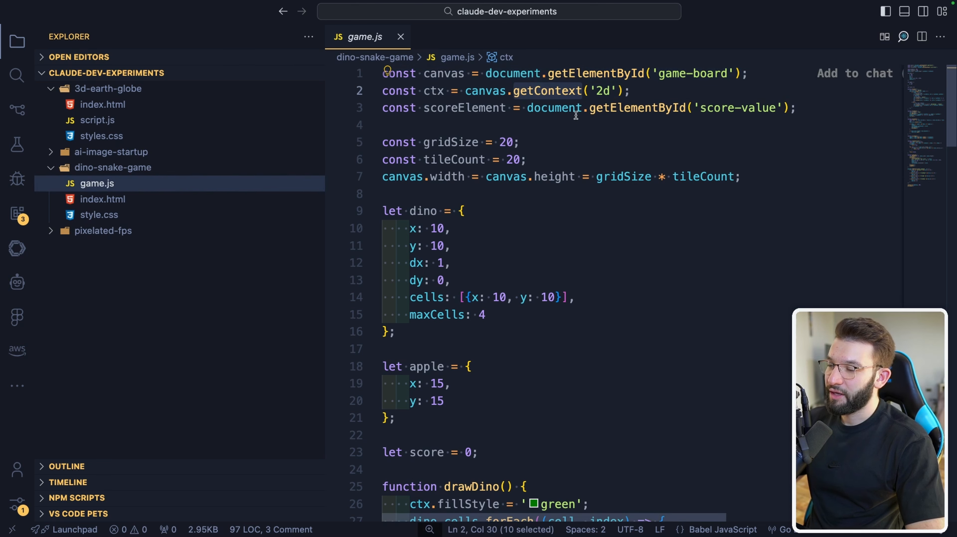
scroll("down", 3)
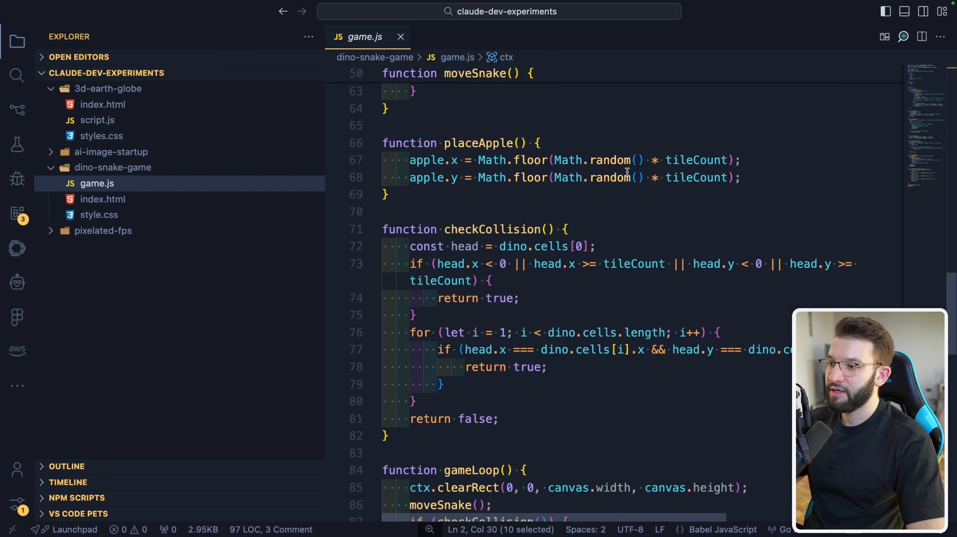
left_click(103, 198)
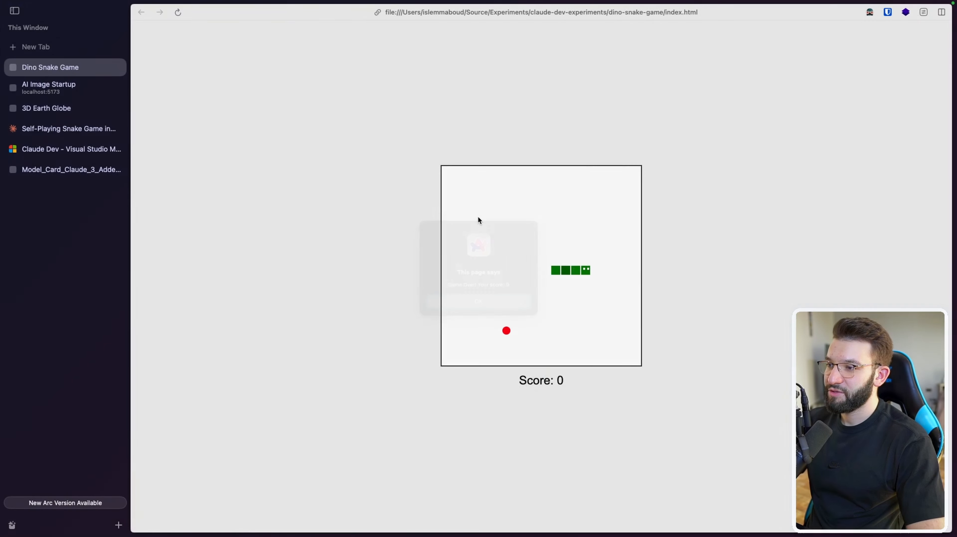
- Play the Dino Snake Game to Game Over at score 6 and dismiss the alert
left_click(478, 302)
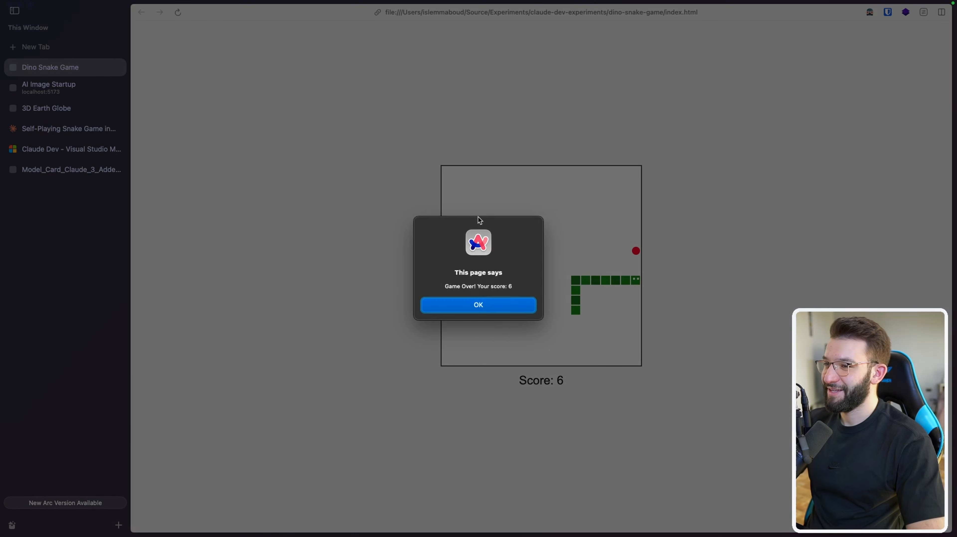
left_click(478, 305)
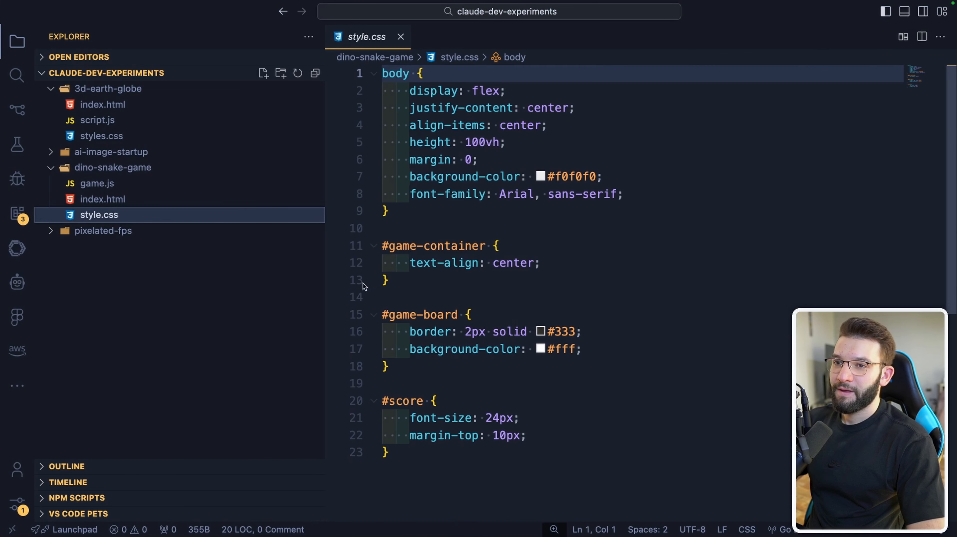
- Open the snake game's style.css and expand the pixelated-fps project folder
left_click(108, 88)
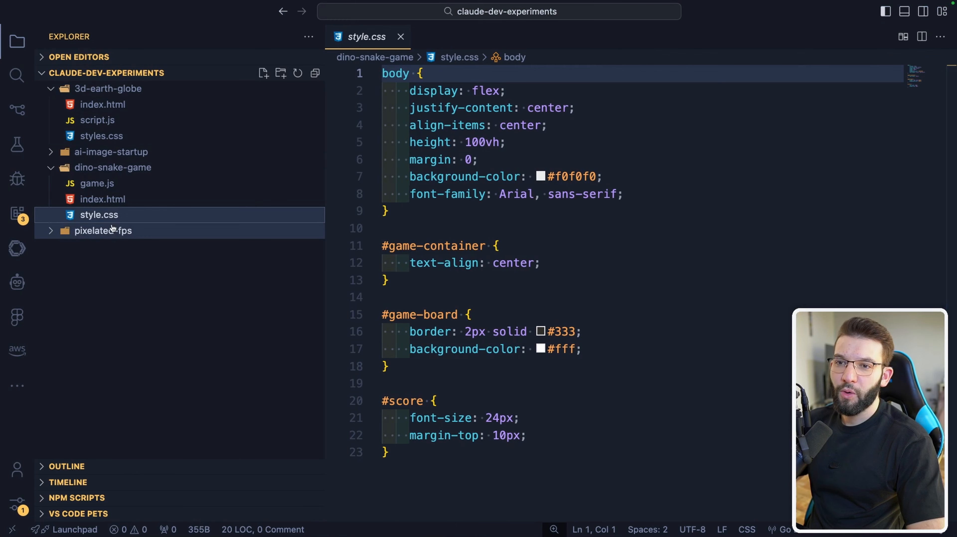
left_click(103, 230)
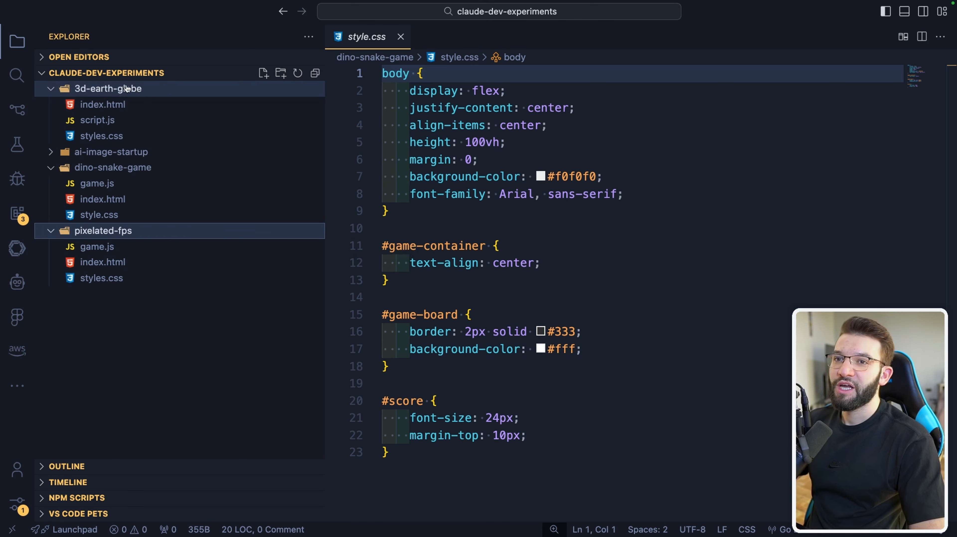
right_click(103, 104)
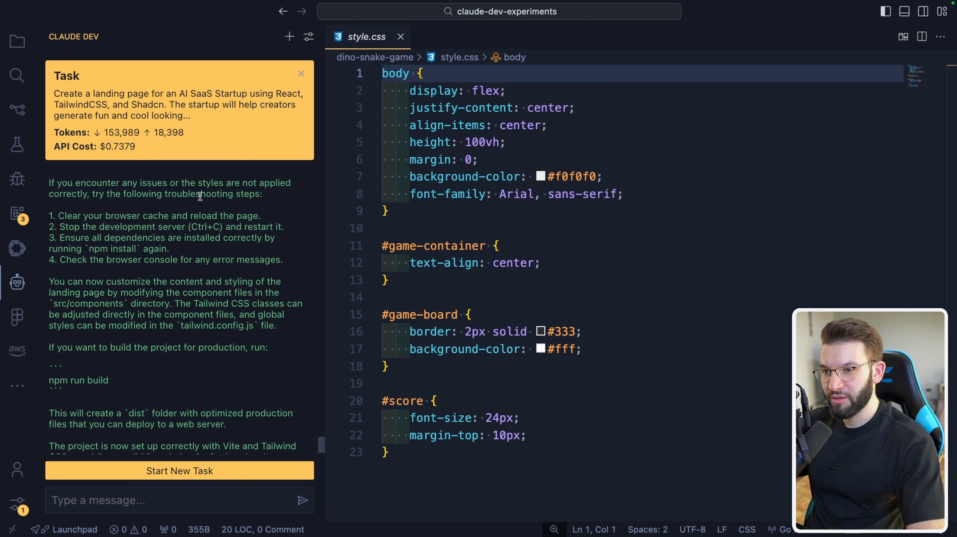
- Return from the Claude Dev sidebar to the Explorer file tree
double_click(117, 146)
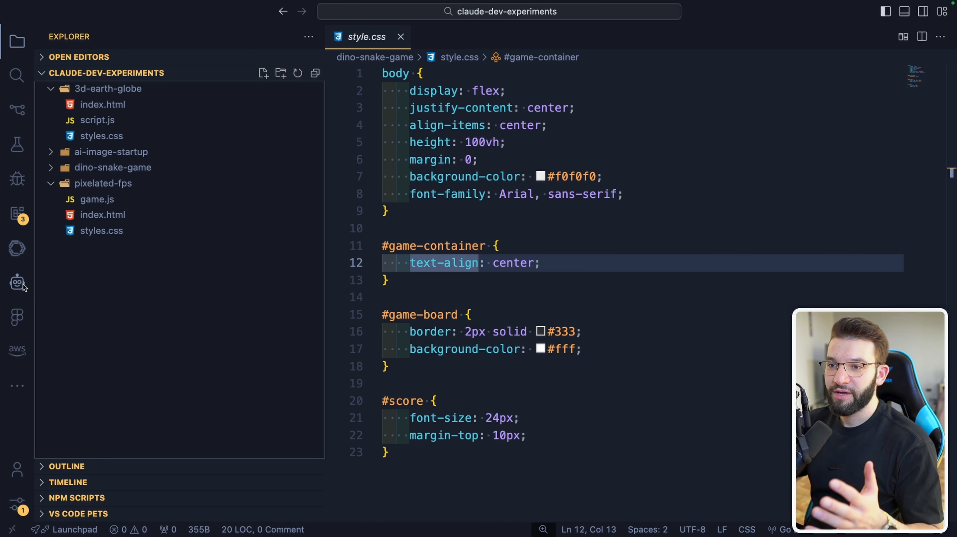
- Begin a new Claude Dev task asking for an enhanced Chrome Dino game in HTML, CSS and JavaScript
left_click(17, 282)
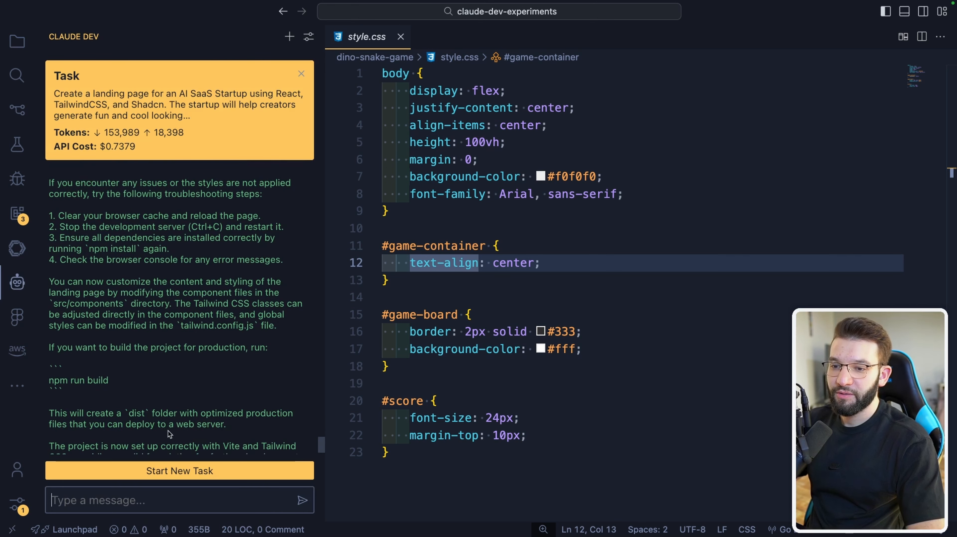
left_click(179, 470)
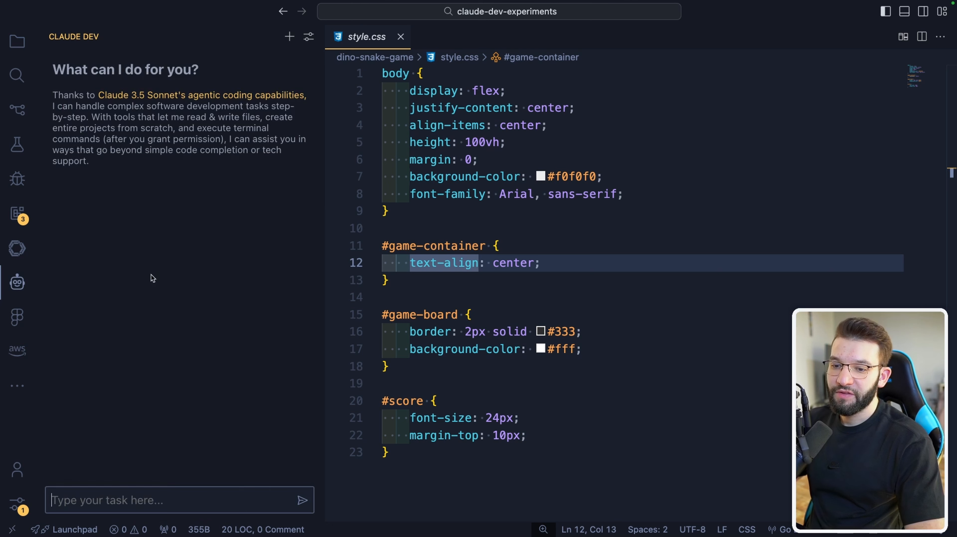
type("Create an enhanced version of the Google Chrome Dino game using HTML, CSS, and JavaScript. Improve the graphics with more vibrant colors and diverse obstacles. Make the dinosaur green with a unique texture. Include additional visual elements to enrich the game's environment.")
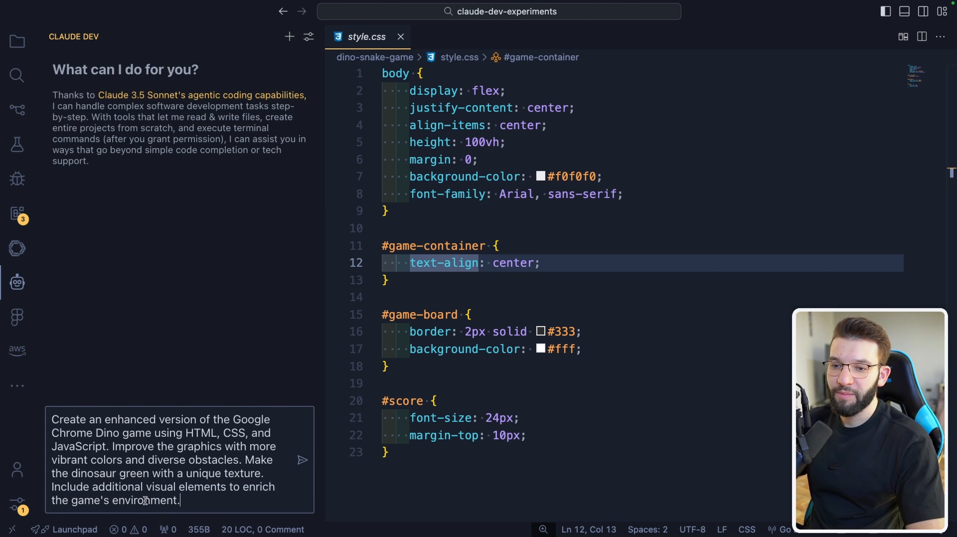
double_click(68, 419)
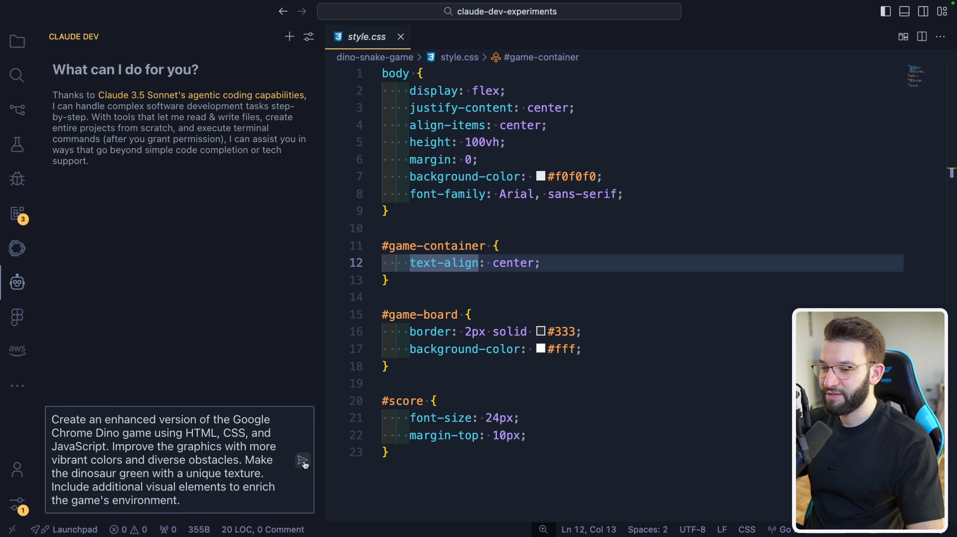
- Send the Dino game request and review Claude's proposed index.html for enhanced-dino-game
left_click(302, 461)
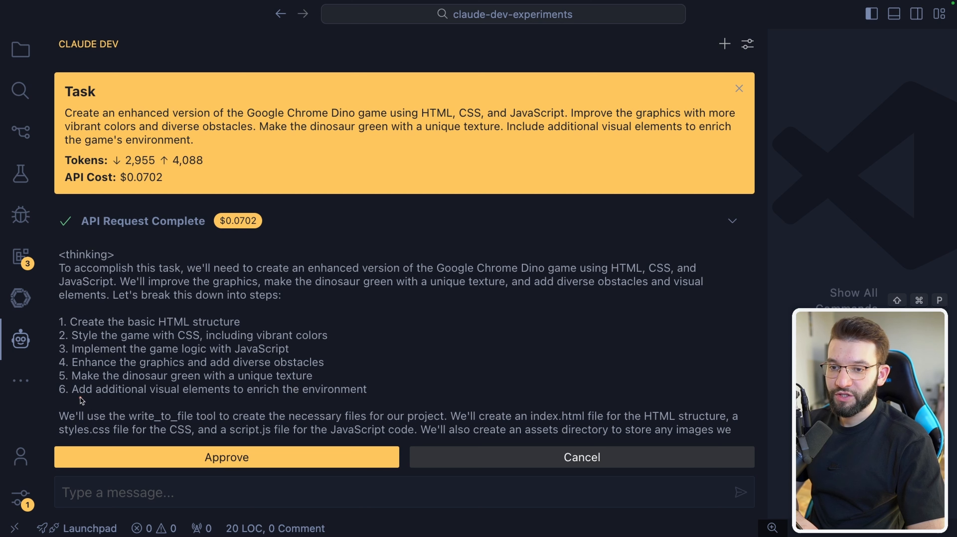
mouse_move(290, 405)
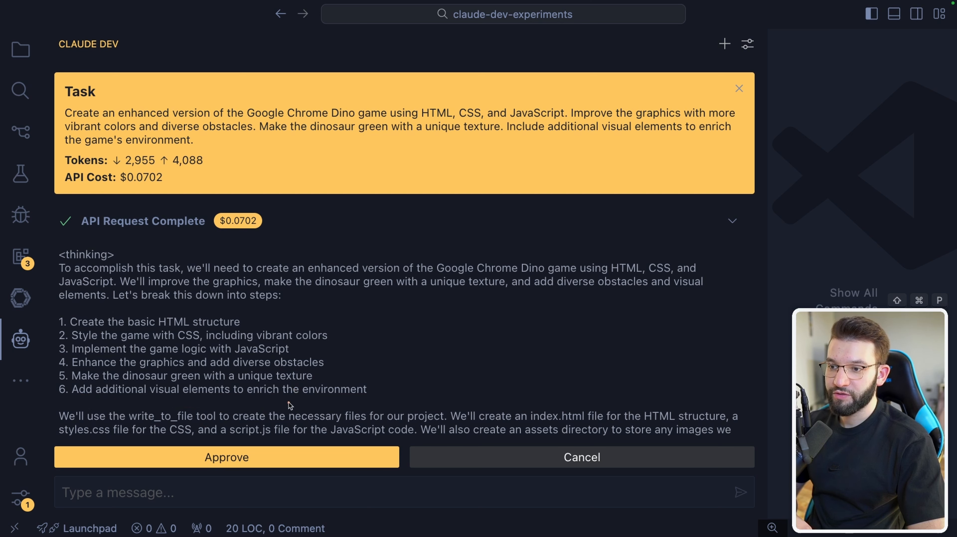
scroll("down", 3)
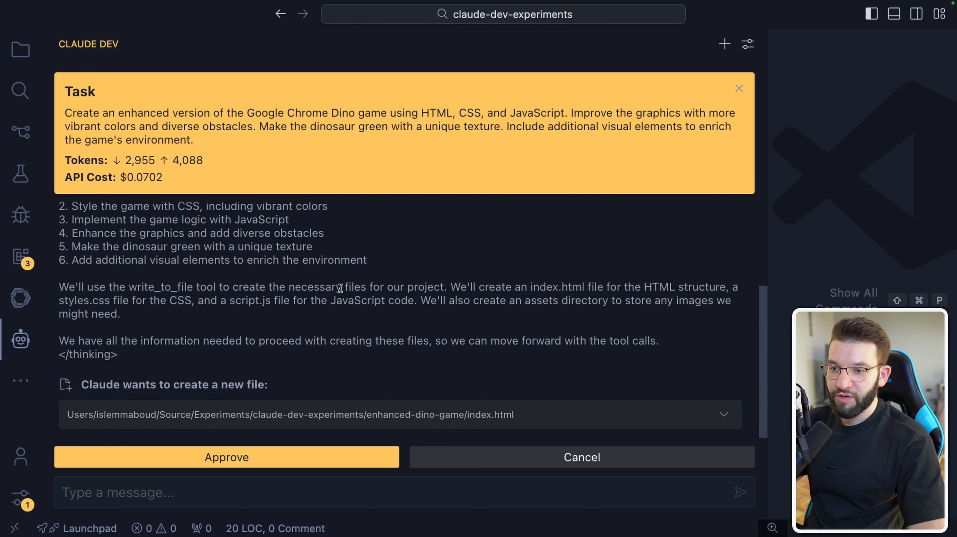
left_click(724, 415)
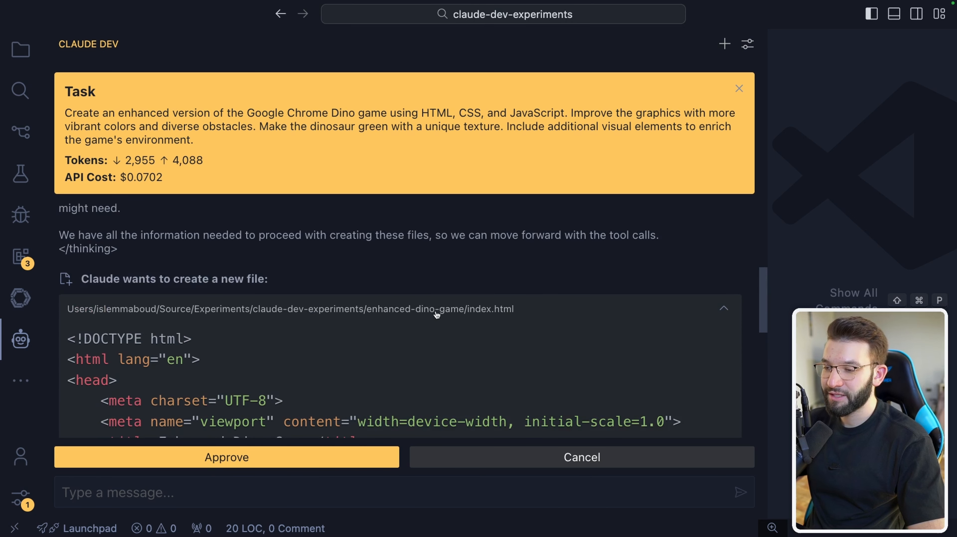
mouse_move(635, 311)
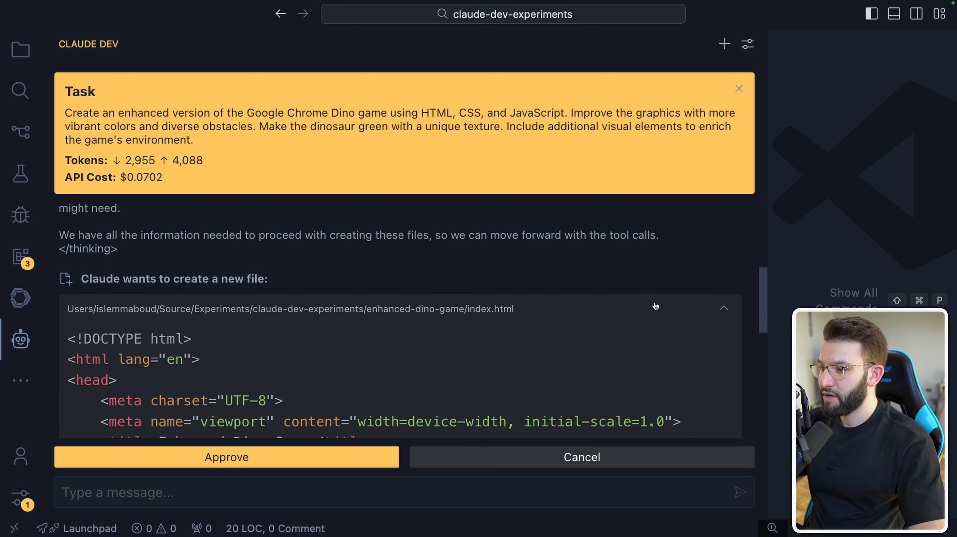
left_click(723, 307)
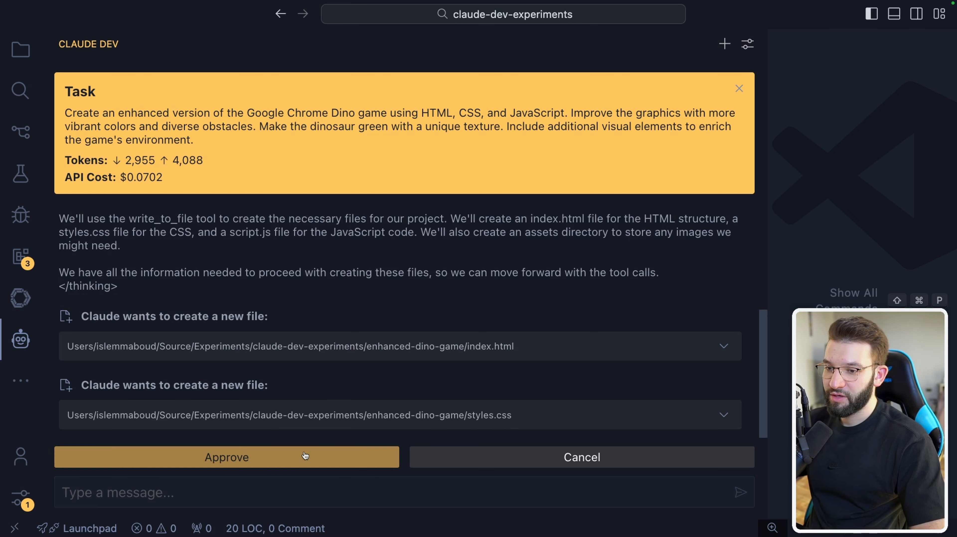
- Approve creating styles.css (retrying after the write error) and script.js
left_click(227, 456)
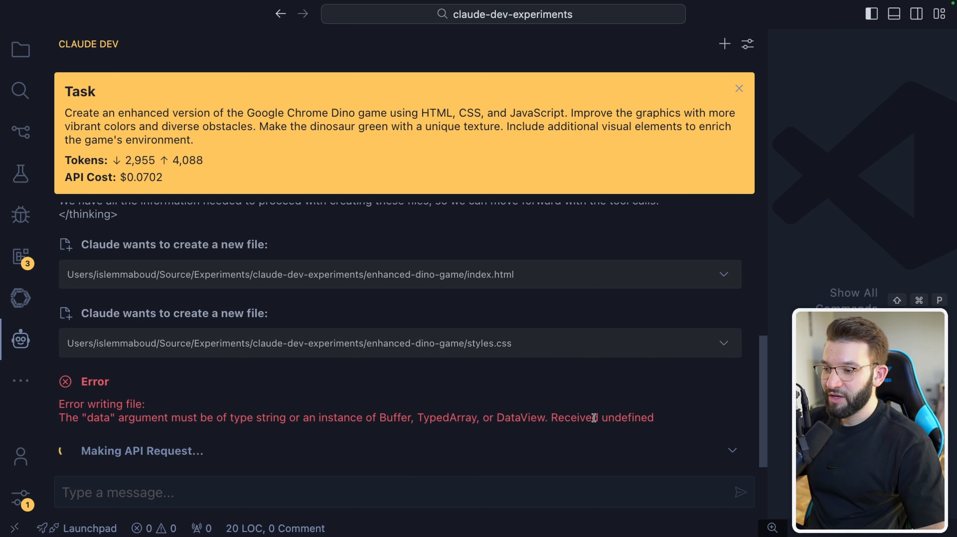
mouse_move(654, 421)
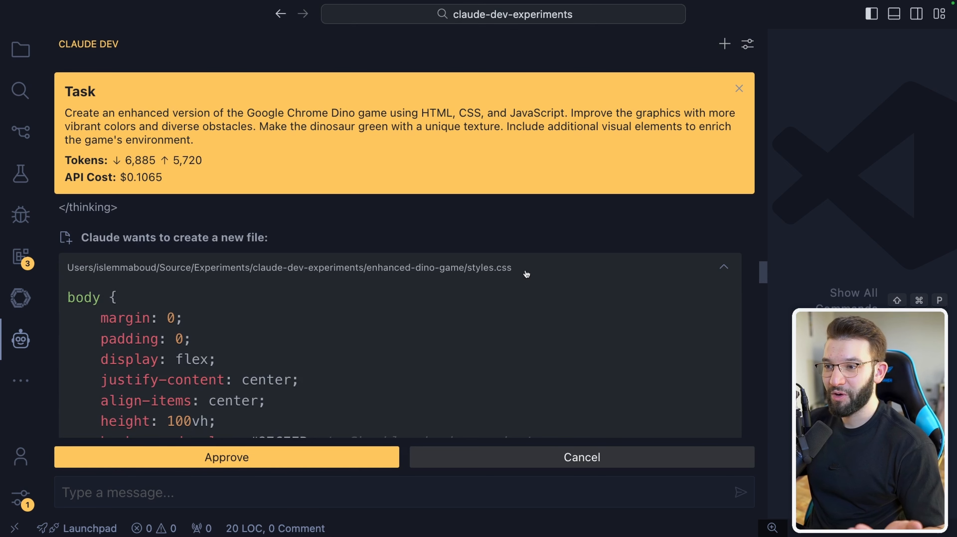
left_click(226, 457)
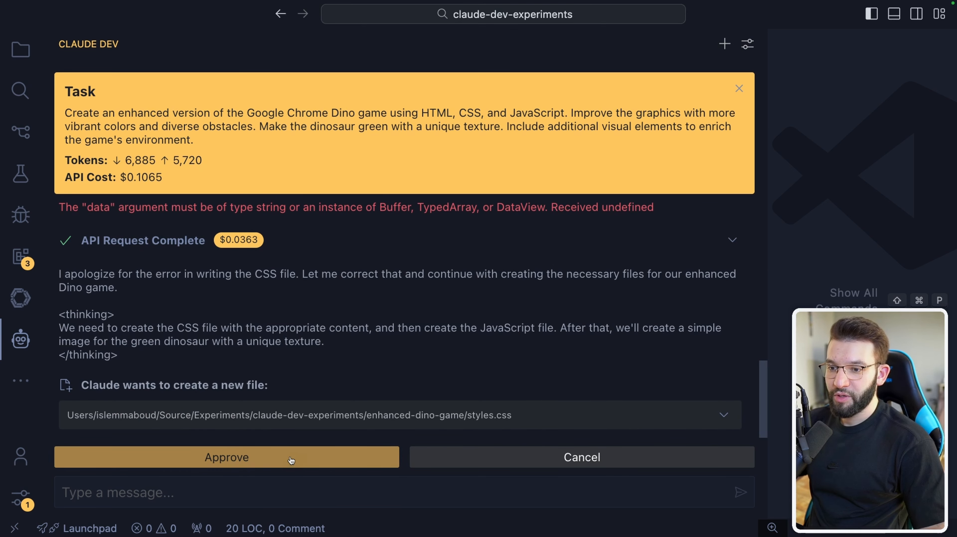
left_click(227, 457)
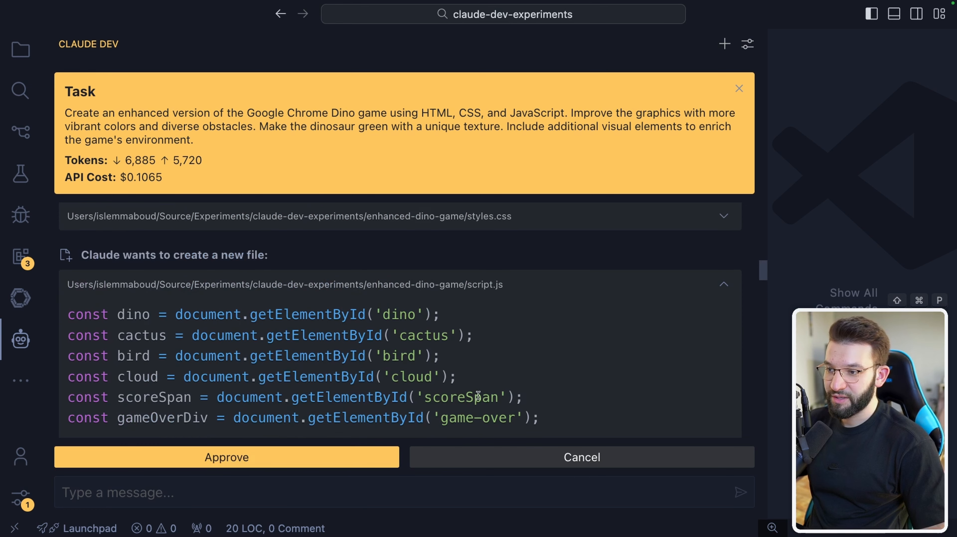
left_click(226, 456)
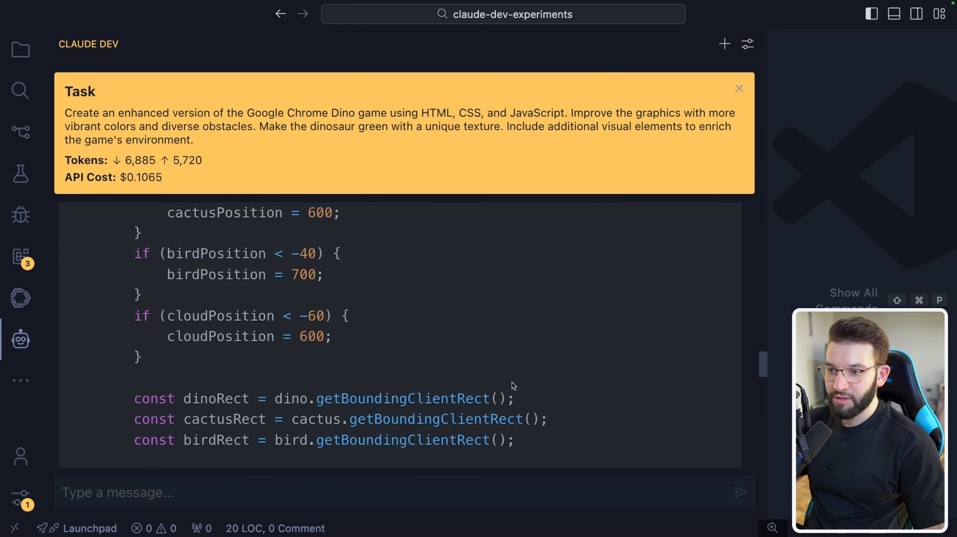
- Review and approve the assets/green-dino.txt file so the task completes
scroll("down", 3)
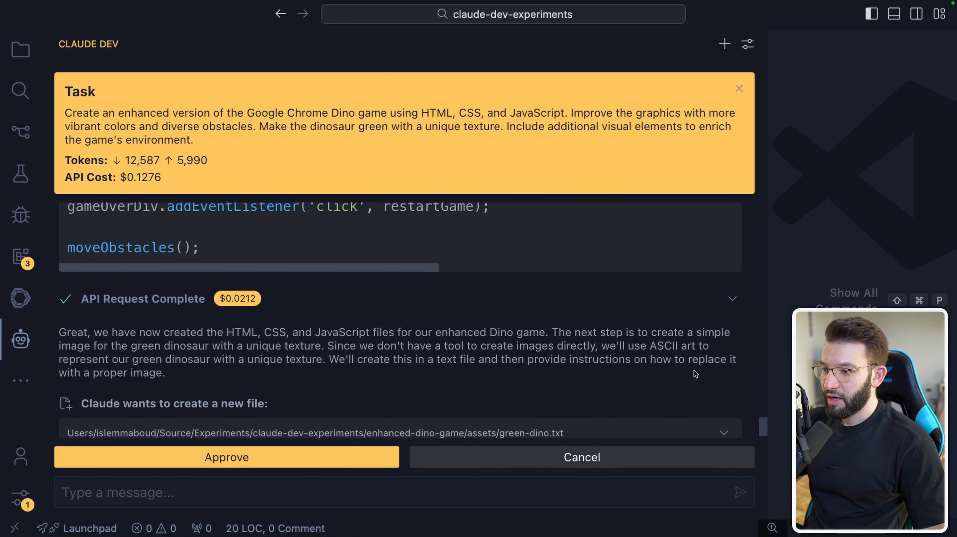
left_click(723, 432)
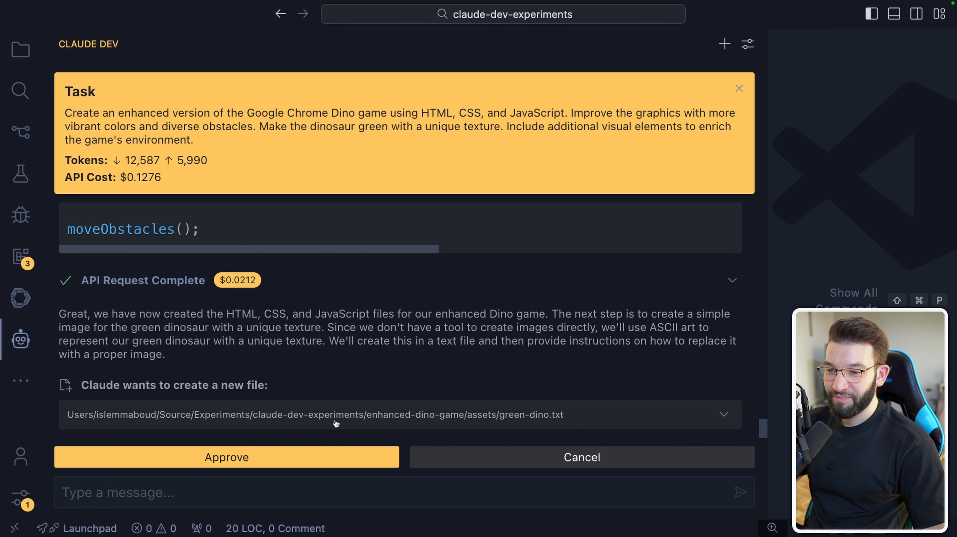
left_click(227, 456)
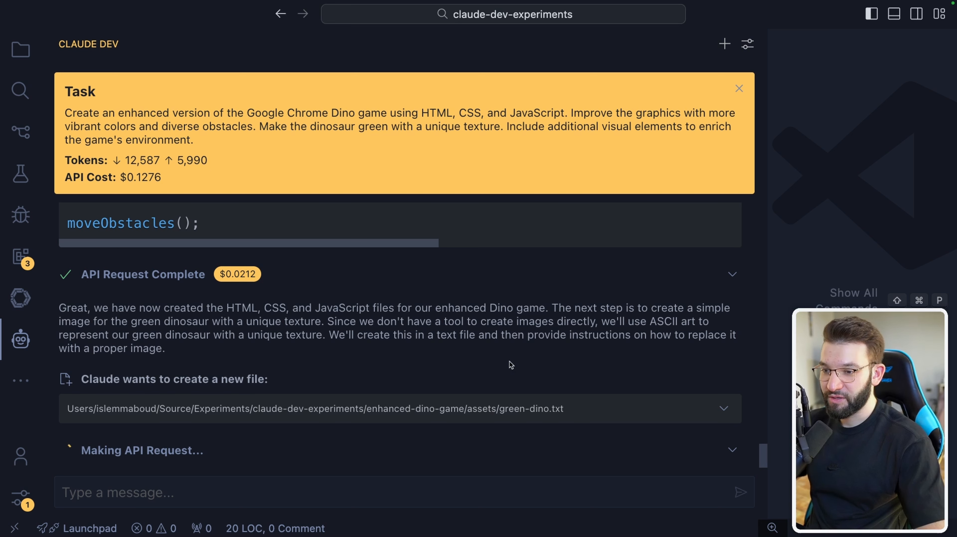
mouse_move(505, 366)
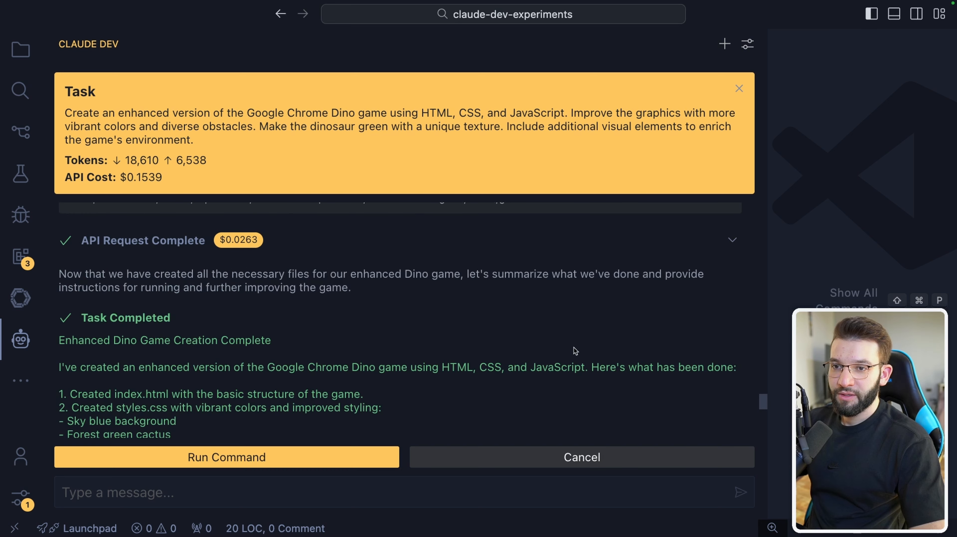
- Reveal the enhanced-dino-game folder in the Explorer and bring up options for its index.html
double_click(125, 325)
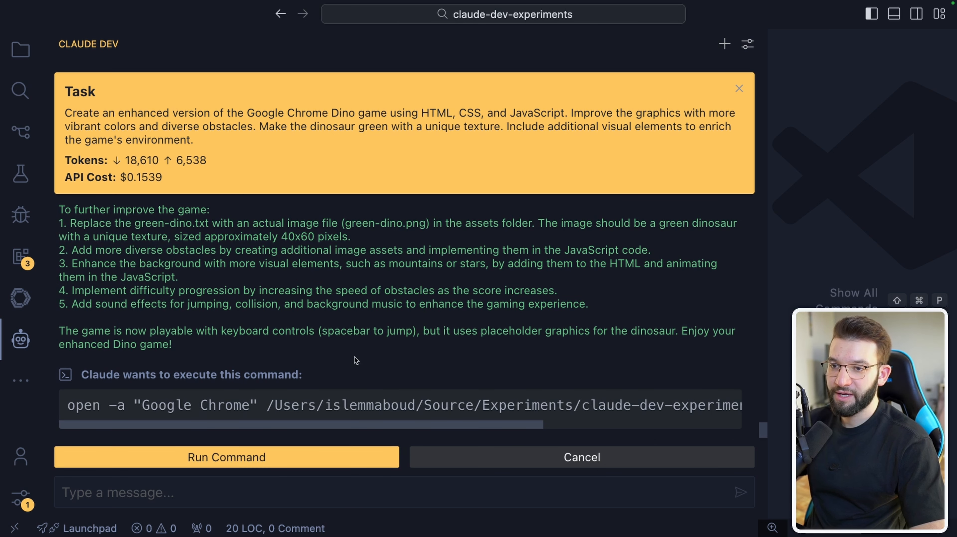
left_click(20, 50)
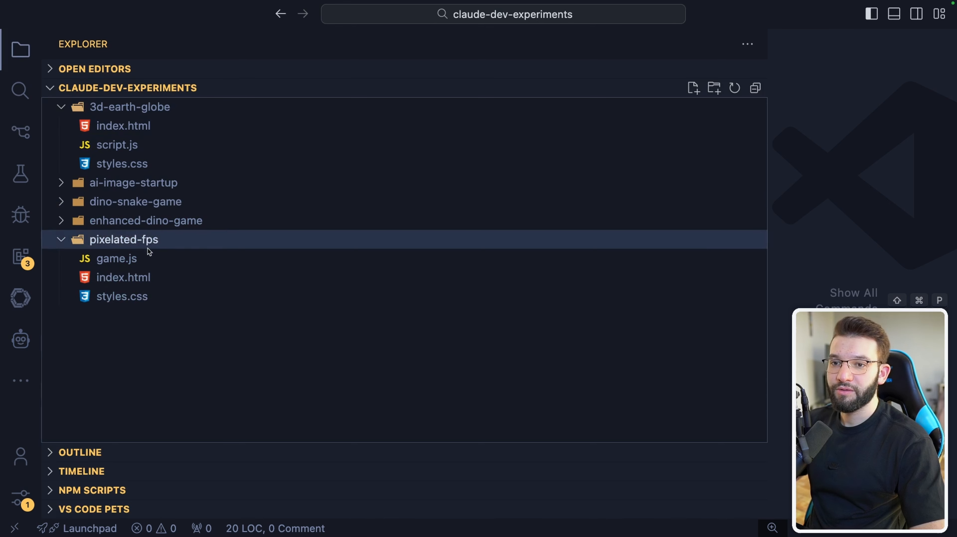
left_click(136, 201)
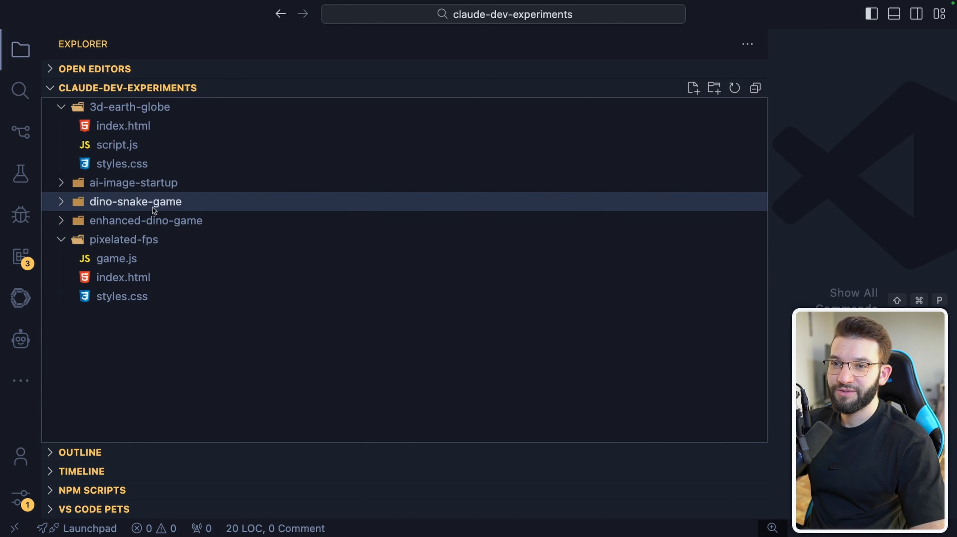
left_click(146, 220)
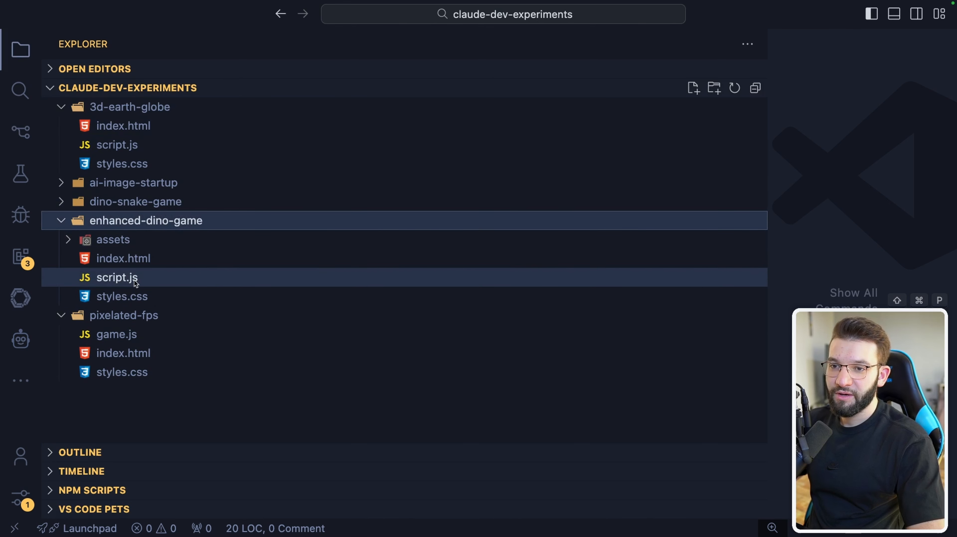
right_click(122, 258)
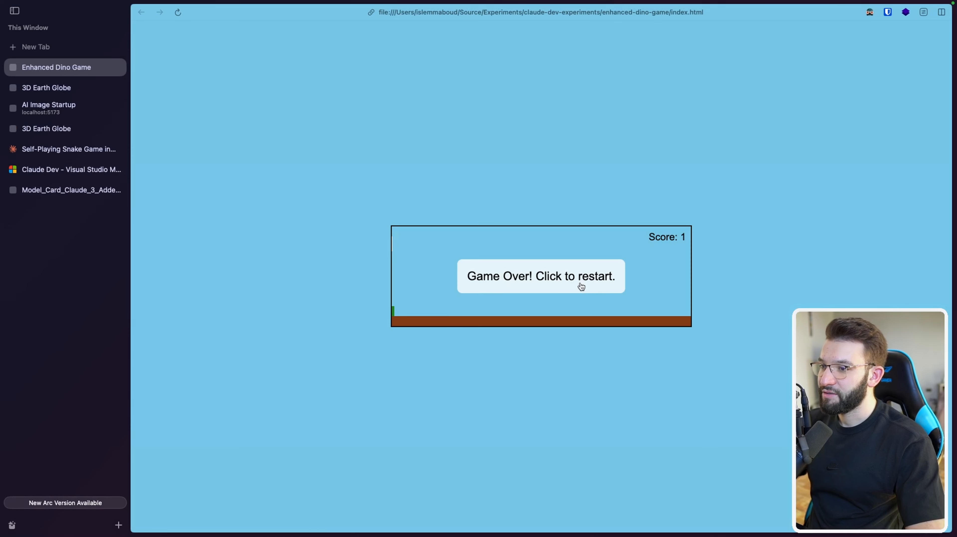
- Try restarting the Dino game in Arc after it shows Game Over with score 1
double_click(540, 276)
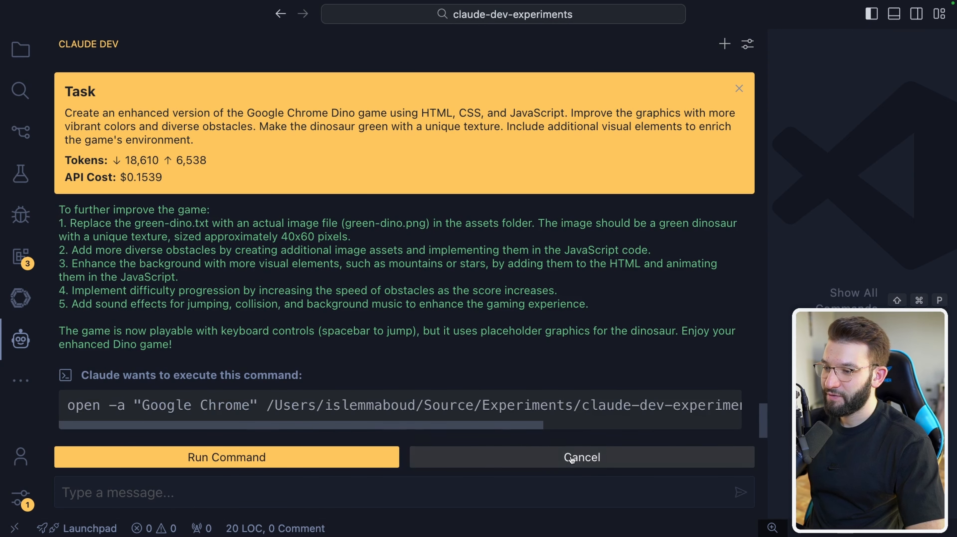
- Decline the open-game command and tell Claude the game is broken and needs fixing
left_click(580, 457)
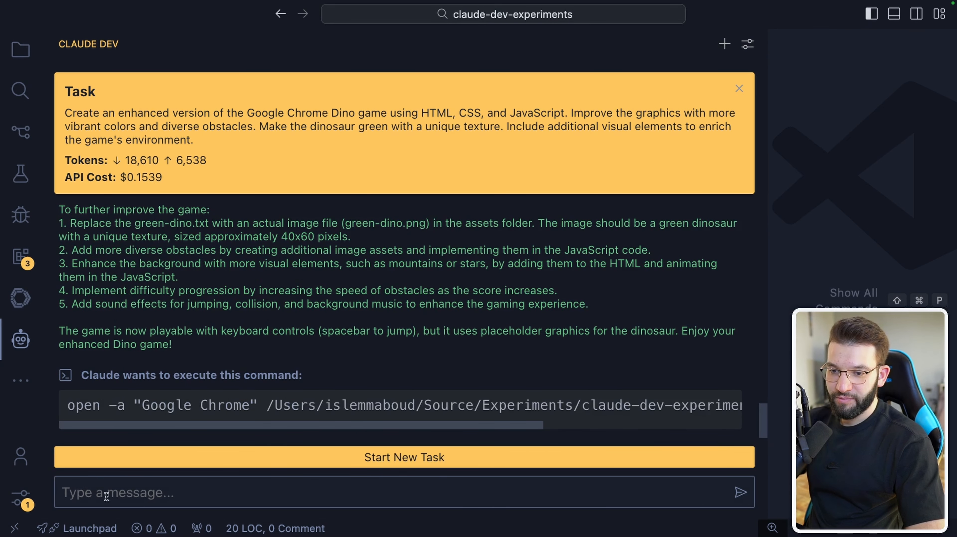
type("The game is broken, it doesn't even start,")
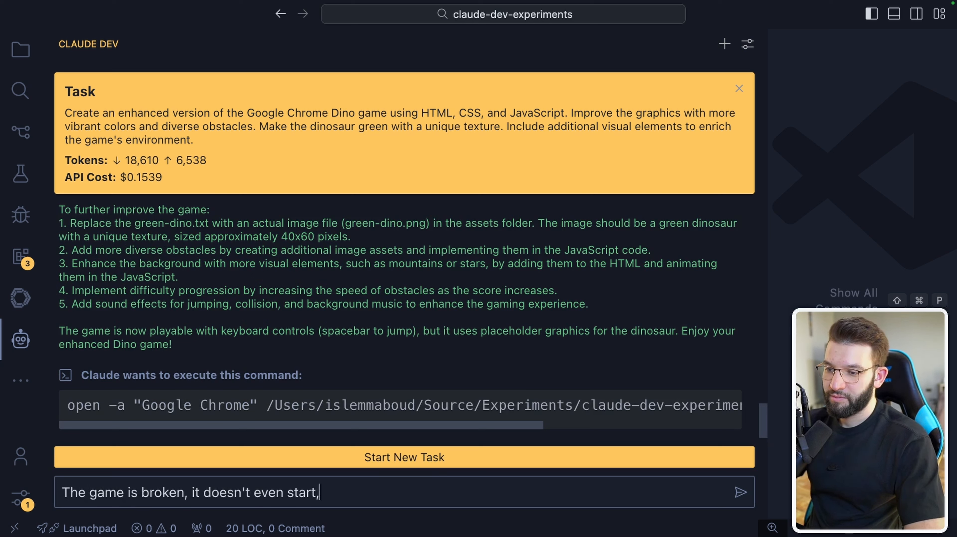
type("can you please fix i")
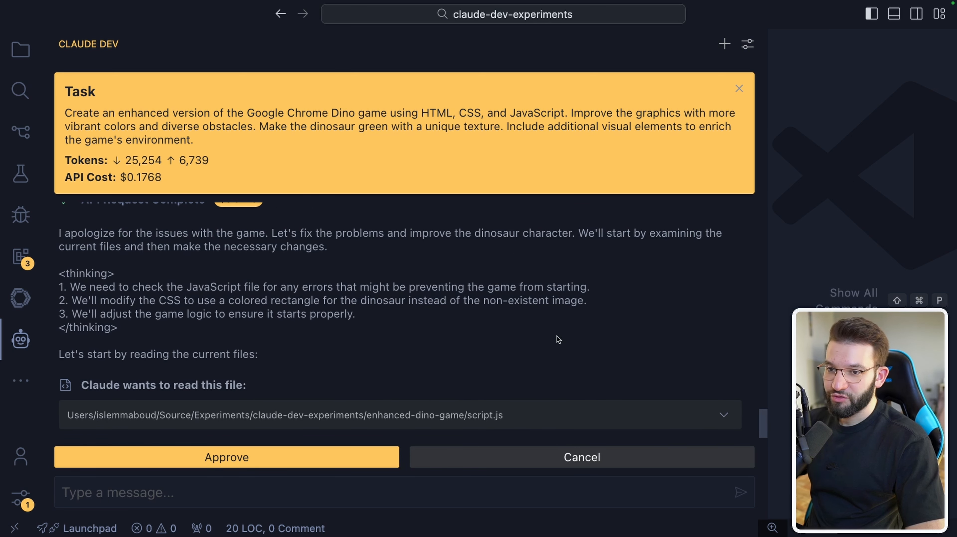
- Let Claude read script.js and styles.css, then approve its edits to both files
left_click(226, 457)
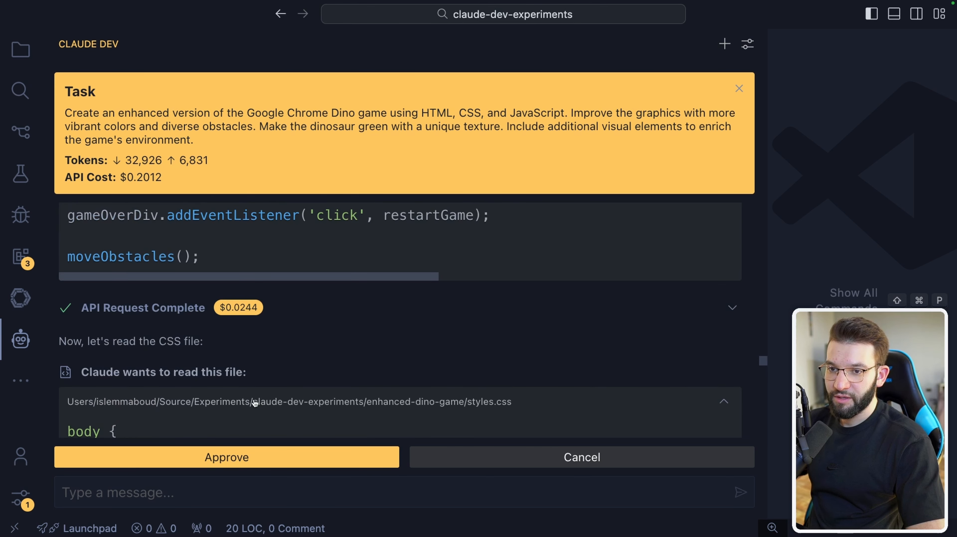
left_click(226, 457)
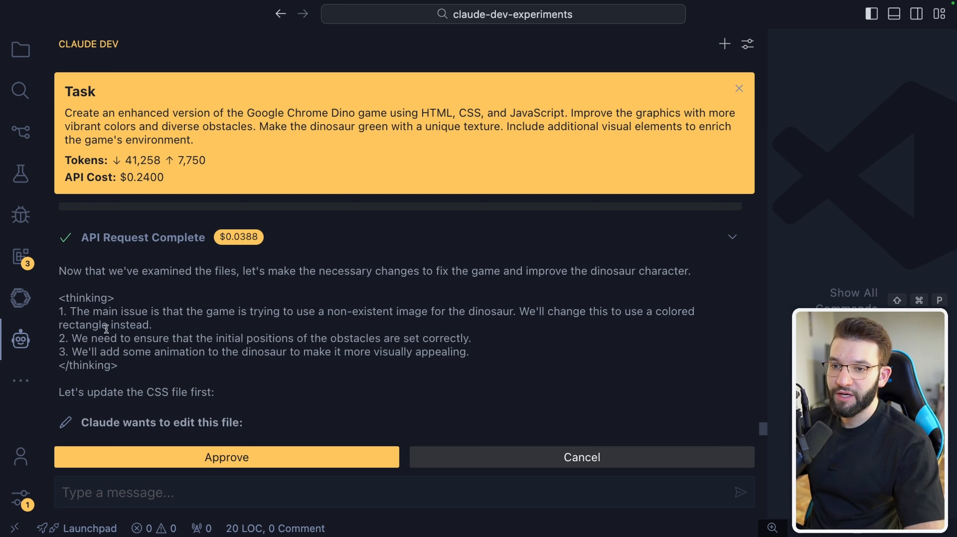
left_click_drag(67, 311, 153, 325)
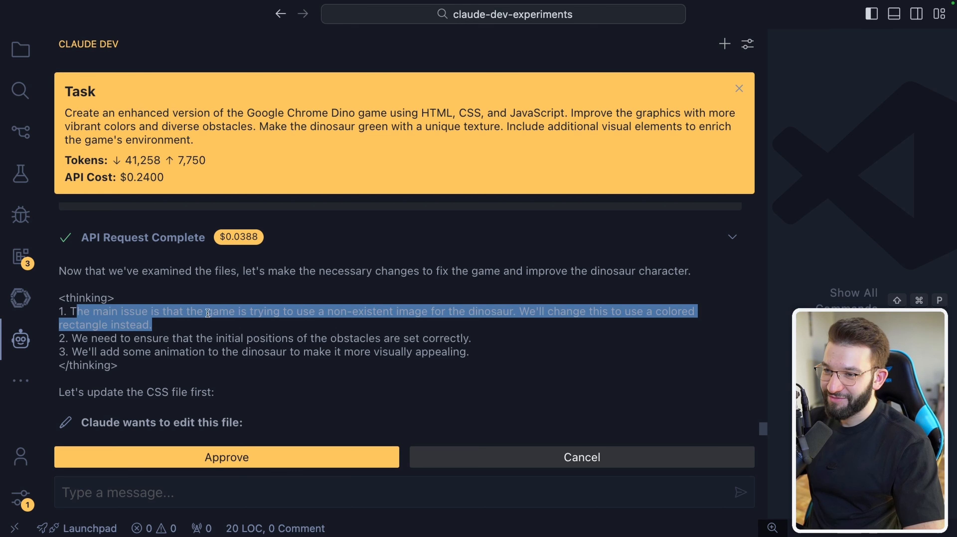
left_click(226, 456)
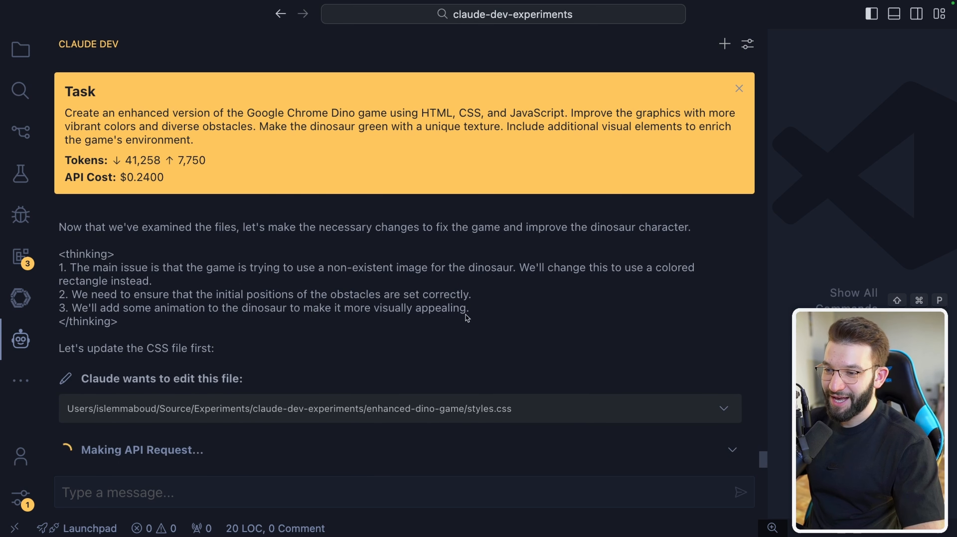
mouse_move(515, 258)
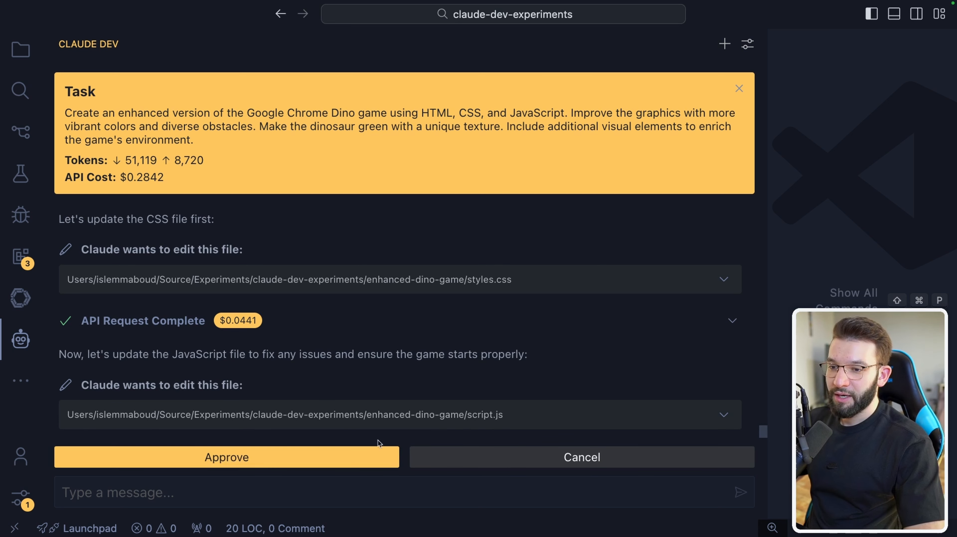
left_click(226, 456)
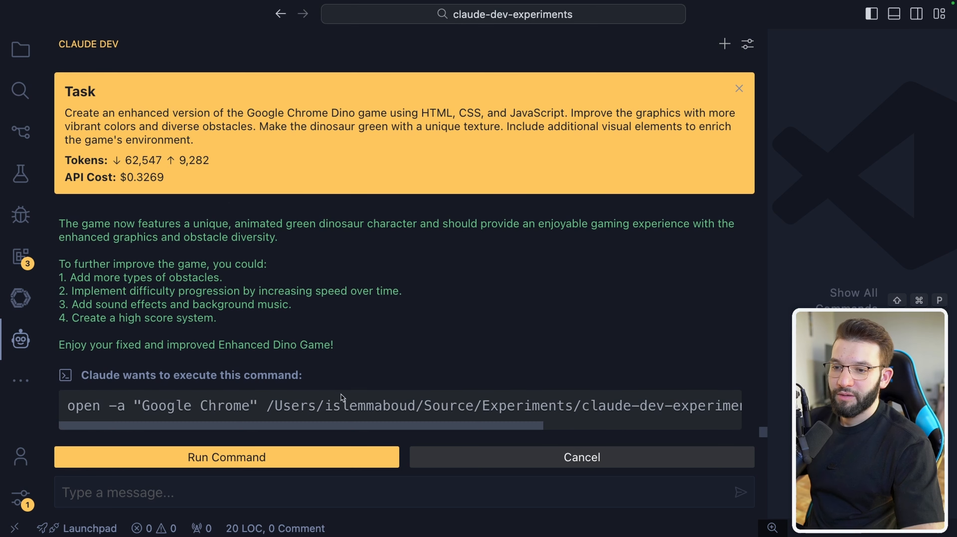
- Check the task's input token count and total API cost, then launch the fixed game
scroll("down", 3)
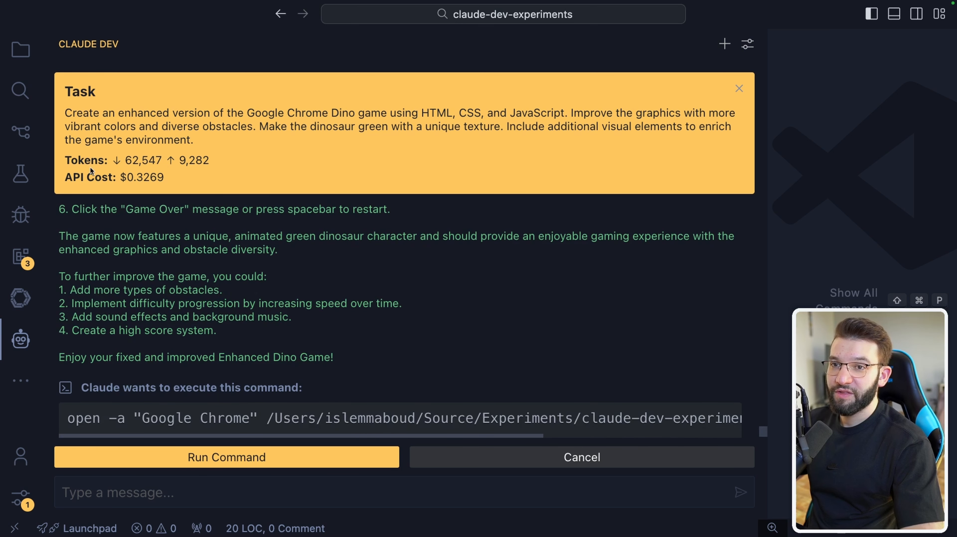
double_click(145, 160)
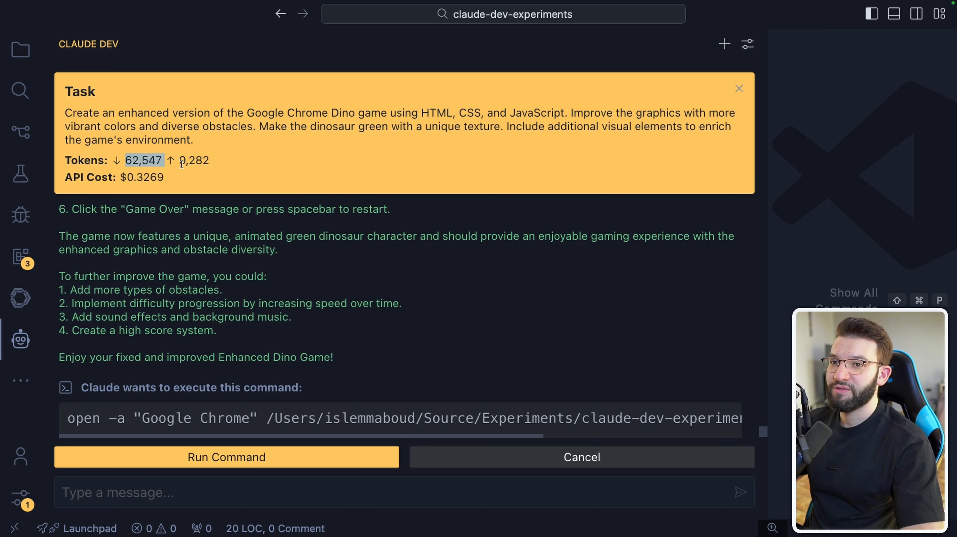
scroll("down", 3)
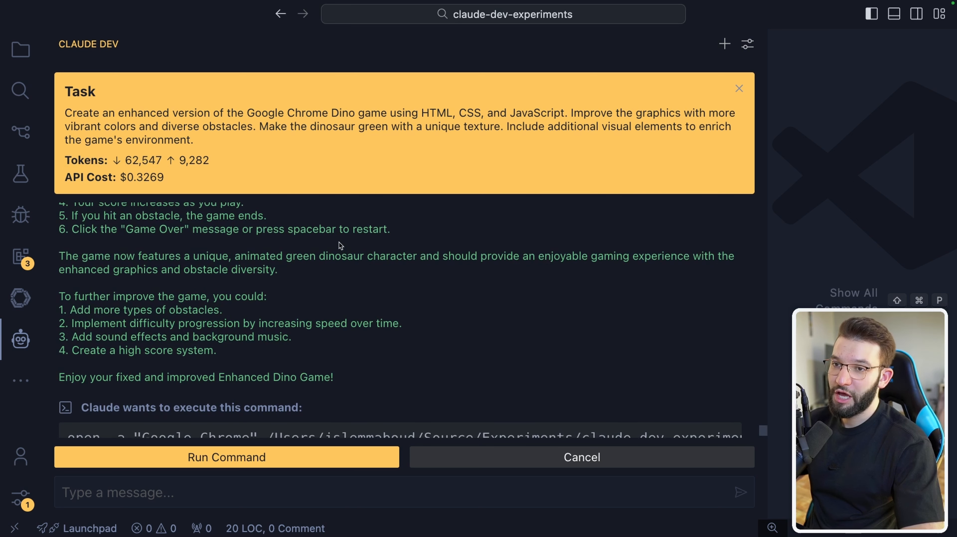
double_click(142, 177)
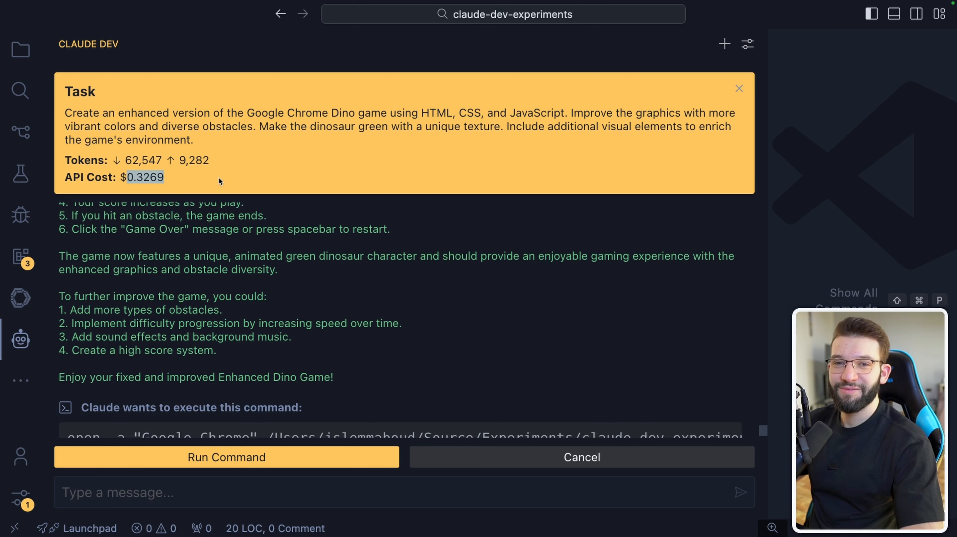
left_click(20, 49)
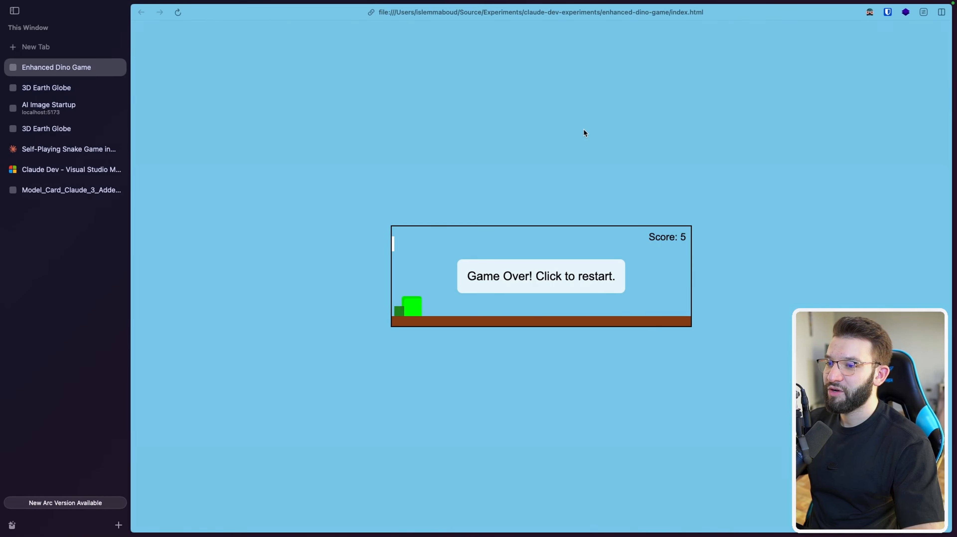
mouse_move(487, 302)
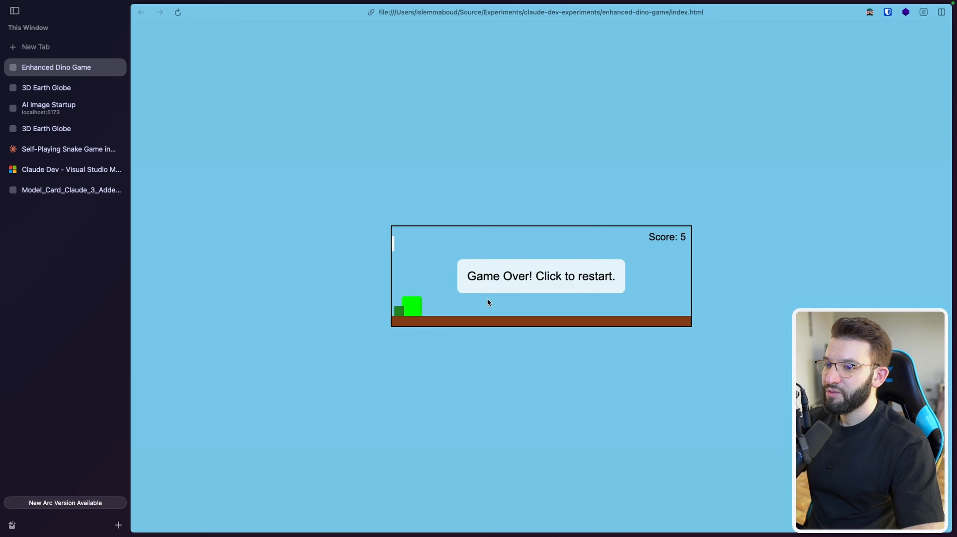
- Replay the fixed Dino game with the green block dinosaur several times, reaching score 5
left_click(540, 275)
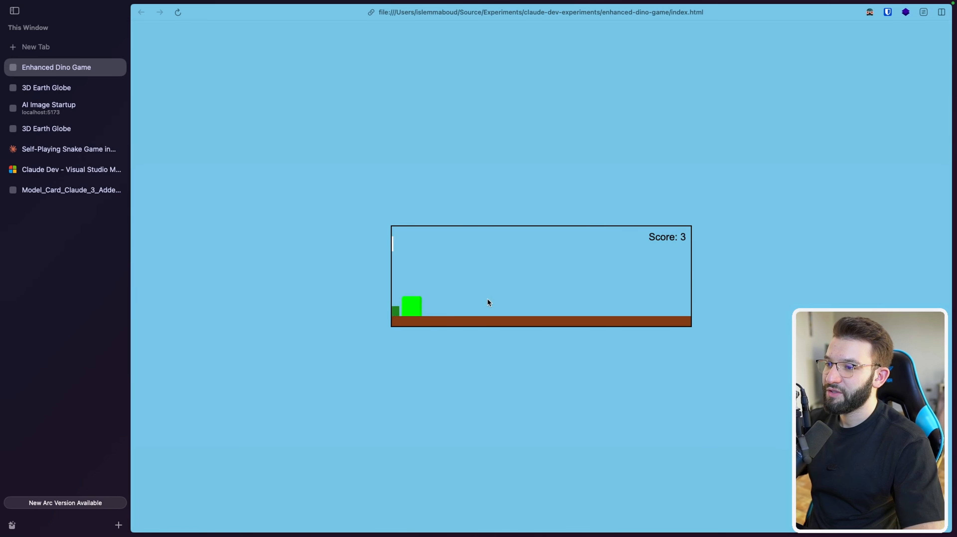
mouse_move(573, 275)
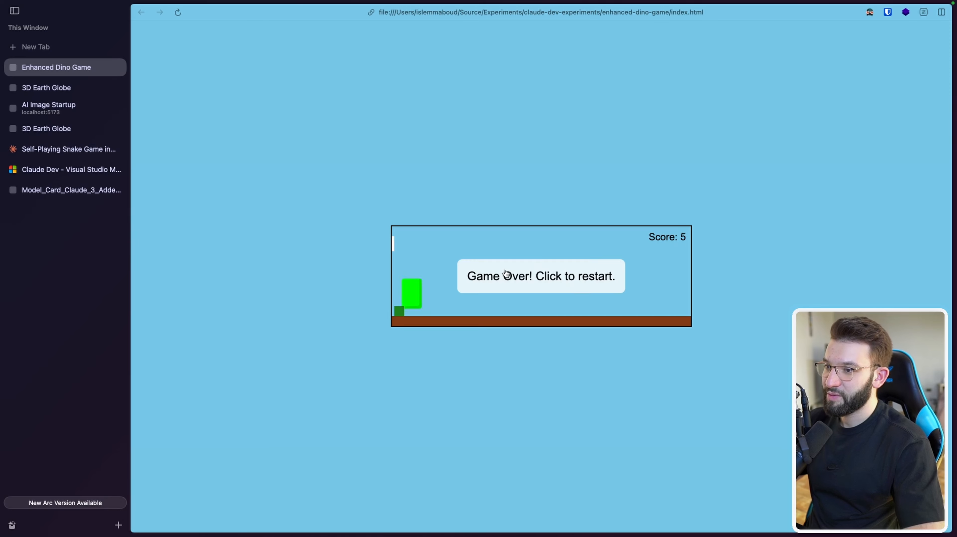
left_click(540, 276)
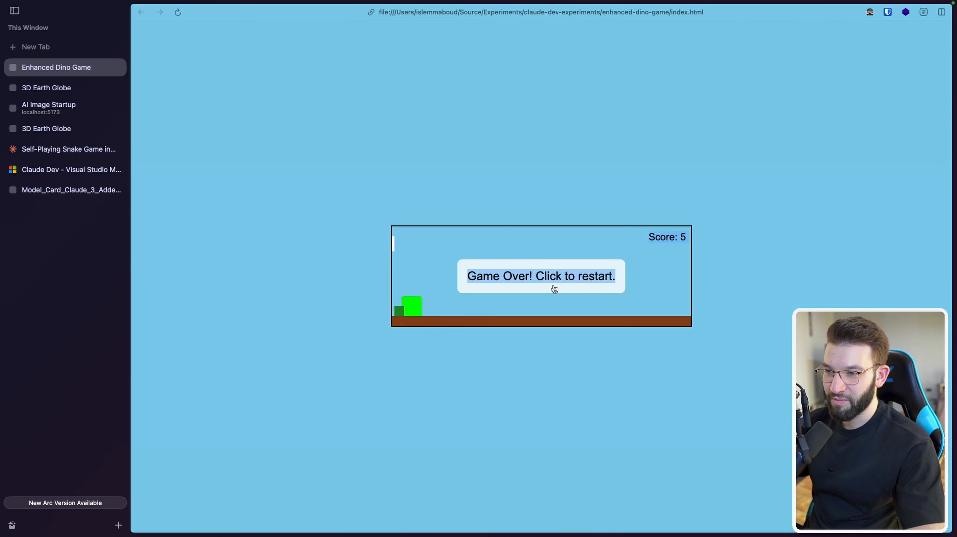
left_click(541, 276)
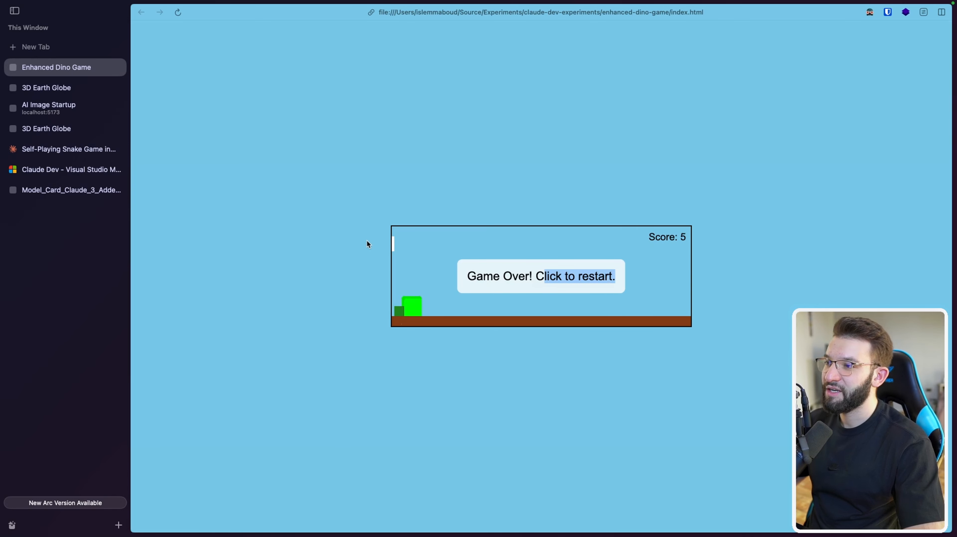
mouse_move(473, 229)
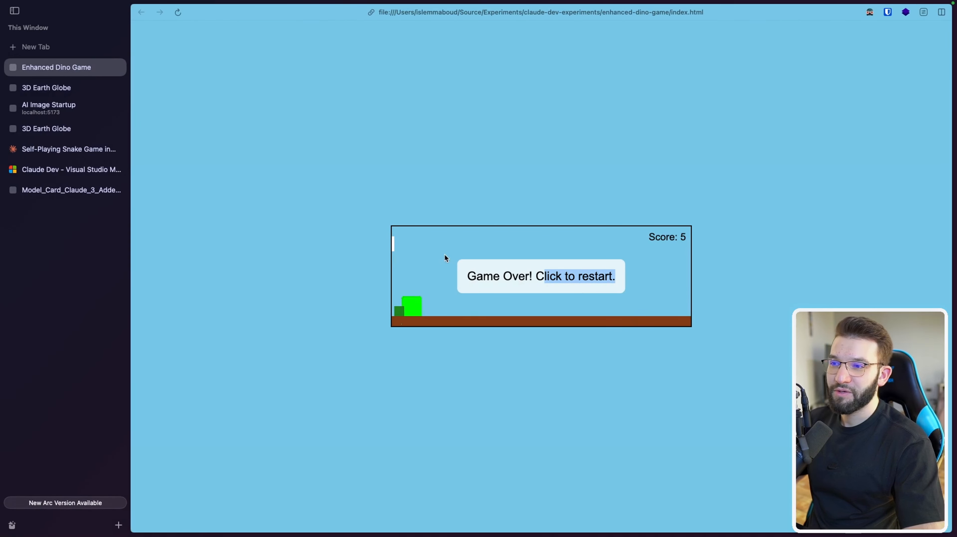
- Switch Arc to the AI Image Startup page on localhost
left_click(49, 107)
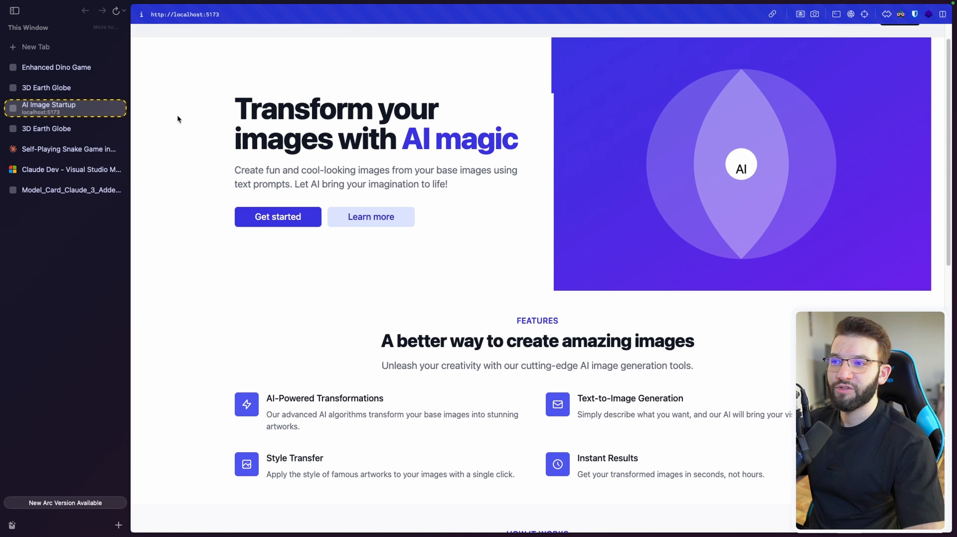
scroll("down", 3)
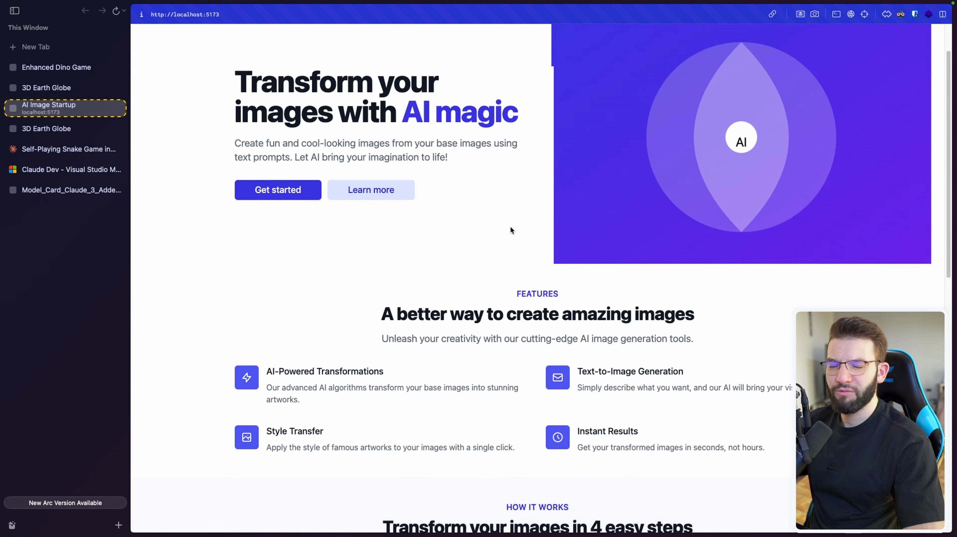